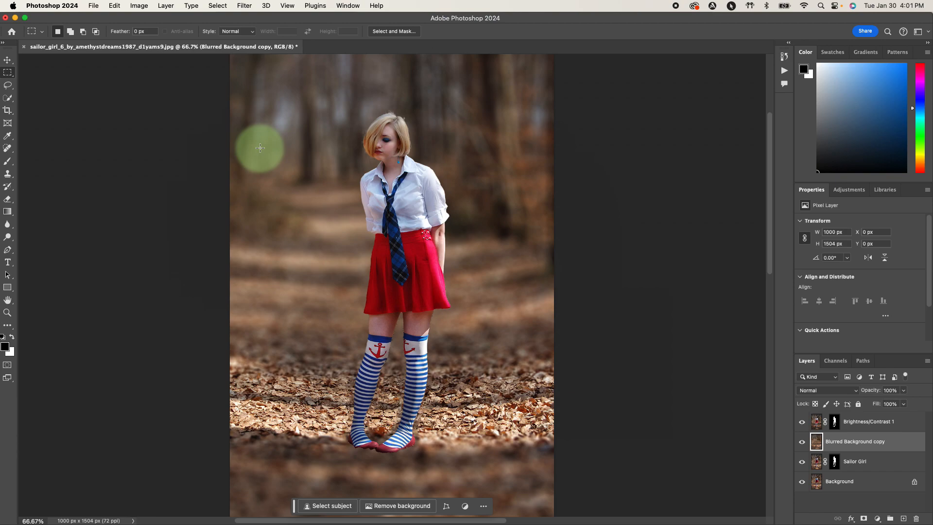
pyautogui.moveTo(263, 148)
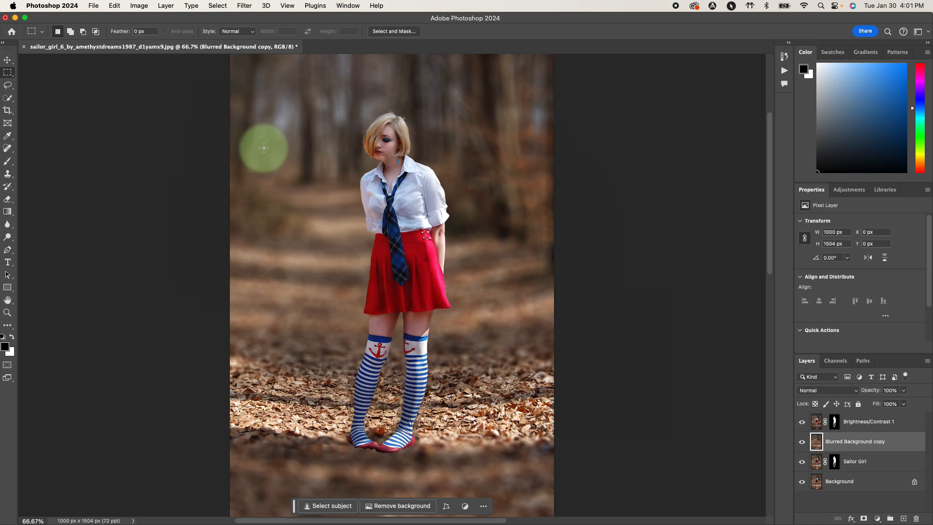
pyautogui.moveTo(260, 156)
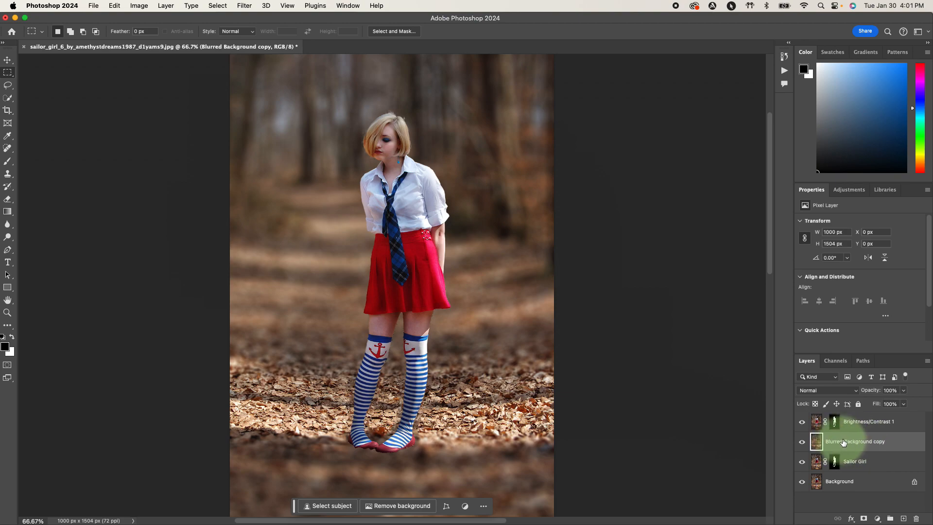
# - Rename 'Blurred Background copy' to 'Blurred Background' and 'Brightness/Contrast 1' to 'girl'
pyautogui.doubleClick(856, 440)
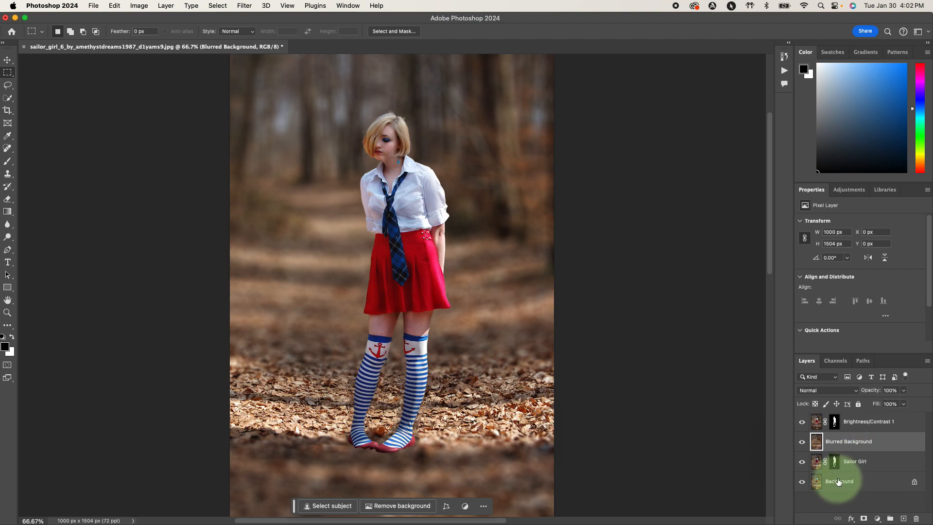
pyautogui.moveTo(839, 480)
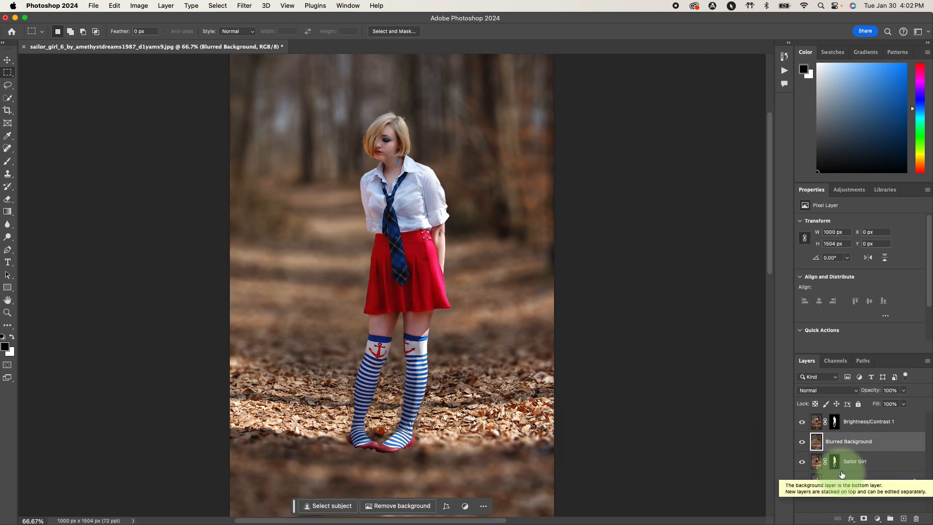
pyautogui.click(869, 421)
pyautogui.write('g')
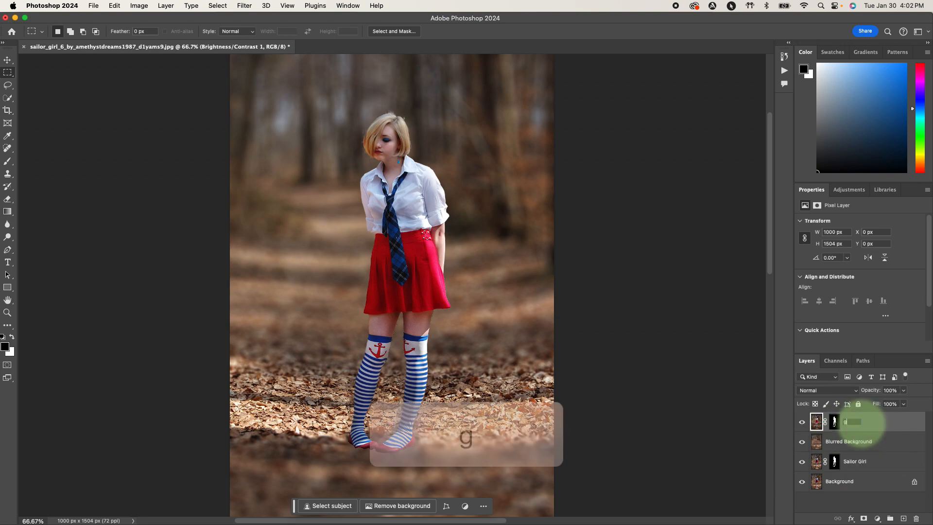
pyautogui.press('enter')
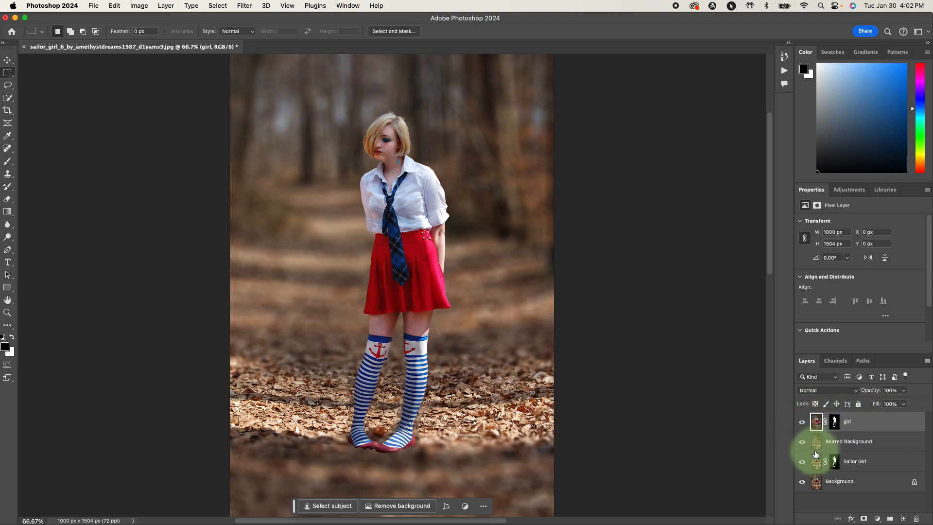
pyautogui.moveTo(817, 442)
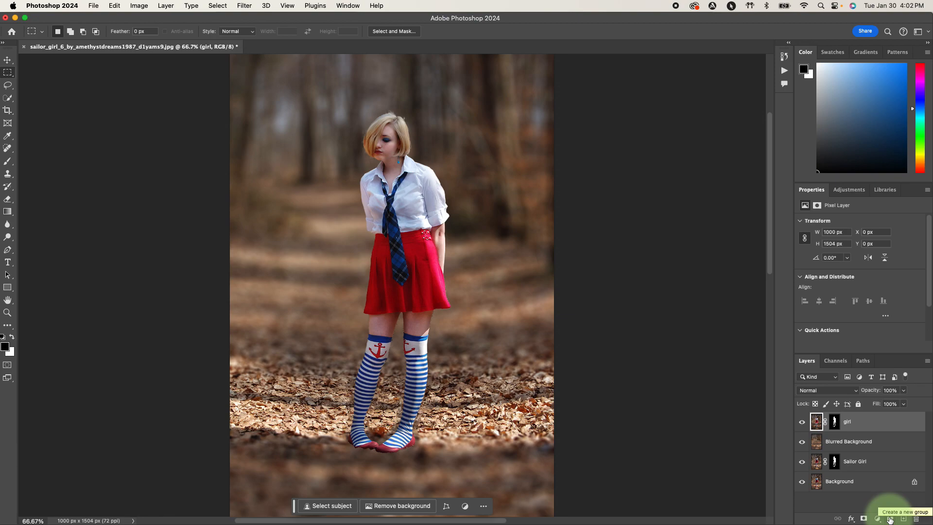
# - Create a new group, move Sailor Girl into it, and unlock the background as OG BG
pyautogui.click(902, 519)
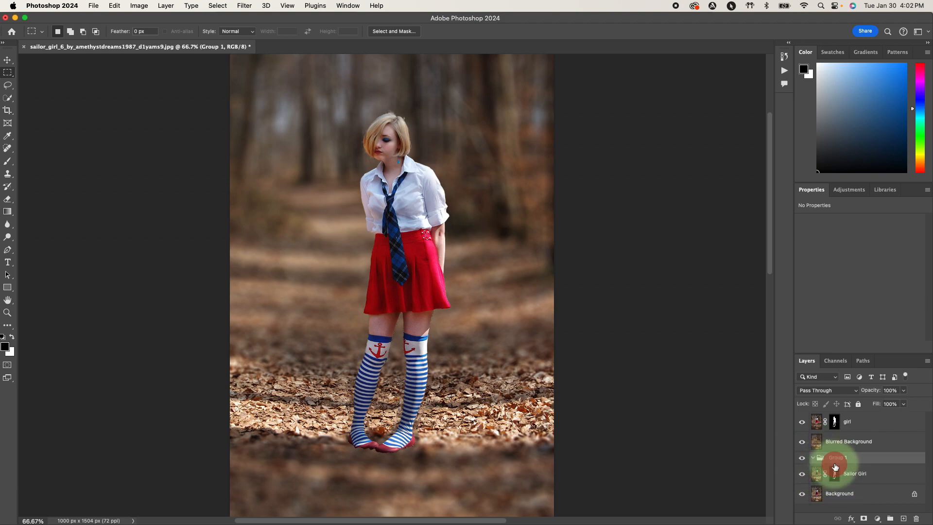
pyautogui.click(839, 493)
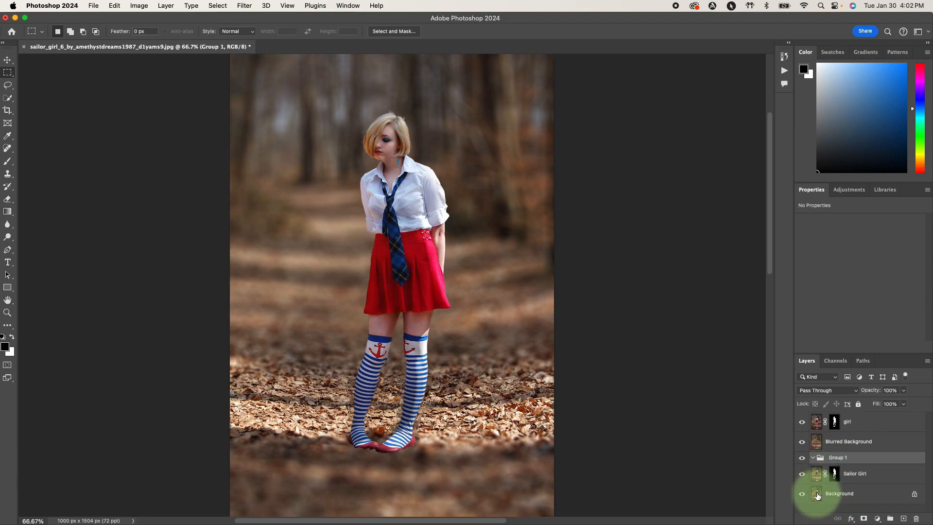
pyautogui.click(854, 473)
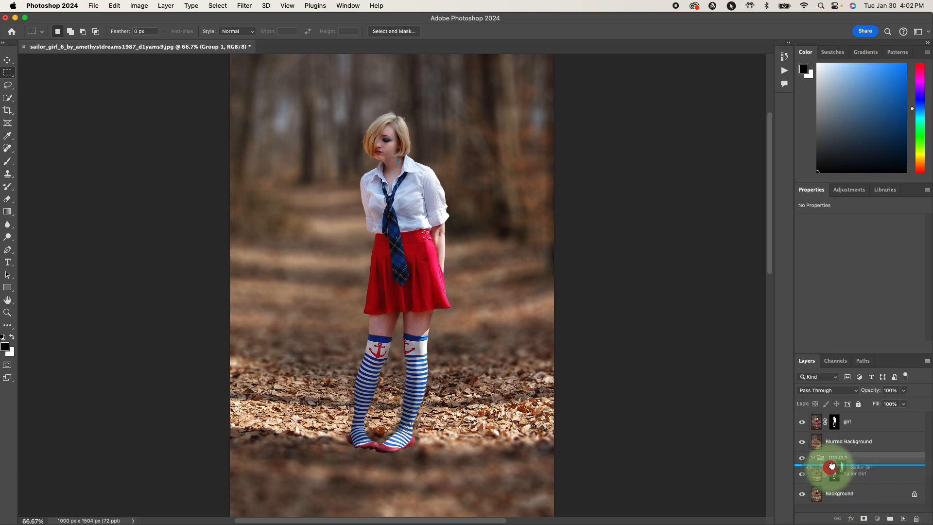
pyautogui.click(862, 472)
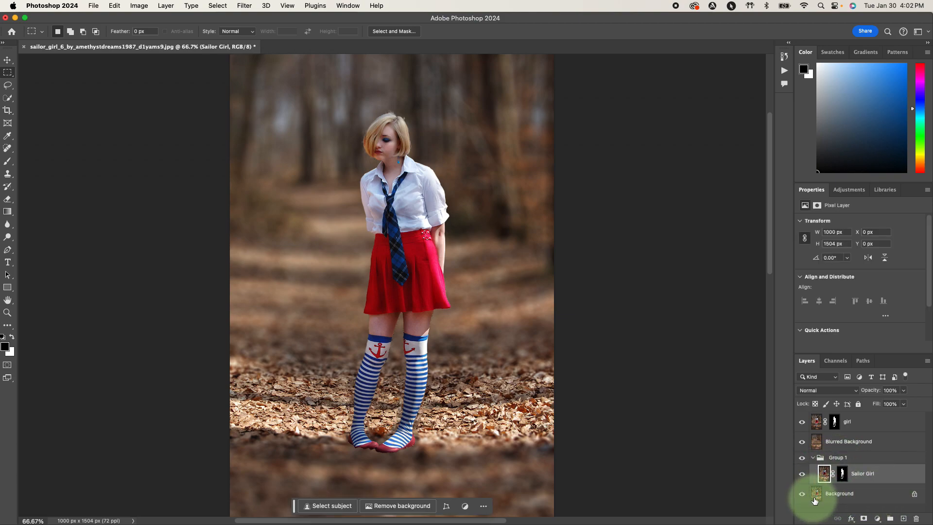
pyautogui.click(815, 493)
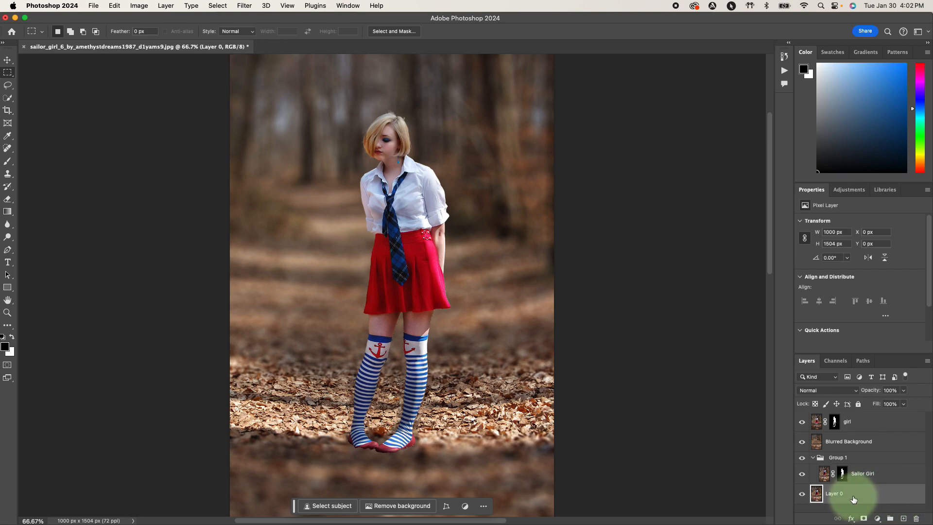
pyautogui.doubleClick(834, 493)
pyautogui.write('OG BG')
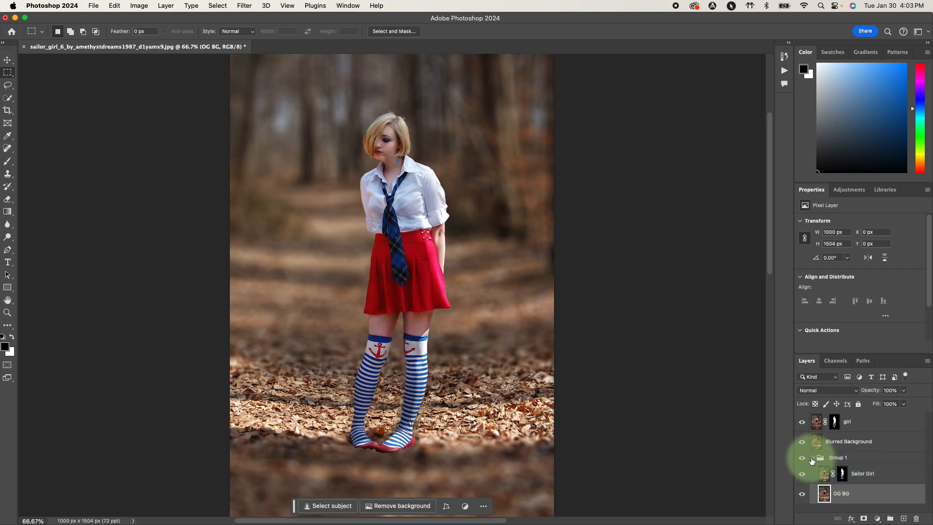
# - Collapse the group and rename it 'Protected originals'
pyautogui.click(813, 458)
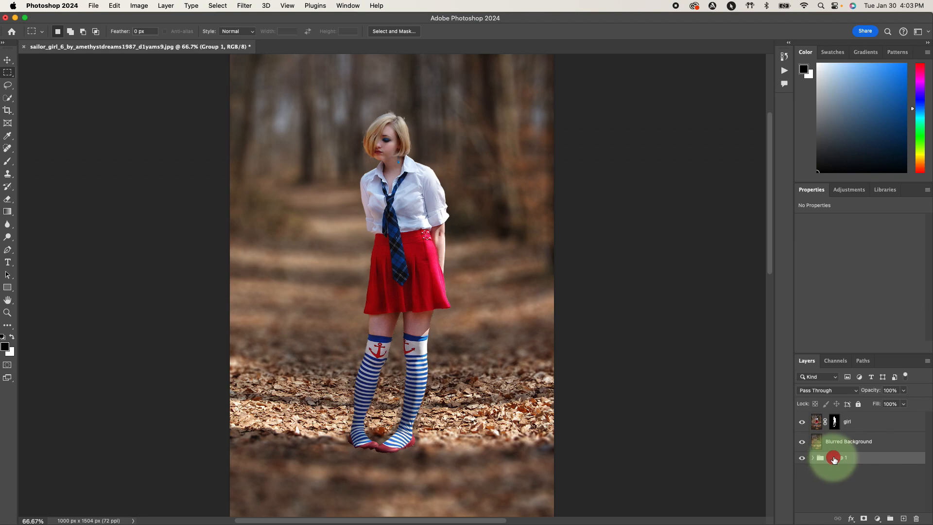
pyautogui.doubleClick(839, 456)
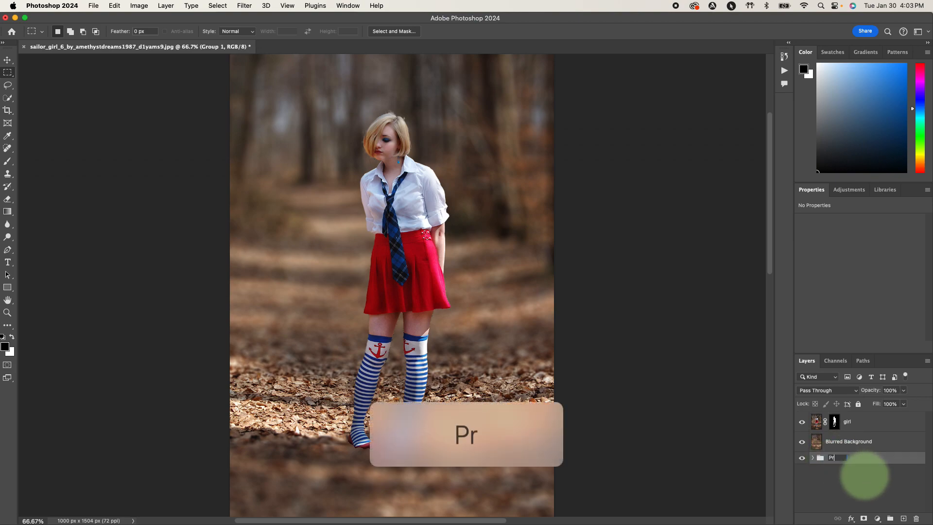
pyautogui.write('Protecte')
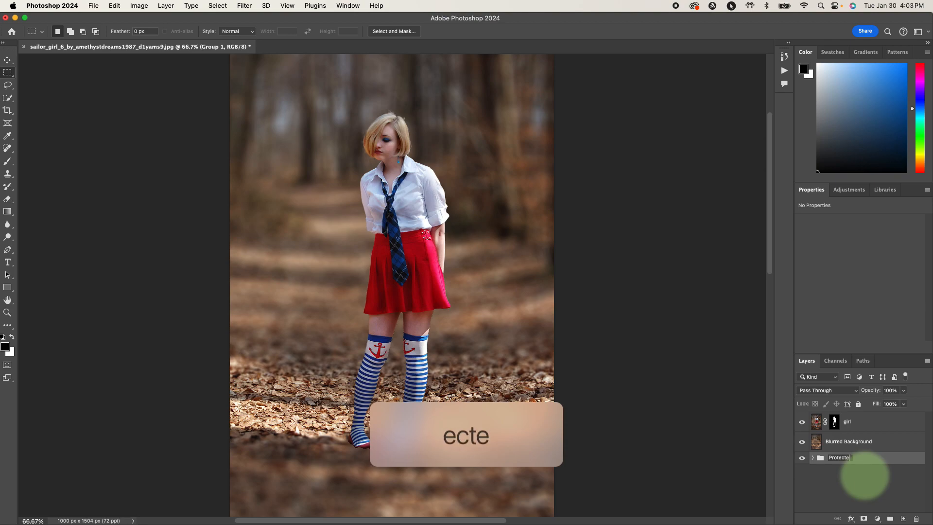
pyautogui.write('orgi')
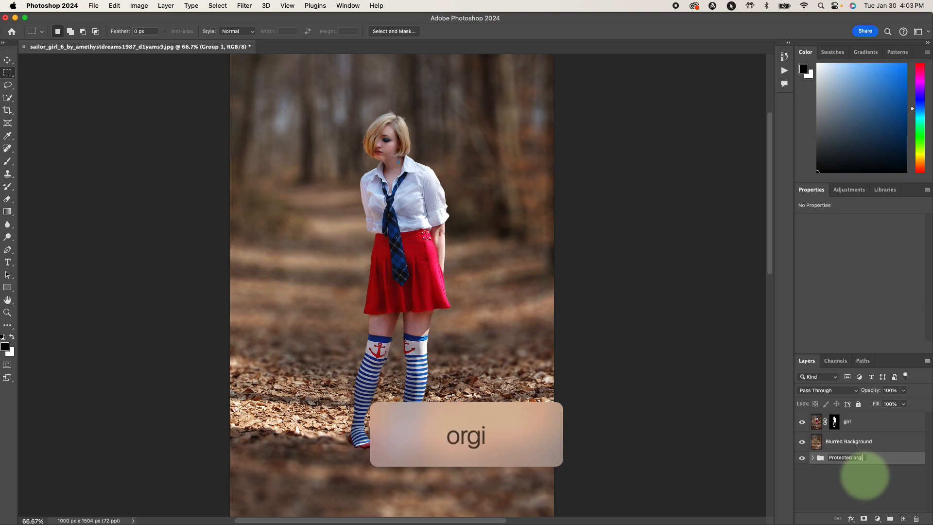
pyautogui.press('backspace')
pyautogui.write('iginals')
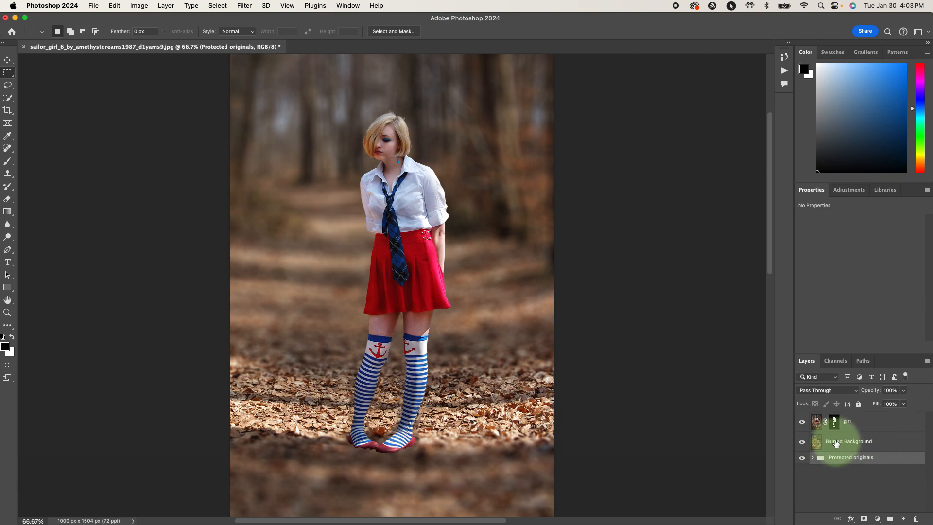
# - Add an empty 'Orange Glow' layer above Blurred Background, below girl
pyautogui.click(848, 440)
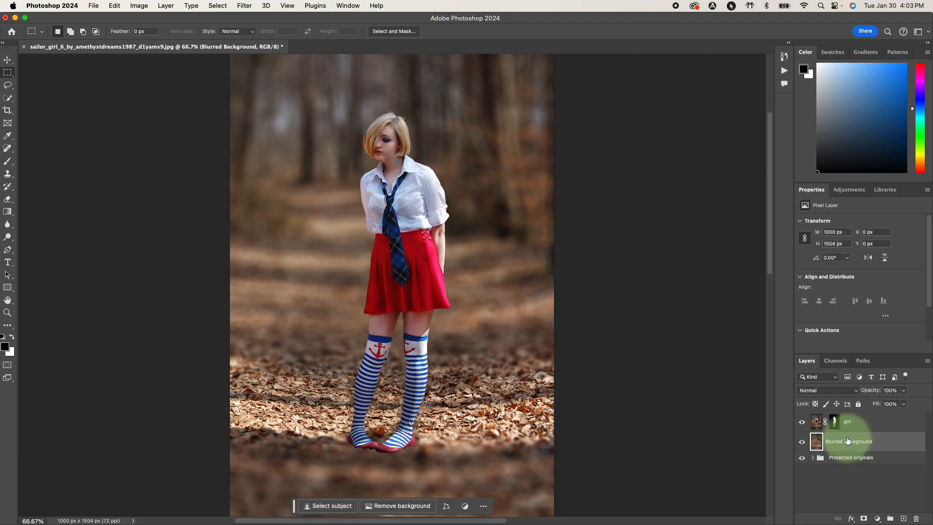
pyautogui.click(847, 422)
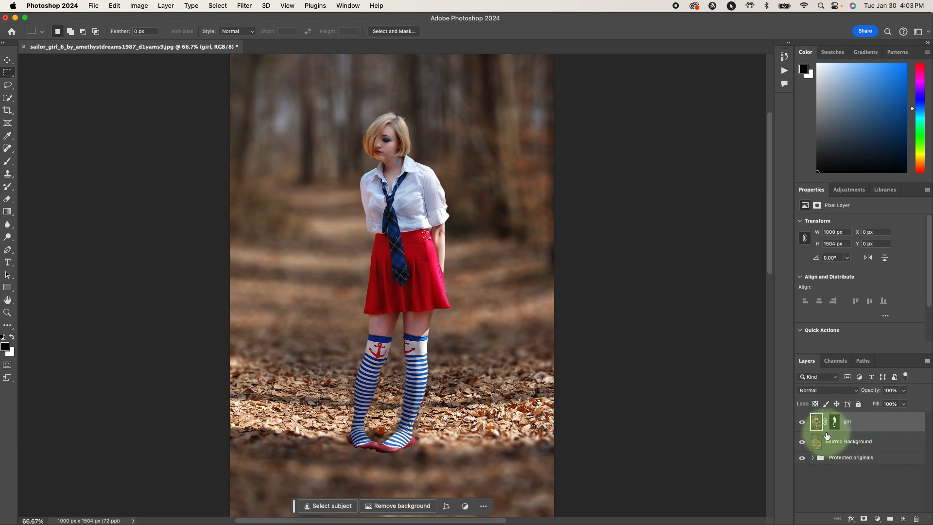
pyautogui.click(848, 440)
pyautogui.write('Orange Glow')
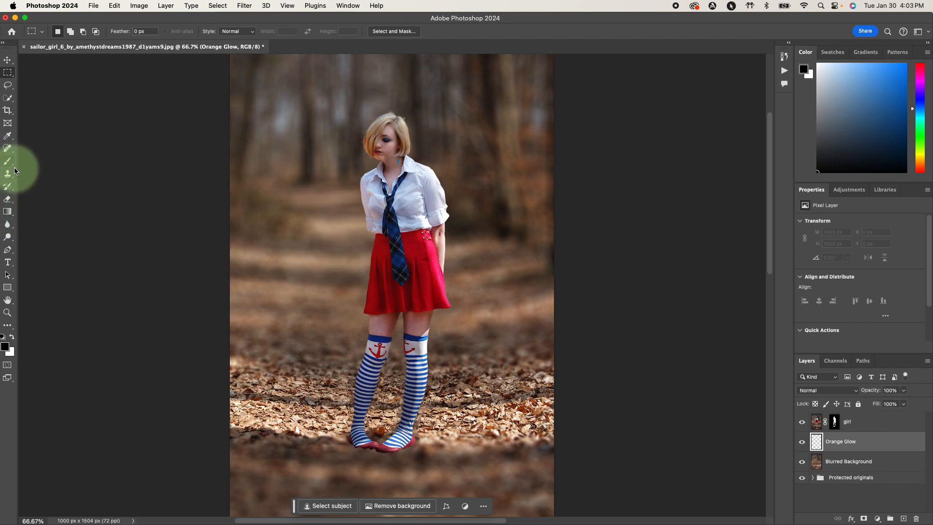
pyautogui.click(7, 162)
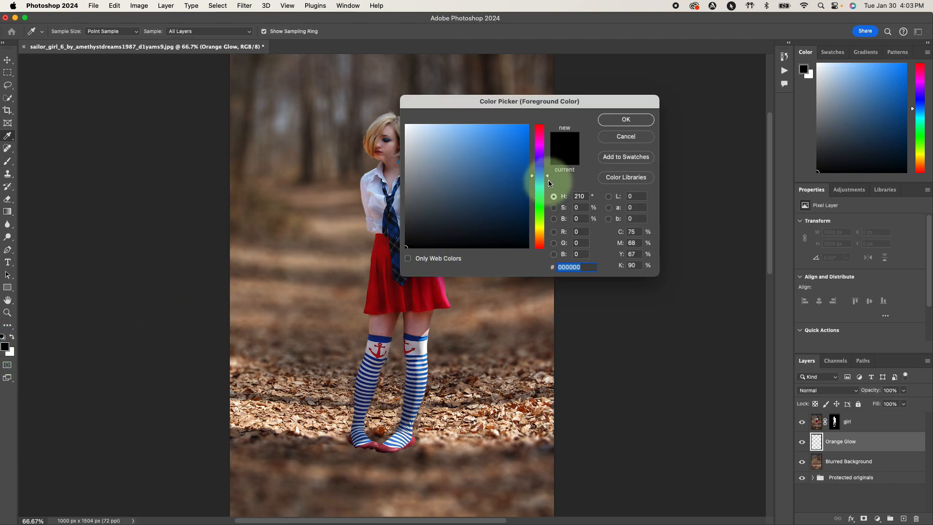
# - Set the foreground colour to a saturated warm orange, c4993d, in the Color Picker
pyautogui.moveTo(540, 176); pyautogui.dragTo(540, 198)
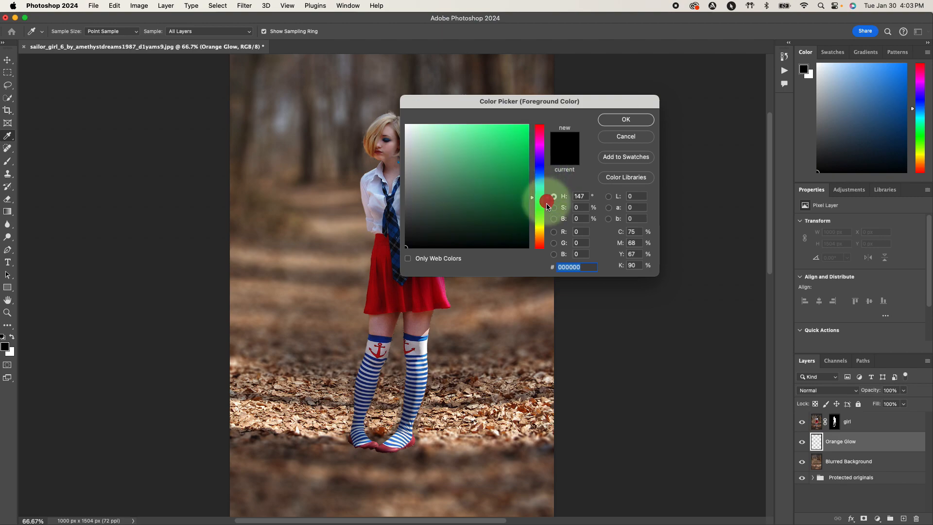
pyautogui.moveTo(539, 205); pyautogui.dragTo(538, 236)
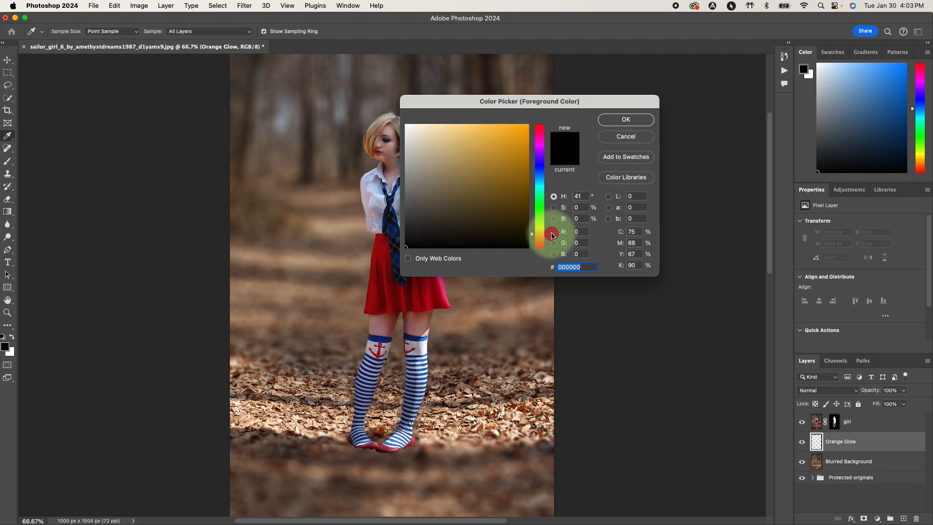
pyautogui.click(480, 156)
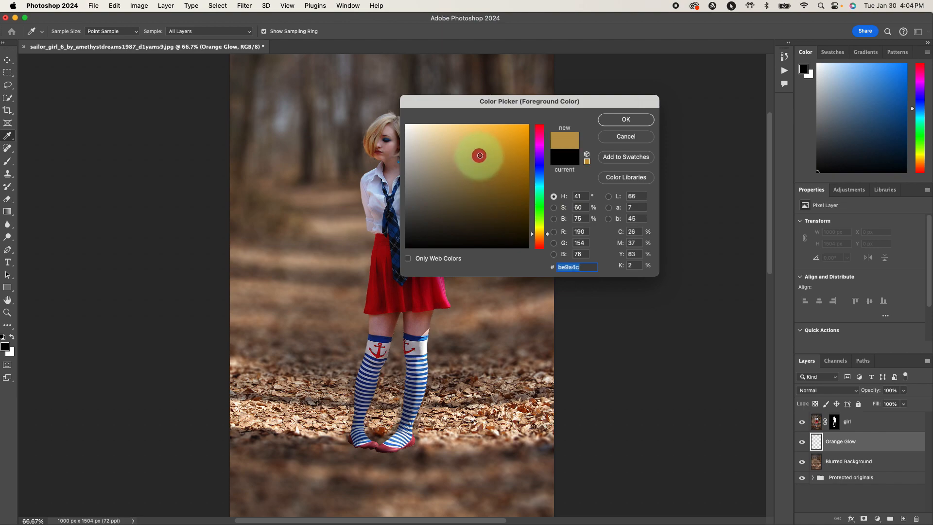
pyautogui.click(489, 153)
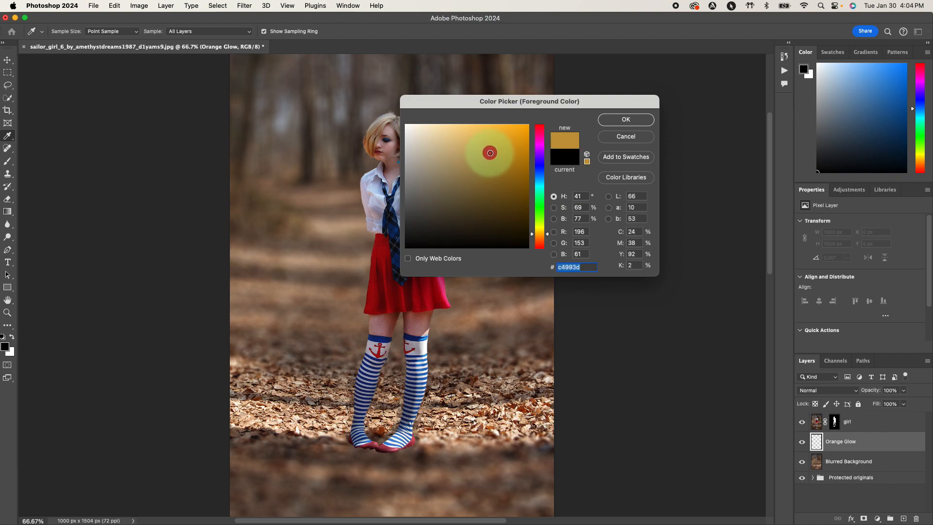
pyautogui.click(490, 149)
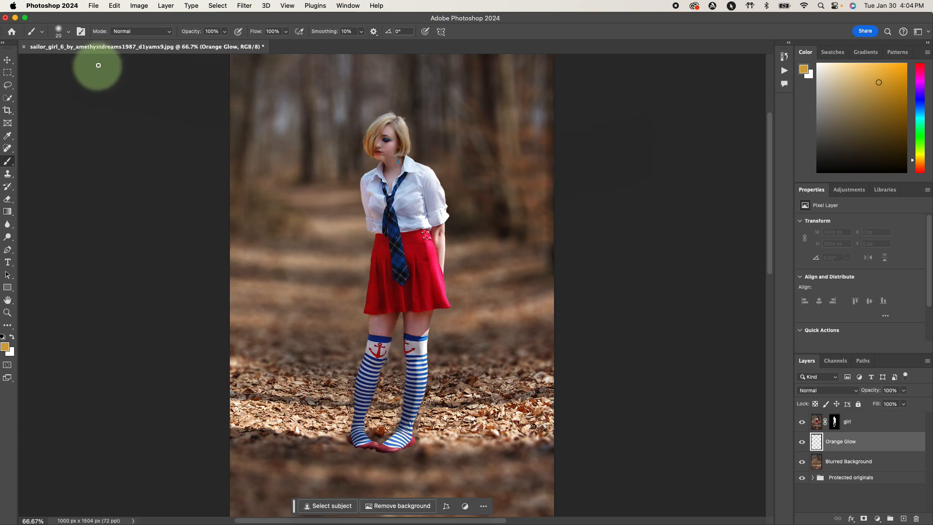
# - Fill Orange Glow with golden orange and set its blend mode to Screen
pyautogui.click(67, 31)
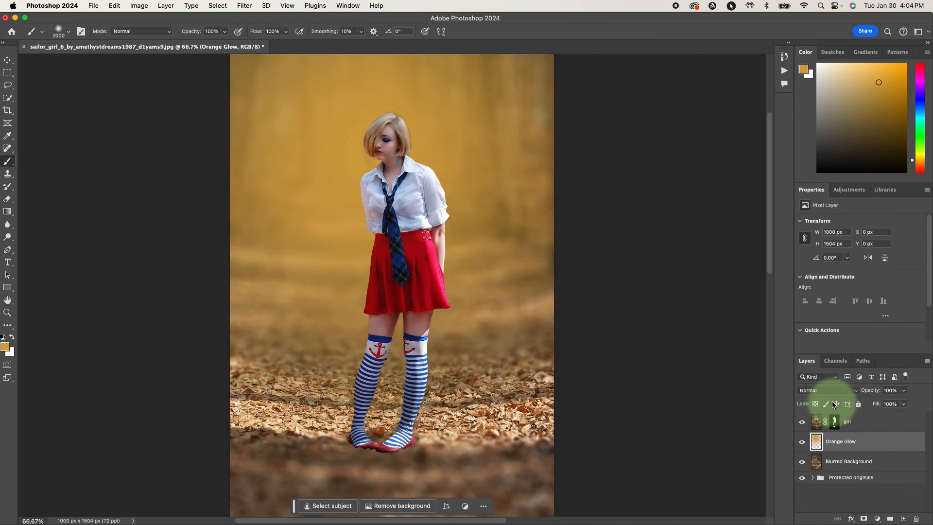
pyautogui.click(824, 390)
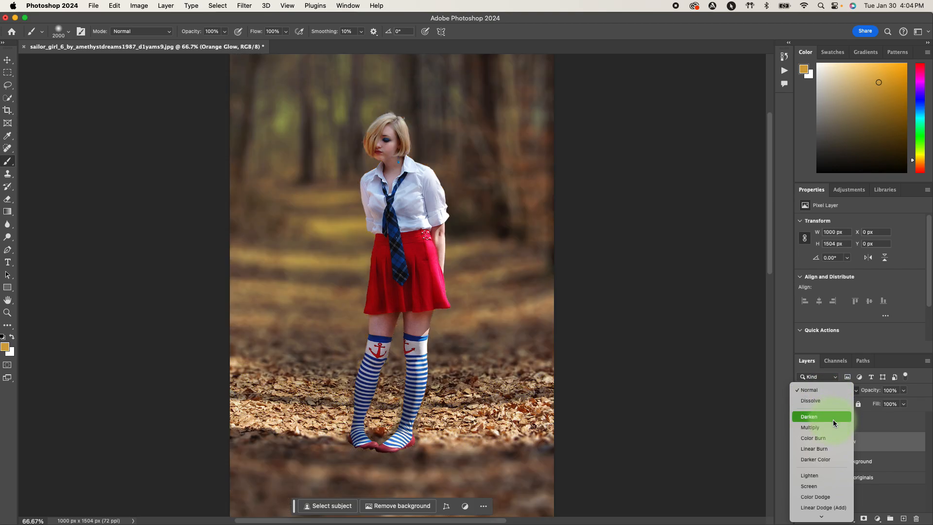
pyautogui.click(808, 486)
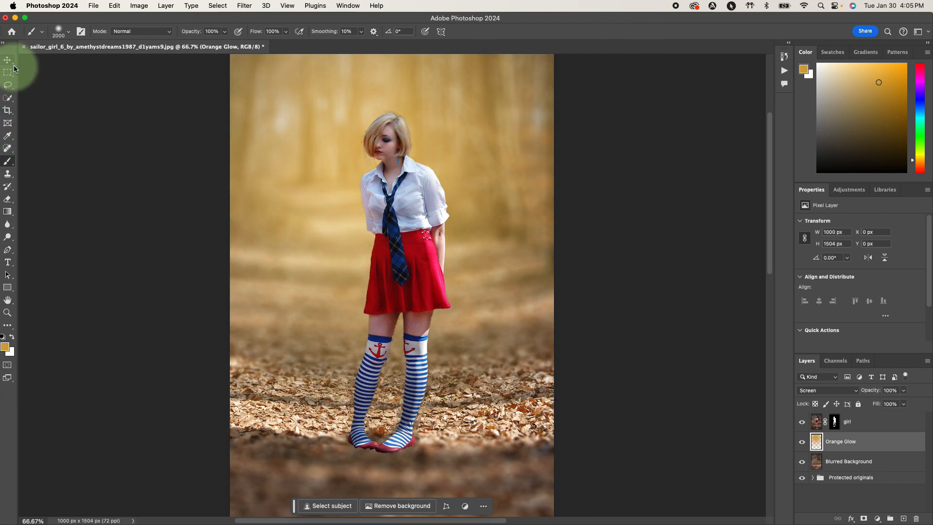
pyautogui.click(8, 59)
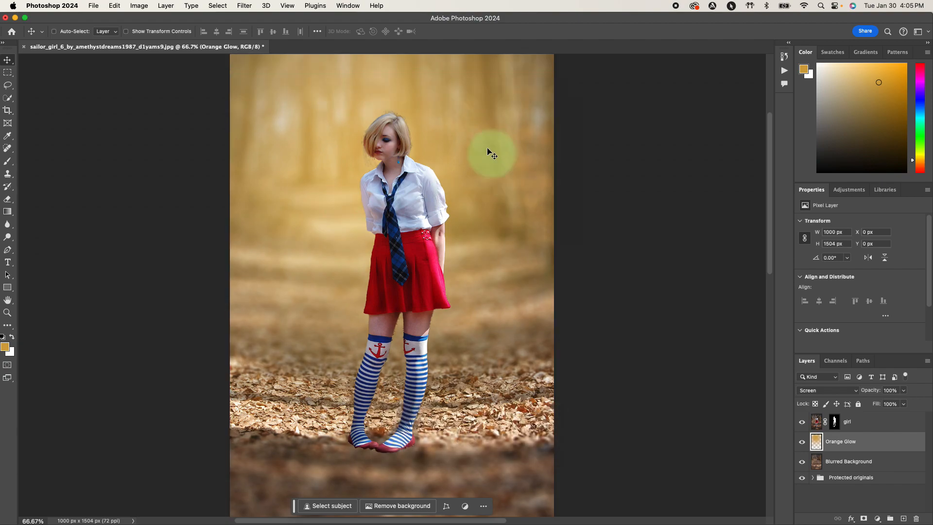
pyautogui.moveTo(748, 347)
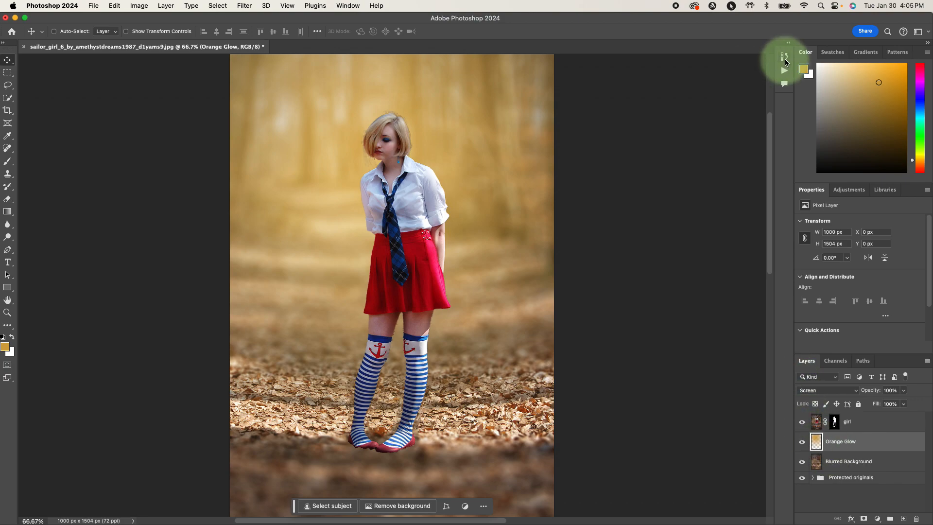
# - Revert to the Name Change history state, refill Orange Glow, set Screen, adjust opacity
pyautogui.click(786, 56)
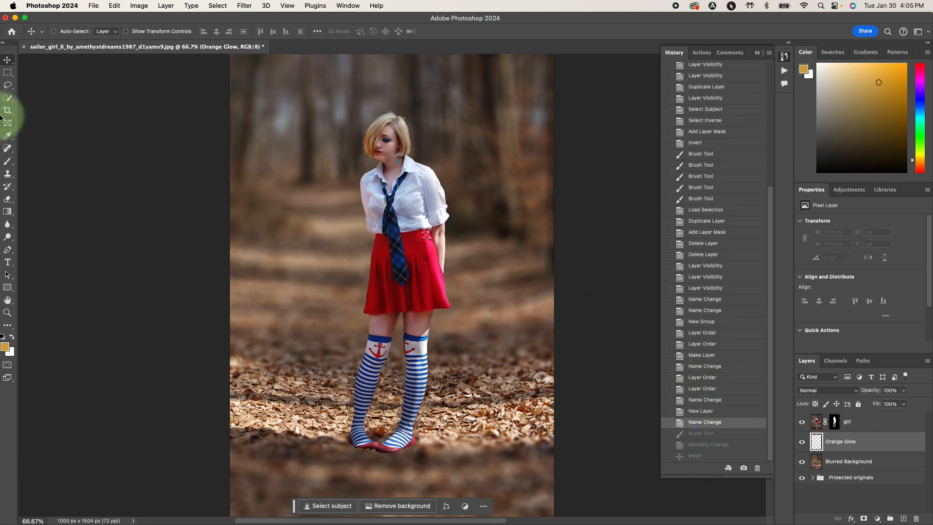
pyautogui.click(9, 149)
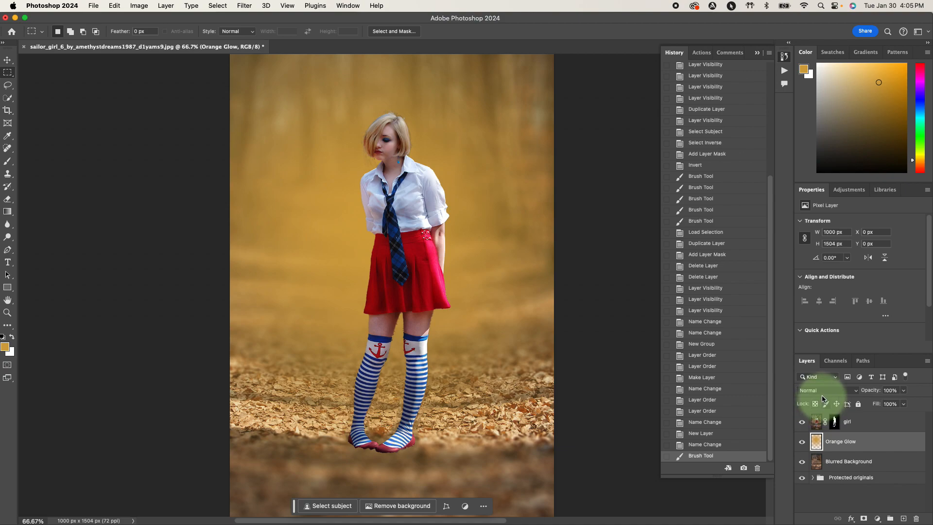
pyautogui.click(824, 390)
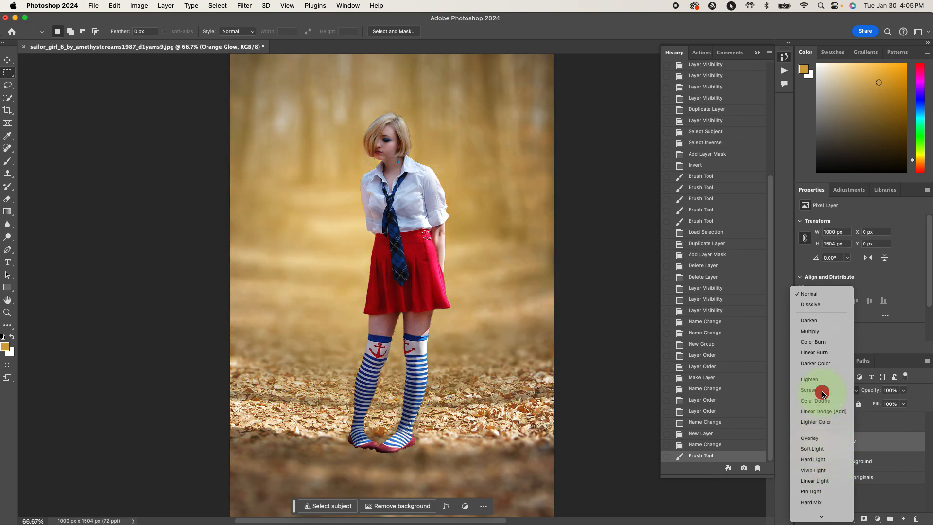
pyautogui.click(809, 390)
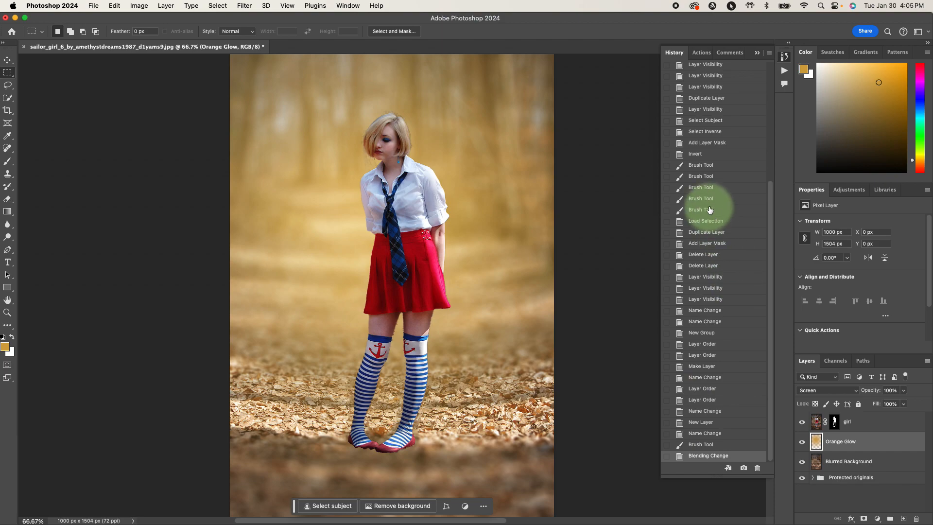
pyautogui.moveTo(659, 291)
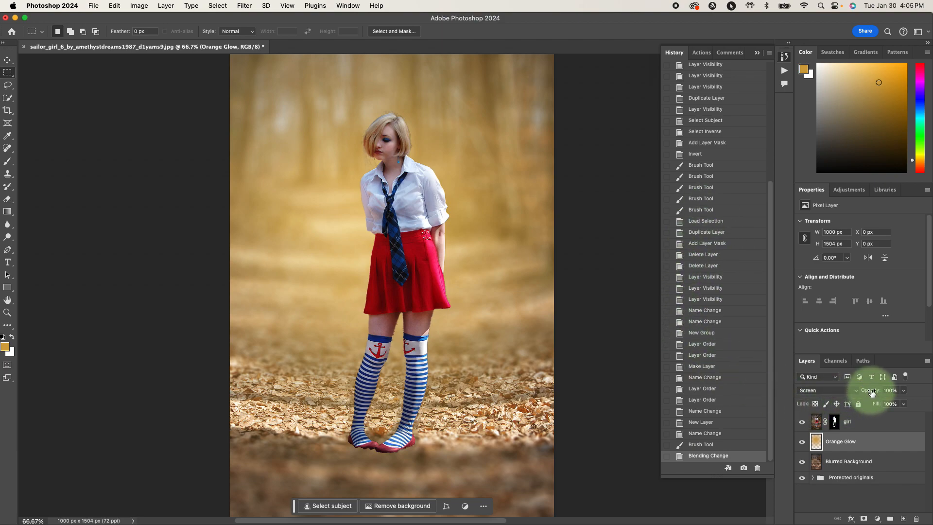
pyautogui.click(891, 390)
pyautogui.write('yellow glow')
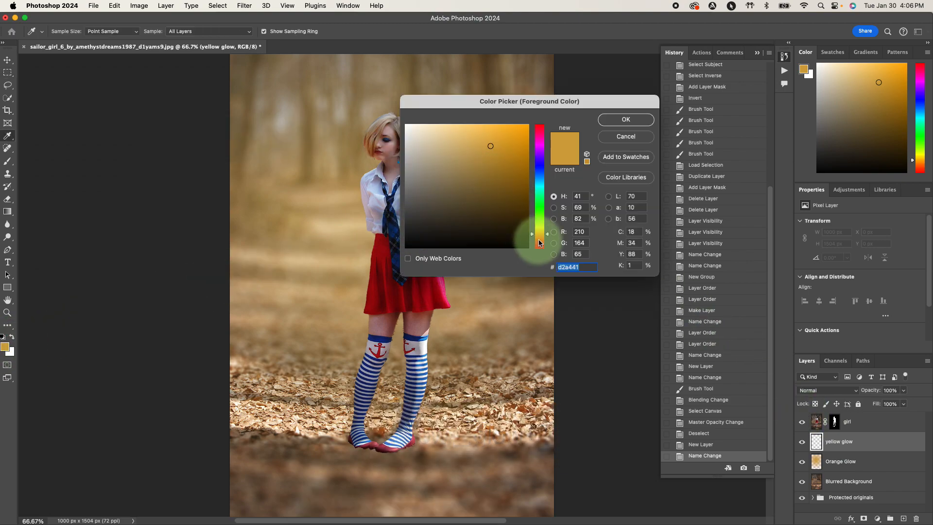
# - Set the foreground colour to pale yellow dfde88 for the yellow glow layer
pyautogui.moveTo(538, 242); pyautogui.dragTo(548, 229)
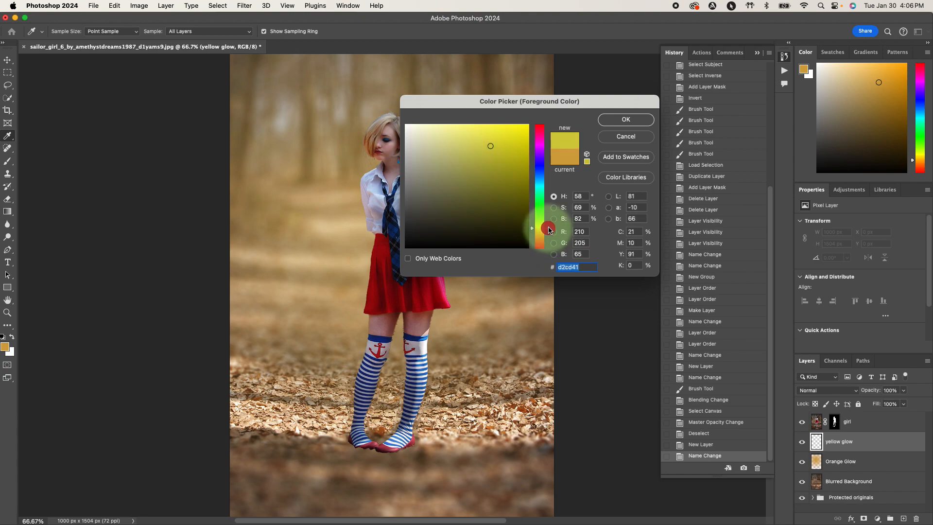
pyautogui.click(475, 149)
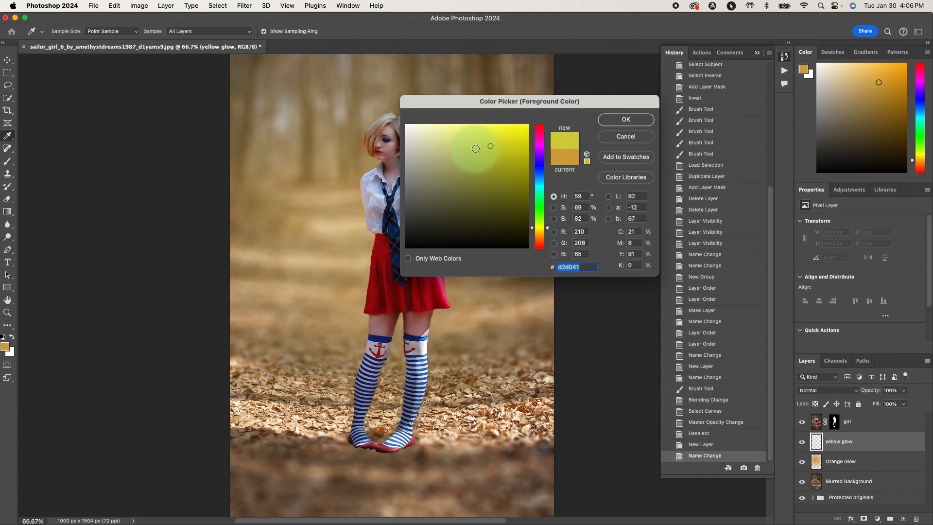
pyautogui.click(454, 144)
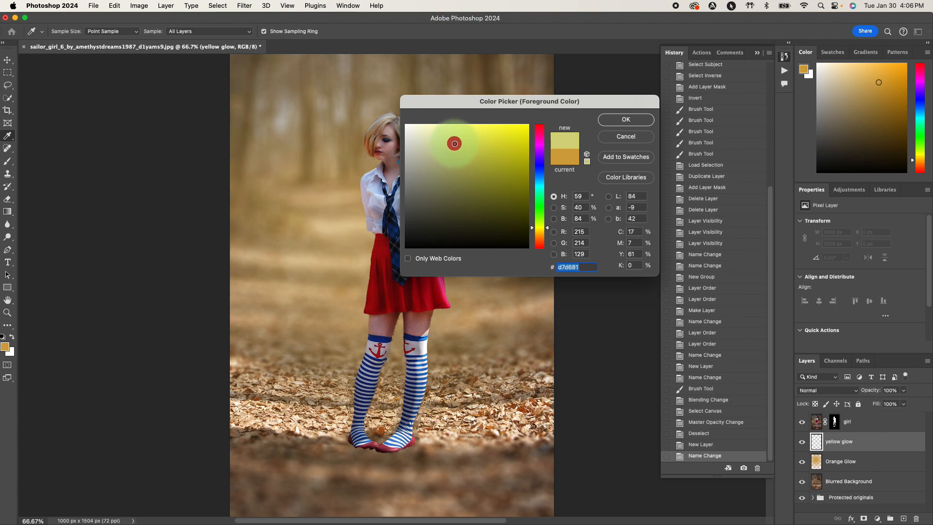
pyautogui.click(453, 140)
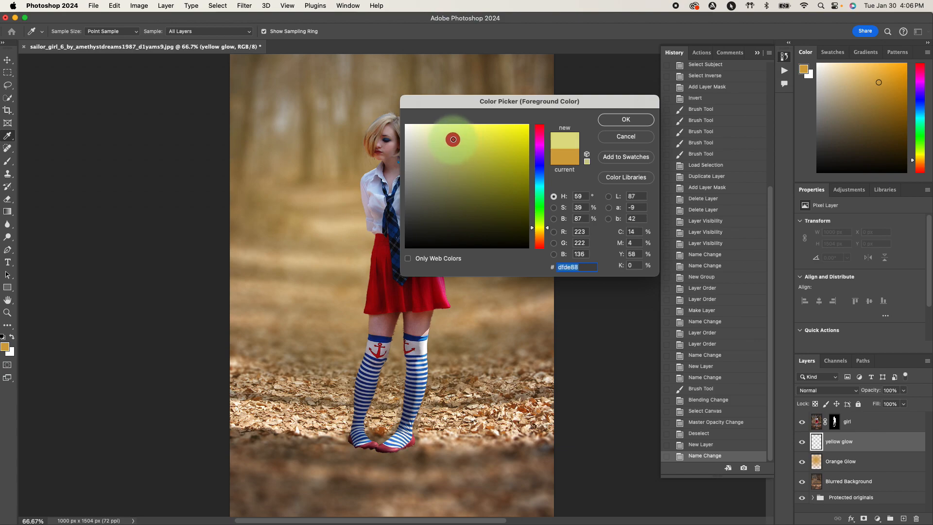
pyautogui.click(625, 120)
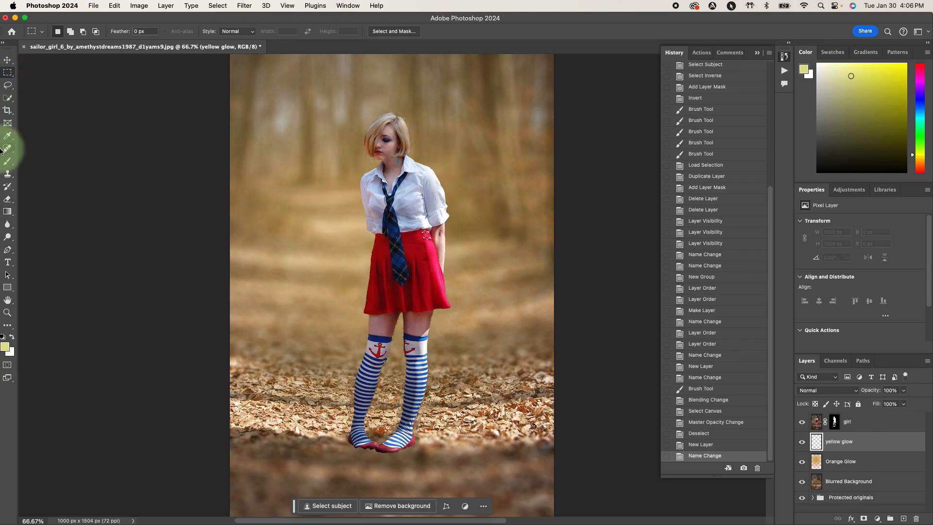
# - Fill yellow glow with the pale yellow and set its opacity to 40%
pyautogui.click(8, 161)
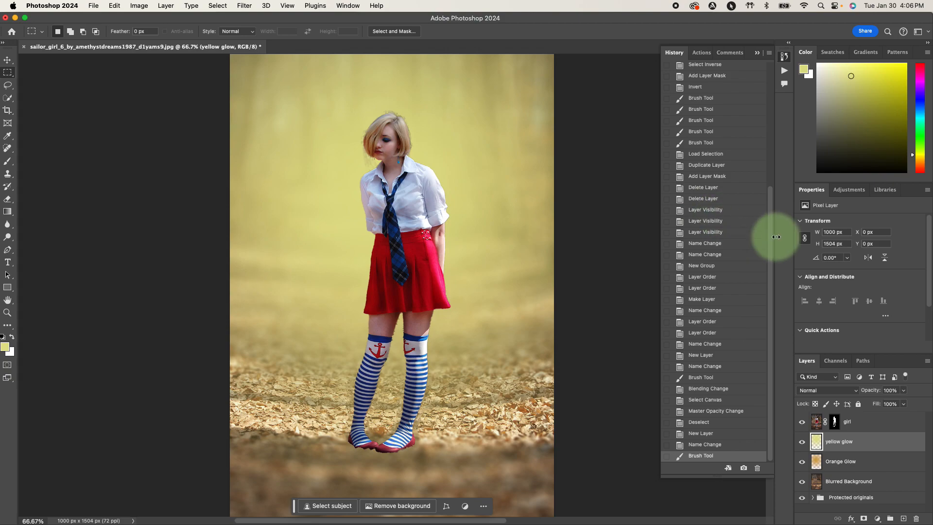
pyautogui.moveTo(838, 347)
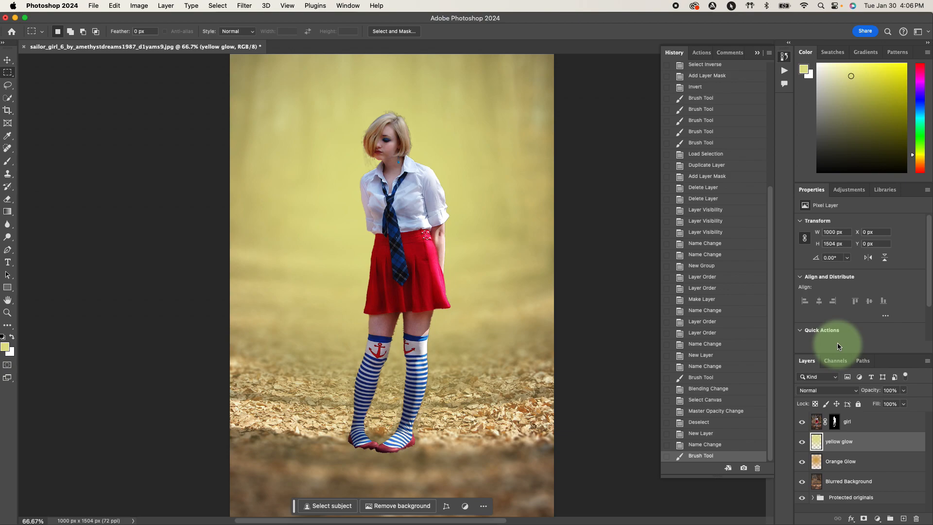
pyautogui.moveTo(855, 391)
pyautogui.write('40')
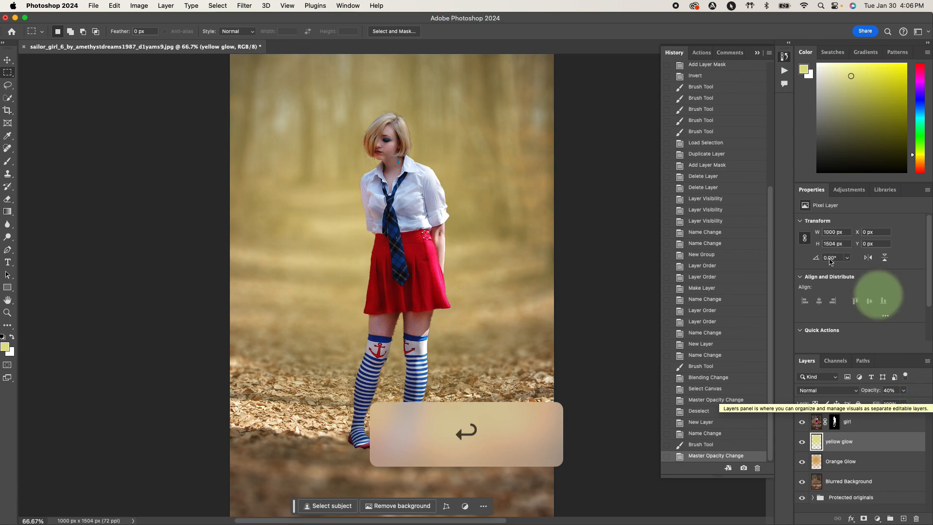
pyautogui.click(801, 442)
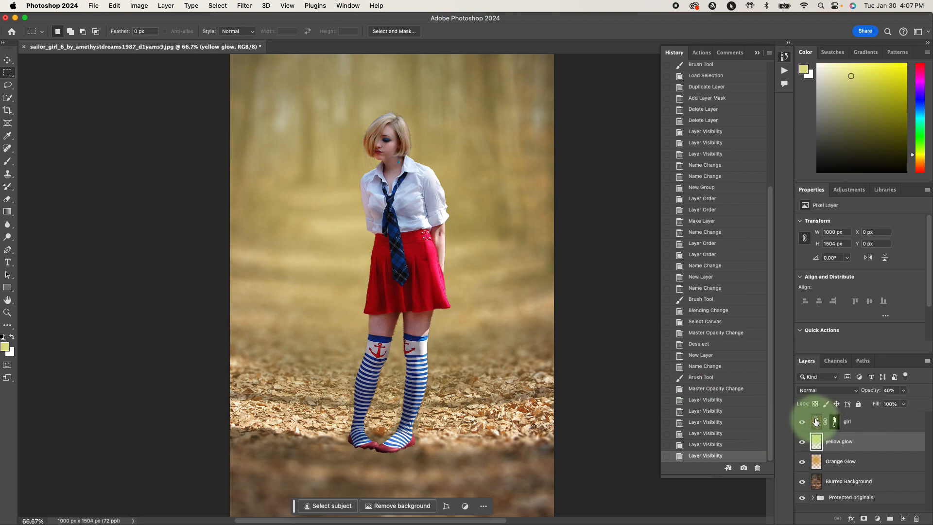
# - Add a new layer above girl, name it 'Dodge and Burn', and select it
pyautogui.click(863, 422)
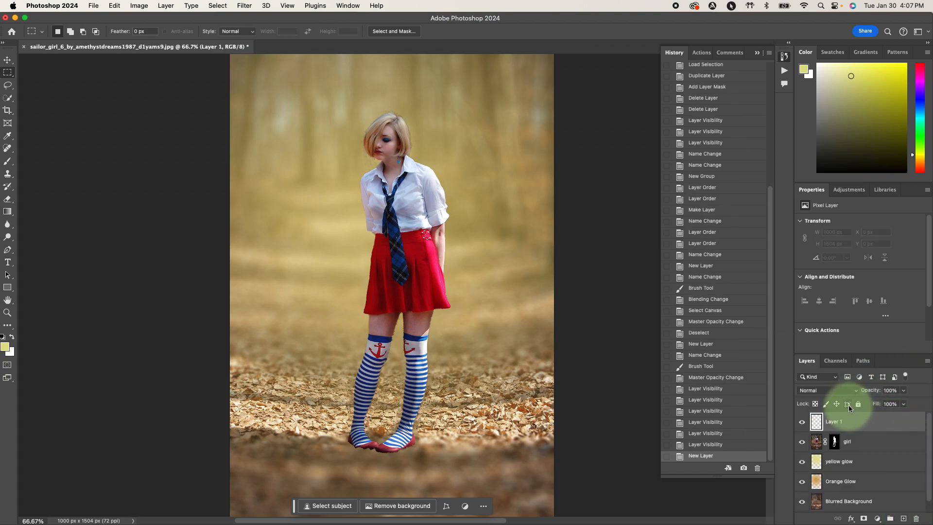
pyautogui.doubleClick(834, 421)
pyautogui.write('Dodge and Burn')
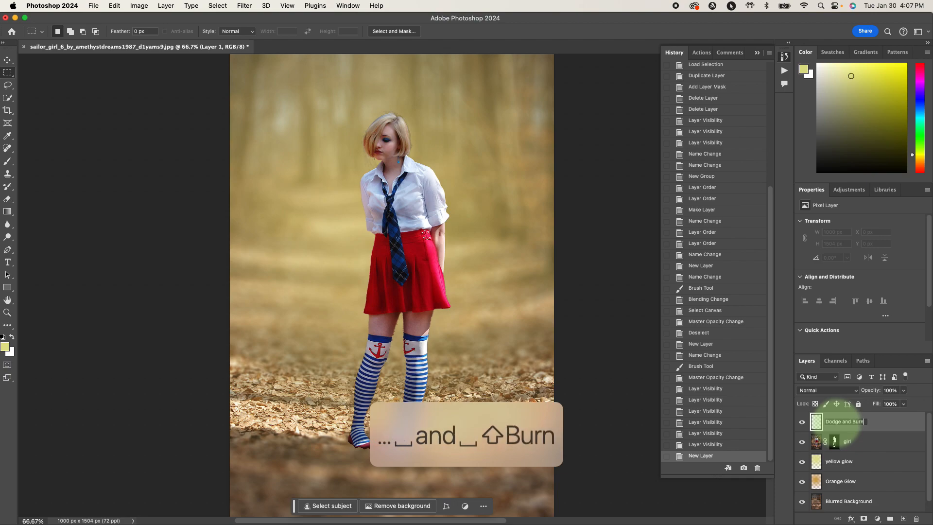
pyautogui.press('enter')
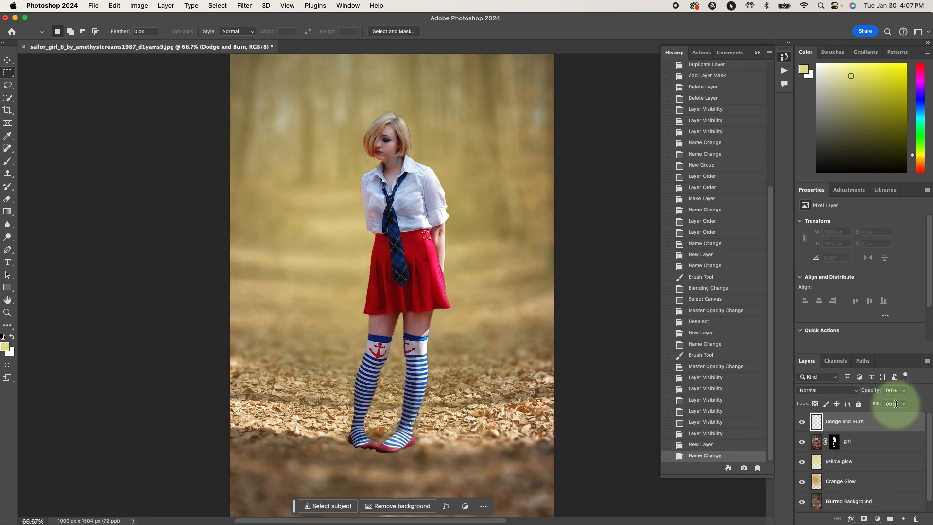
pyautogui.click(843, 421)
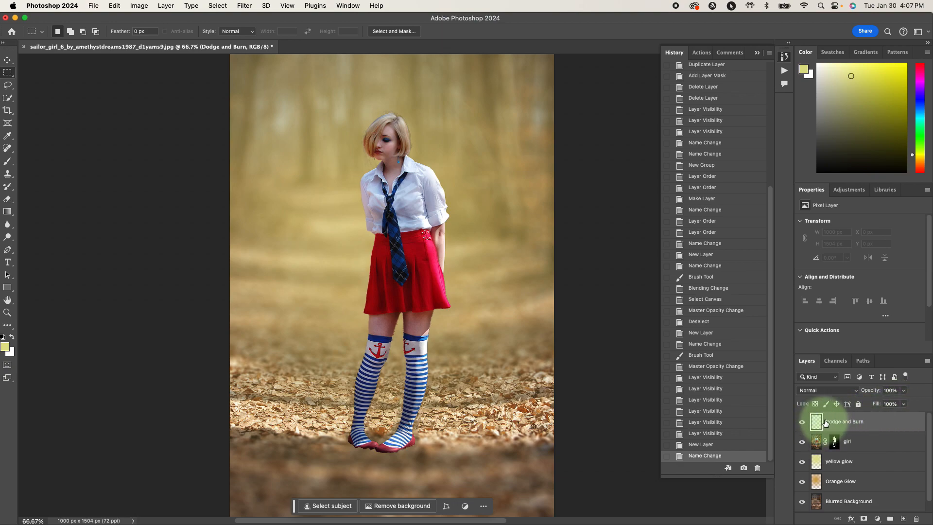
pyautogui.click(419, 185)
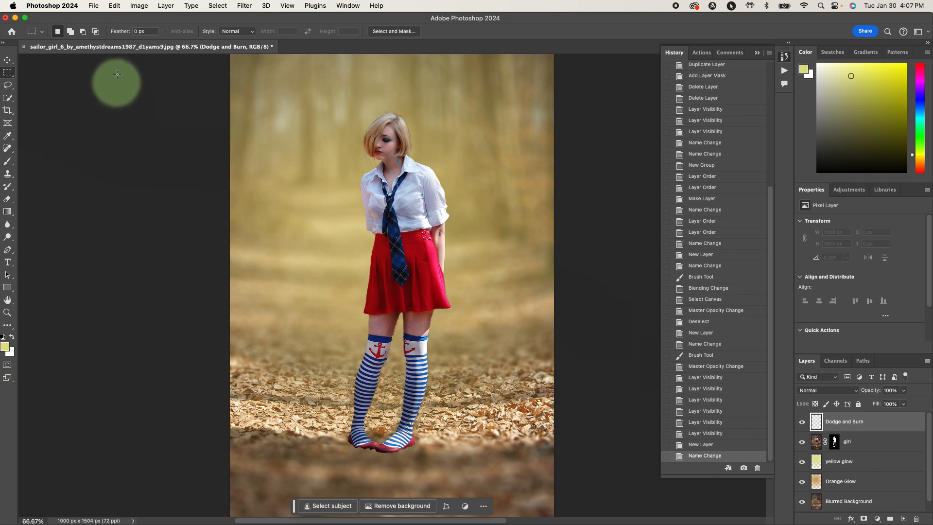
# - Run Edit > Fill with Contents set to 50% Gray on Dodge and Burn
pyautogui.click(113, 6)
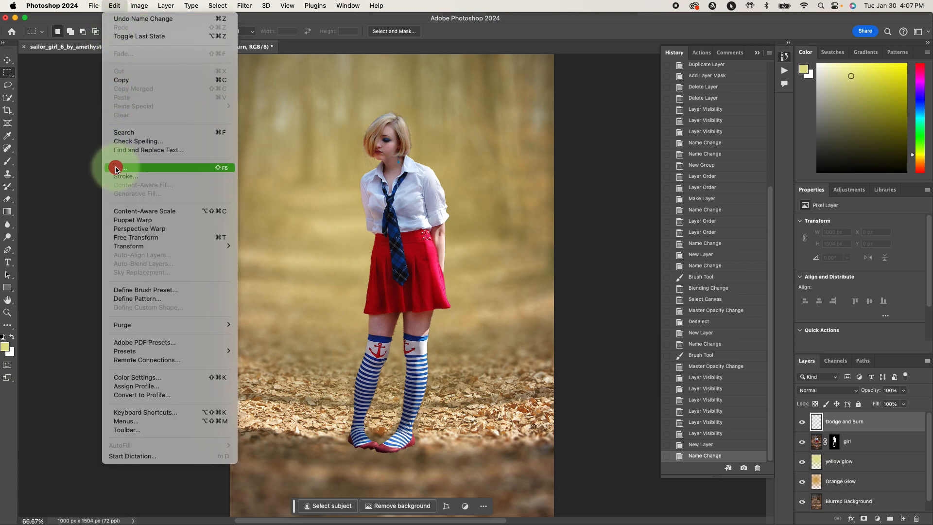
pyautogui.click(125, 167)
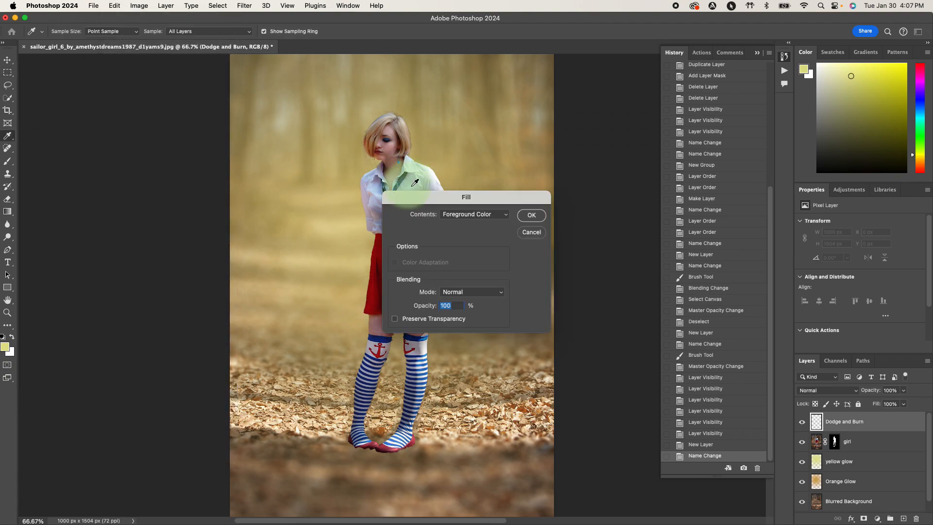
pyautogui.click(472, 214)
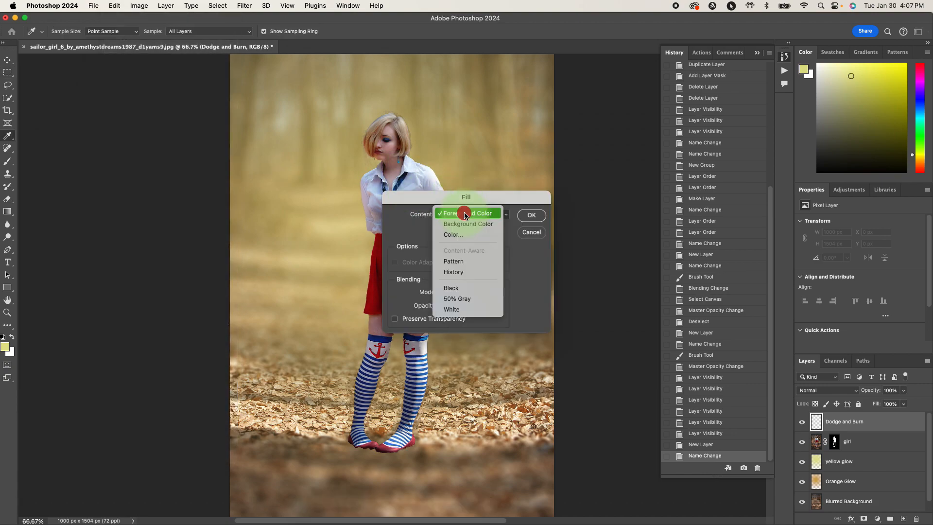
pyautogui.moveTo(479, 298)
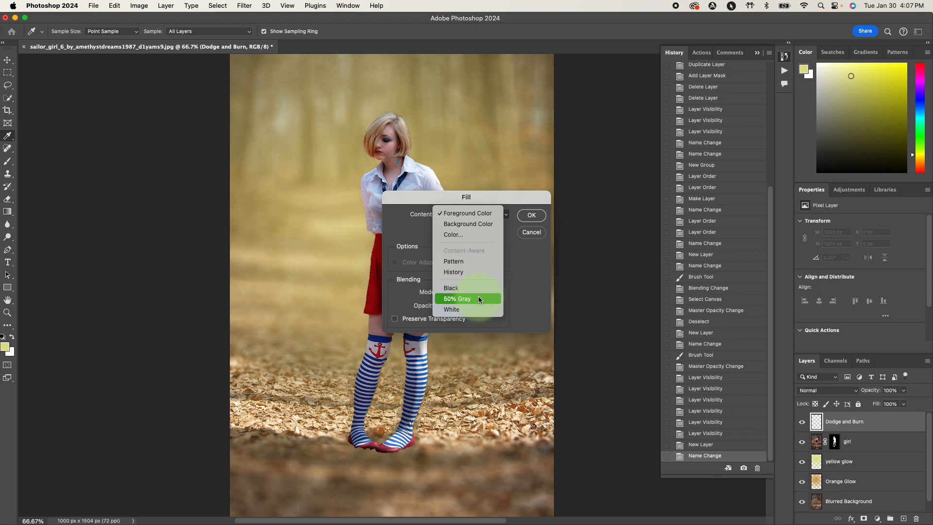
pyautogui.click(530, 214)
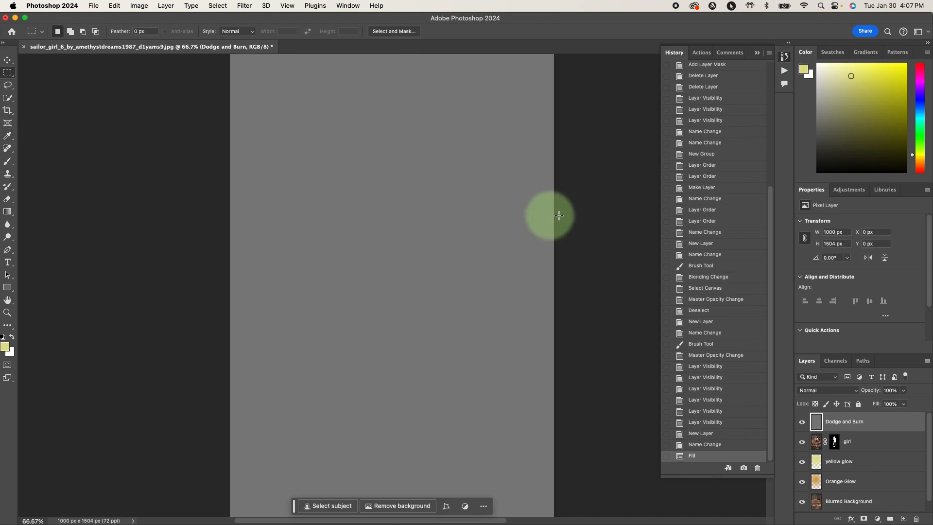
pyautogui.moveTo(591, 215)
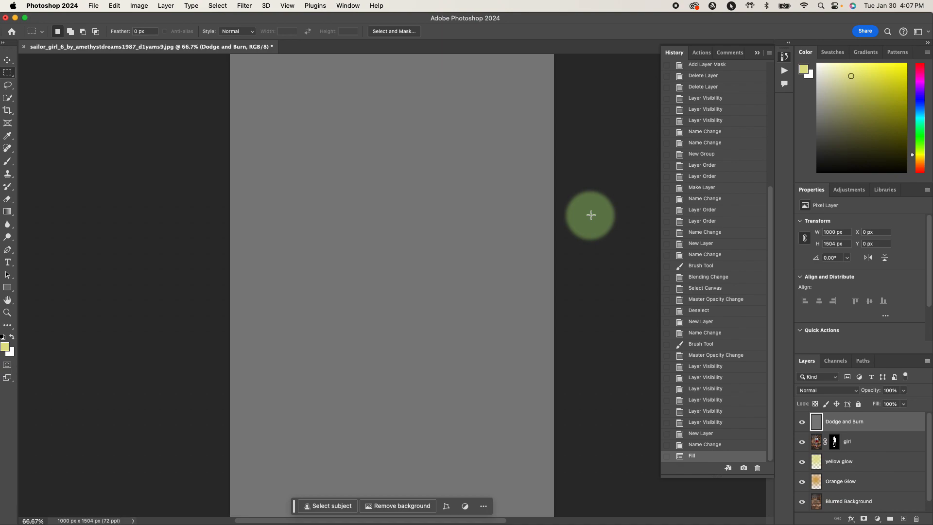
pyautogui.moveTo(525, 346)
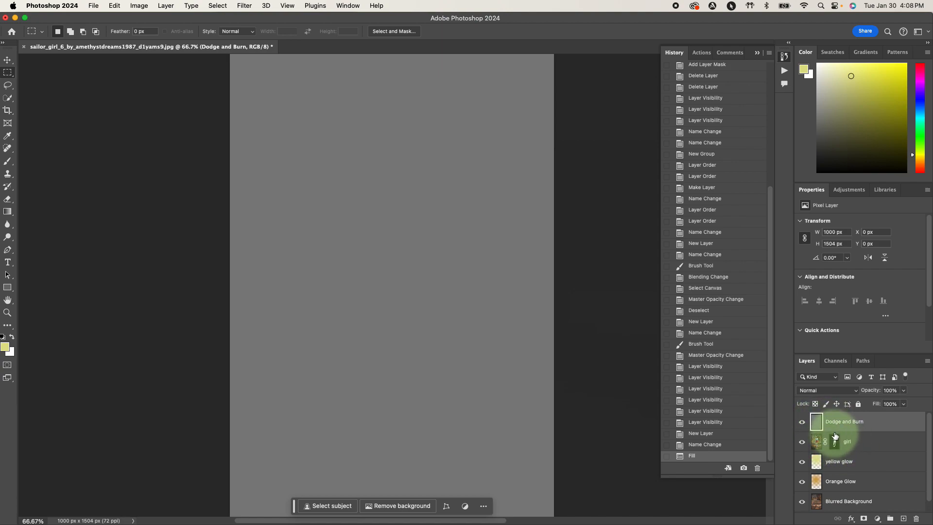
# - Clip the gray Dodge and Burn layer to the girl layer as a clipping mask
pyautogui.rightClick(844, 421)
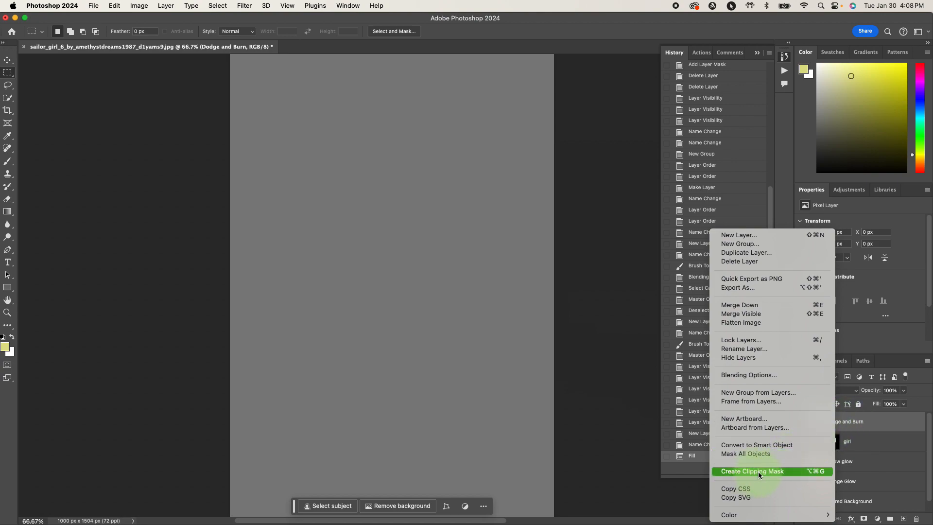
pyautogui.click(752, 471)
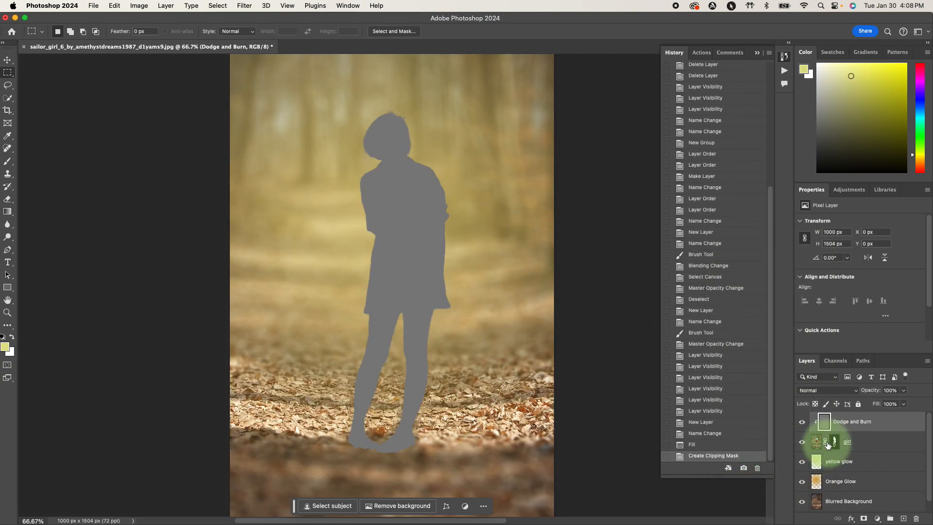
pyautogui.moveTo(824, 422)
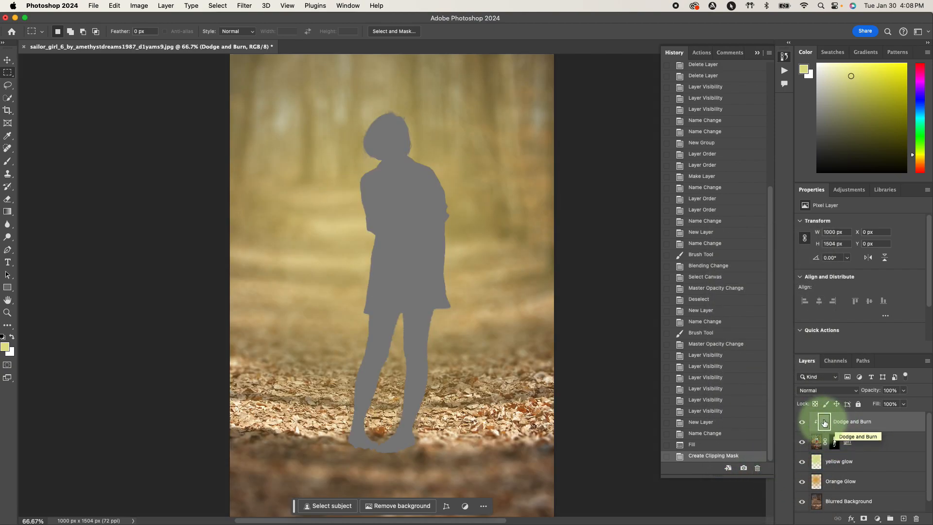
pyautogui.moveTo(818, 420)
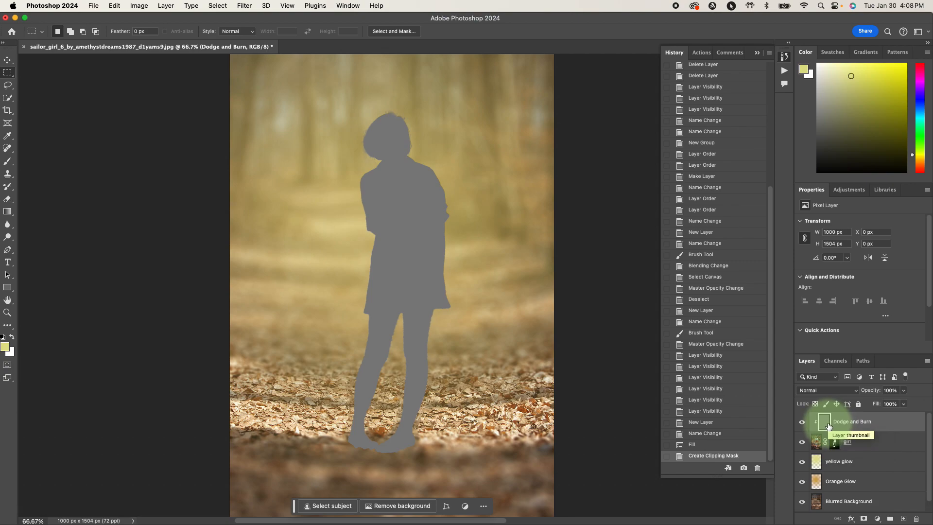
pyautogui.moveTo(801, 421)
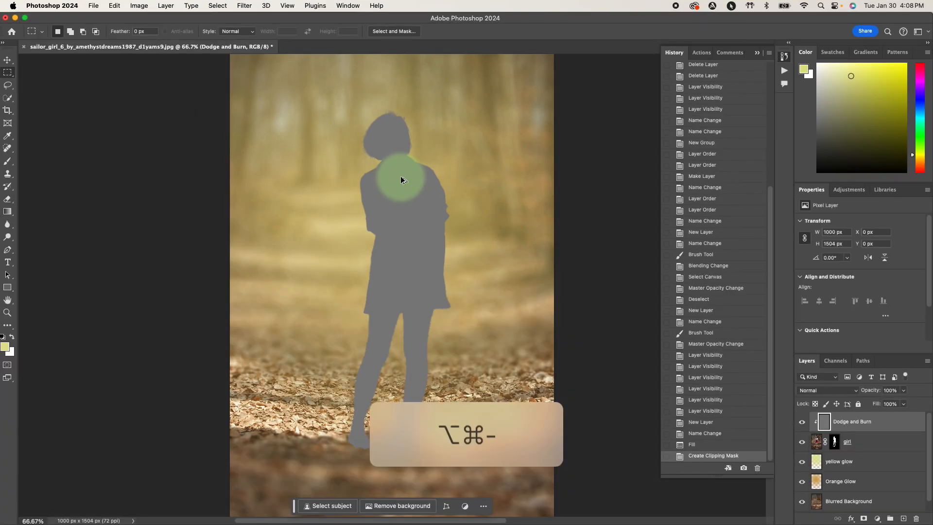
pyautogui.moveTo(351, 297)
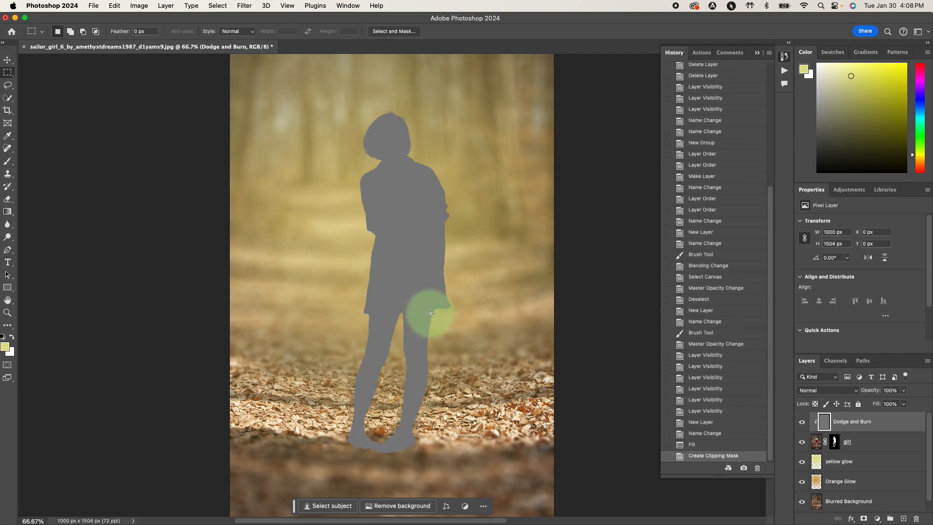
# - Set the Dodge and Burn layer's blend mode to Overlay and zoom toward the girl's head
pyautogui.click(826, 390)
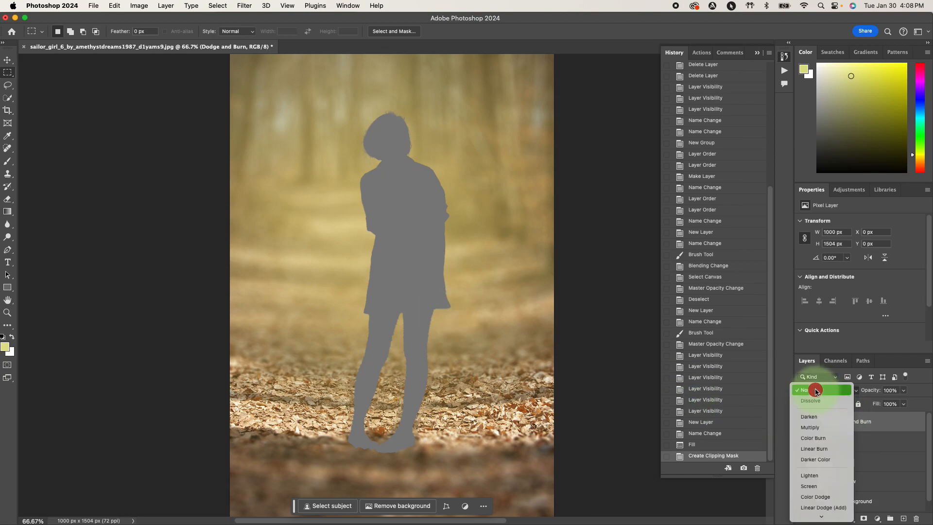
pyautogui.click(805, 389)
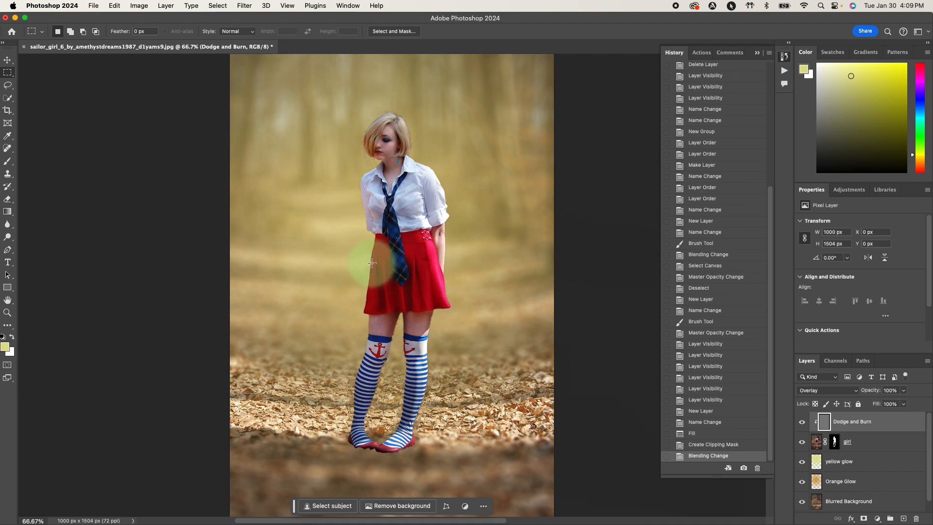
pyautogui.moveTo(375, 262); pyautogui.dragTo(378, 151)
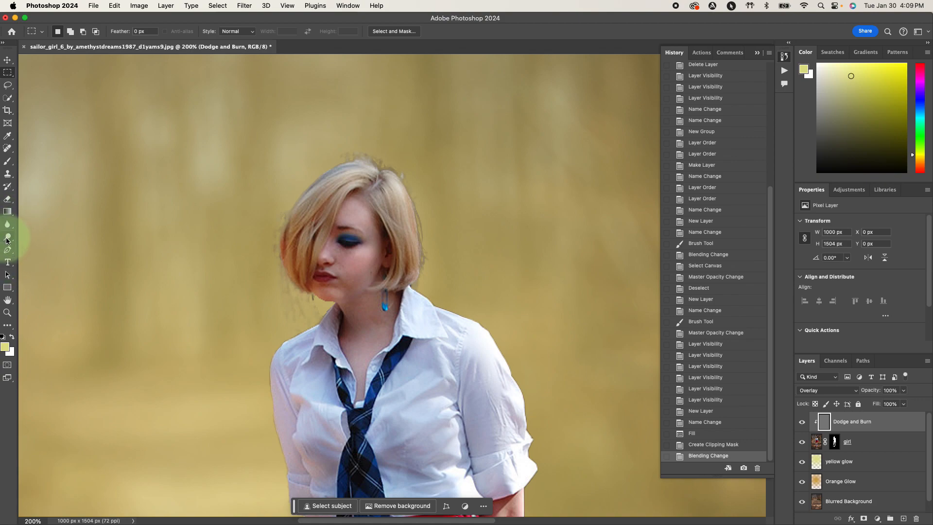
# - Draw a Lasso selection around the neck from under the chin to the collar
pyautogui.click(9, 237)
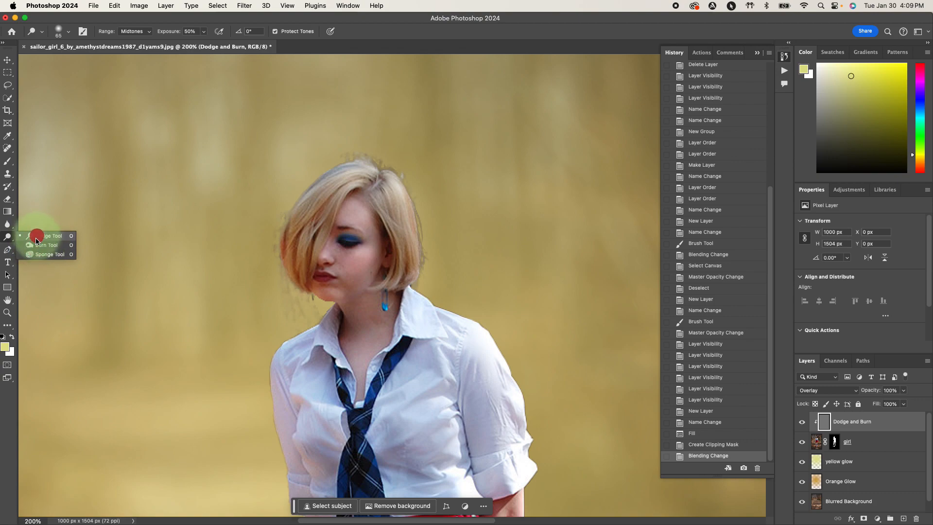
pyautogui.moveTo(47, 241)
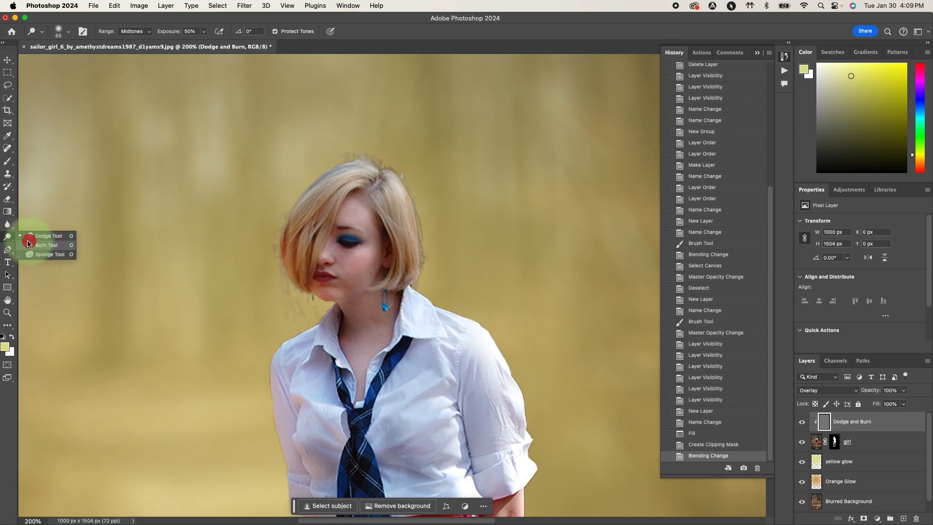
pyautogui.moveTo(35, 241)
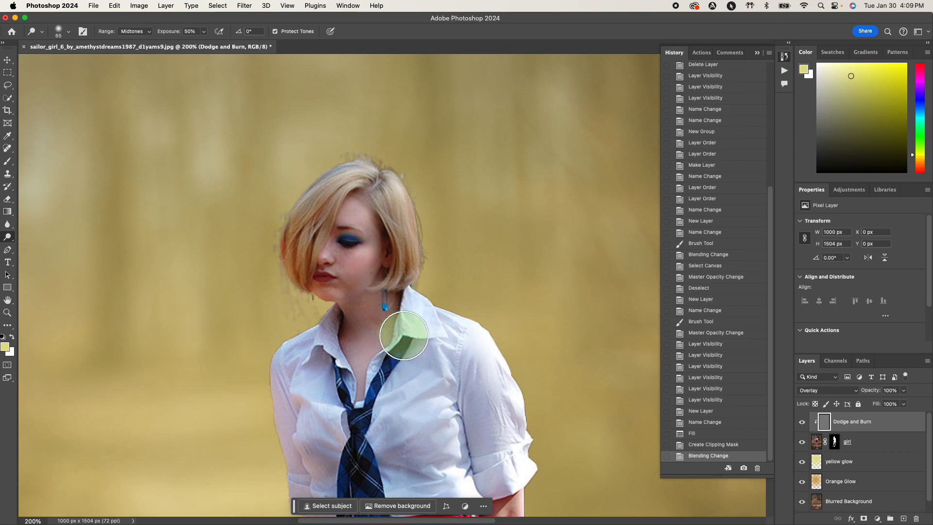
pyautogui.moveTo(124, 193)
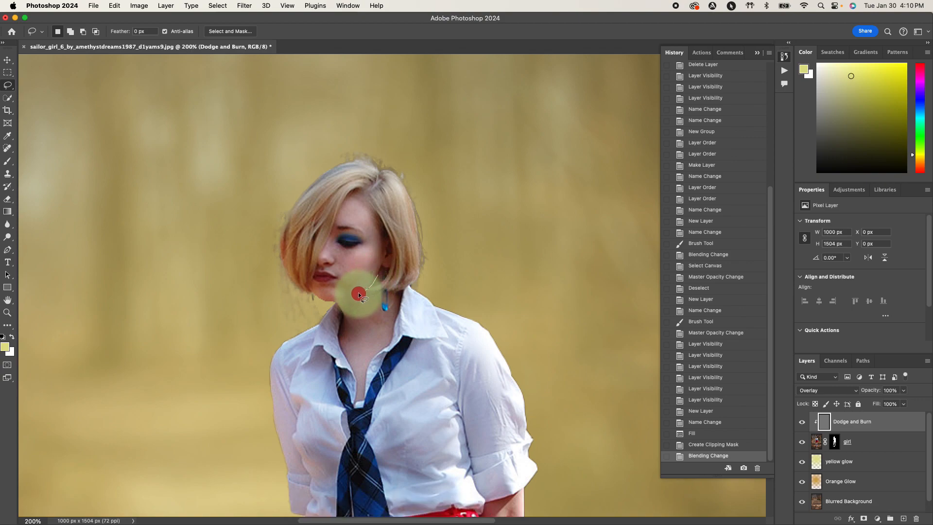
pyautogui.moveTo(358, 296); pyautogui.dragTo(337, 303)
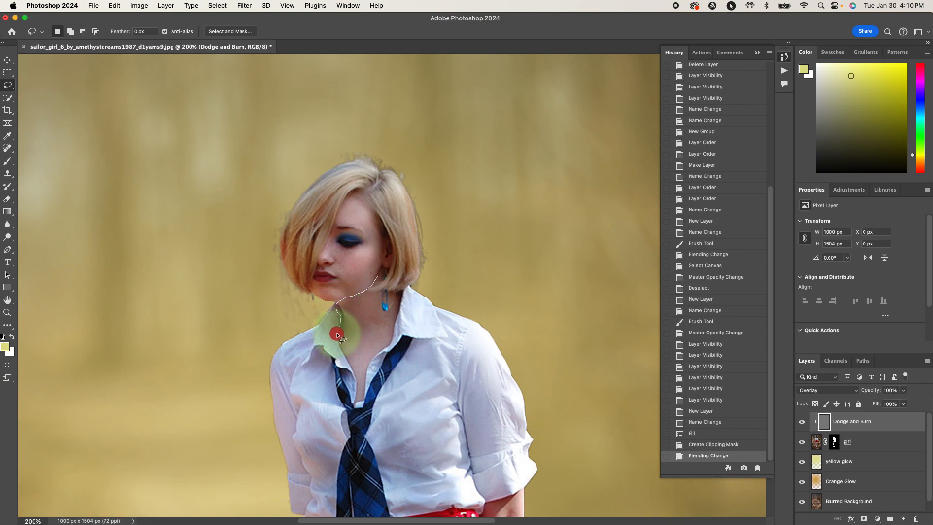
pyautogui.moveTo(337, 334); pyautogui.dragTo(355, 381)
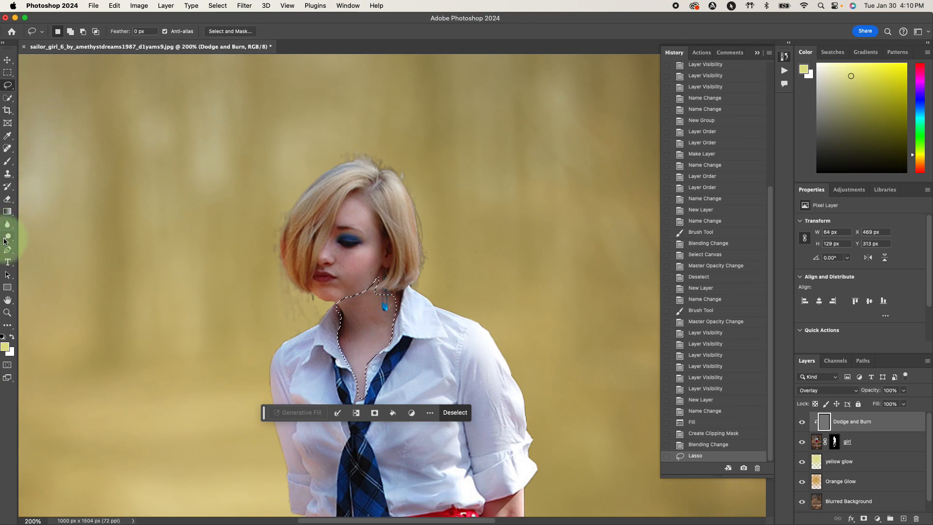
# - Darken the neck shadow inside the selection with the Burn Tool
pyautogui.click(7, 224)
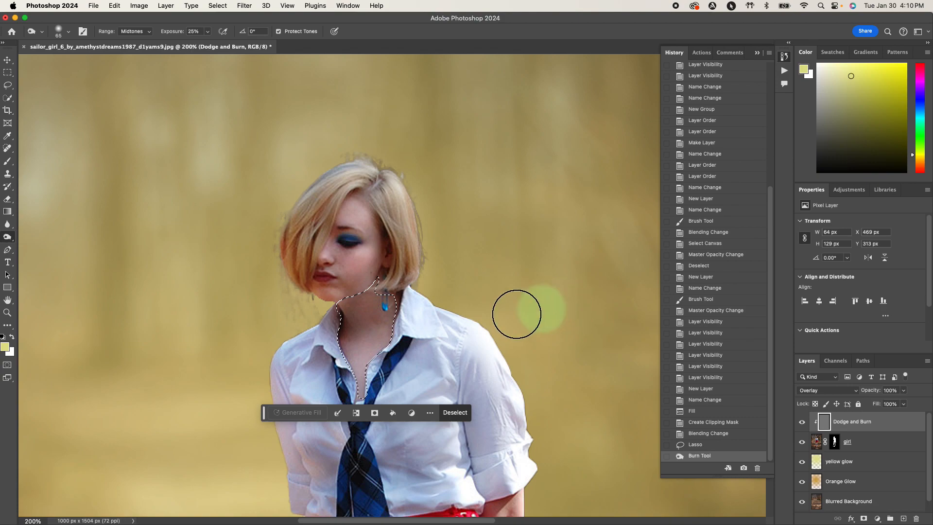
pyautogui.moveTo(516, 314); pyautogui.dragTo(382, 331)
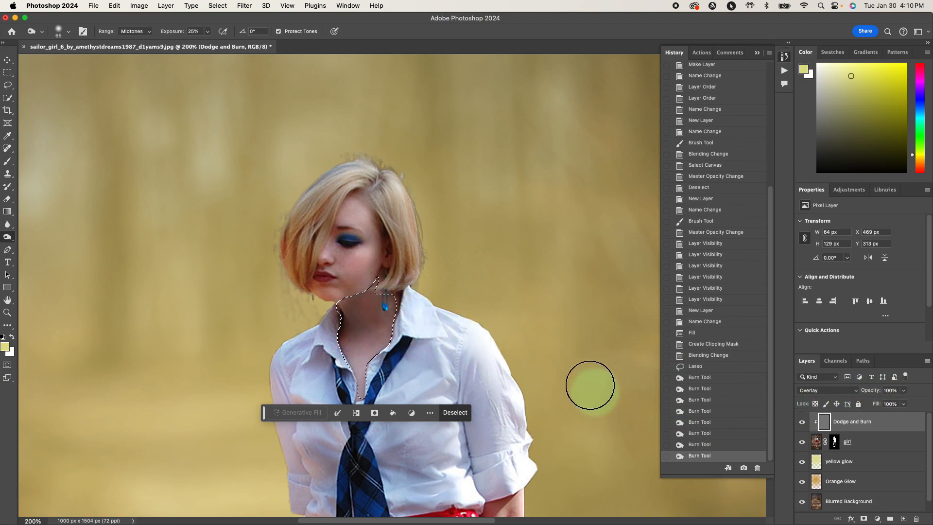
pyautogui.moveTo(460, 206)
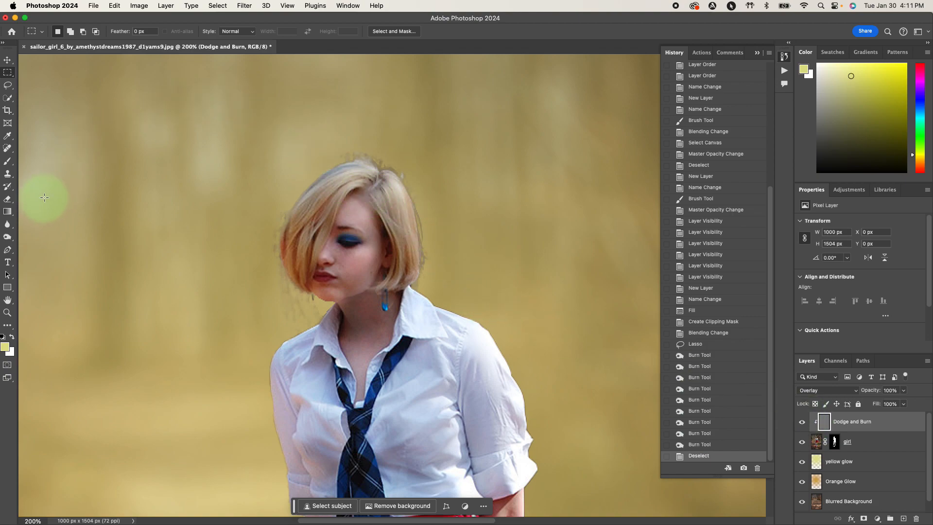
# - Switch to the Dodge Tool at 25% exposure and zoom in on her face
pyautogui.click(8, 241)
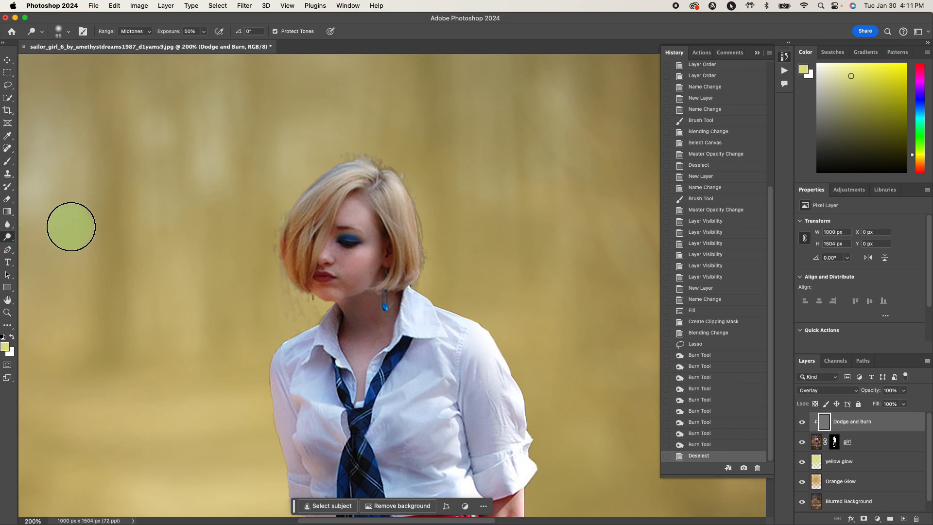
pyautogui.moveTo(194, 42)
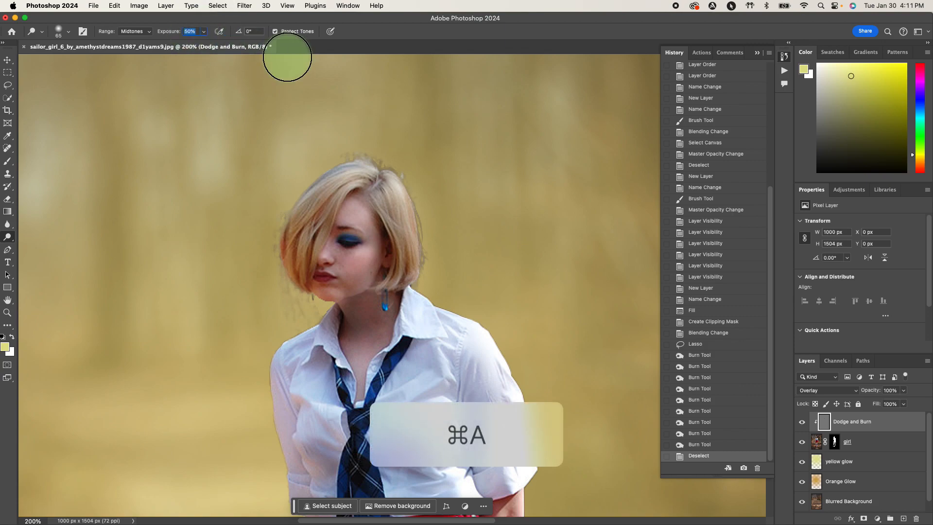
pyautogui.write('25')
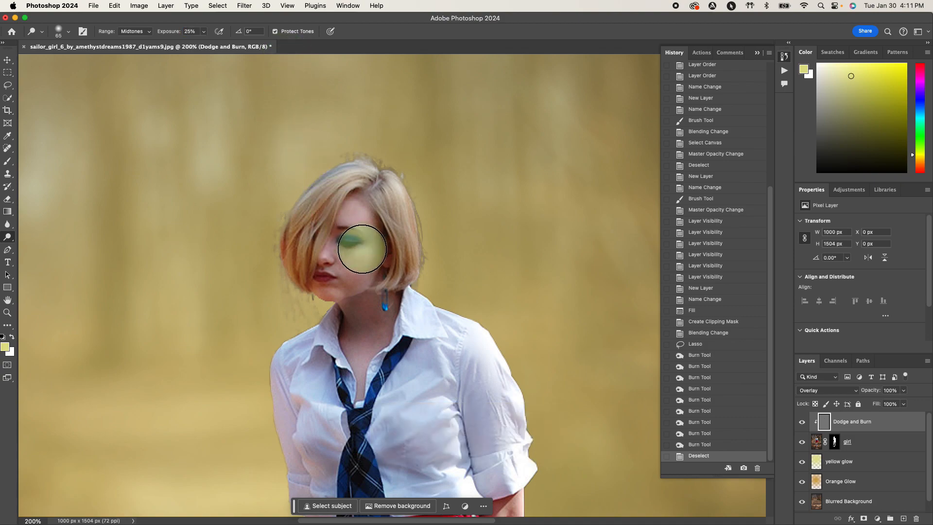
pyautogui.press('cmd+=')
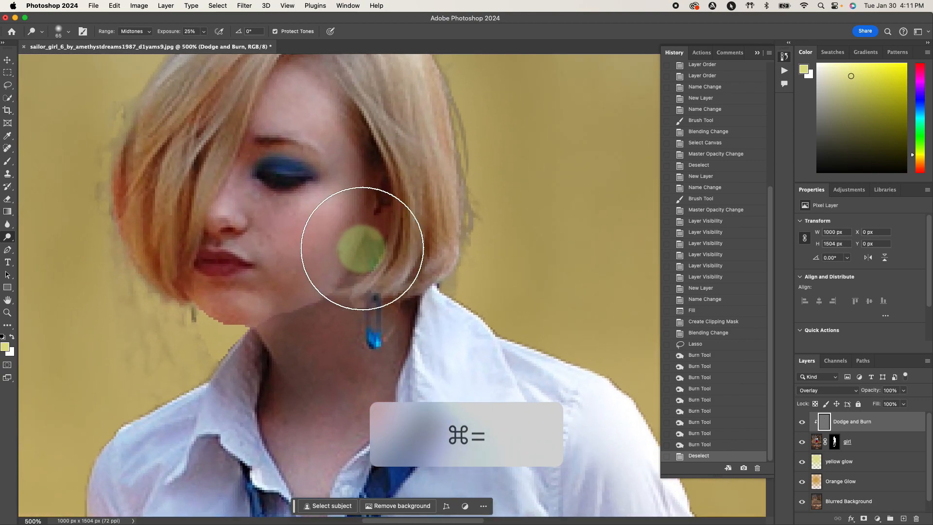
pyautogui.press('cmd+=')
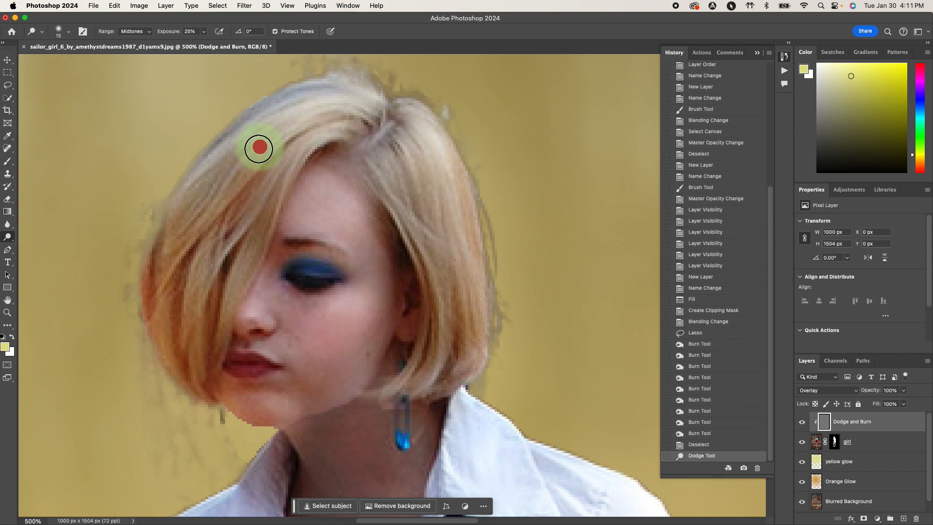
# - Dodge highlights along the left side of the hair, the crown and strands over the eye
pyautogui.moveTo(259, 148); pyautogui.dragTo(151, 297)
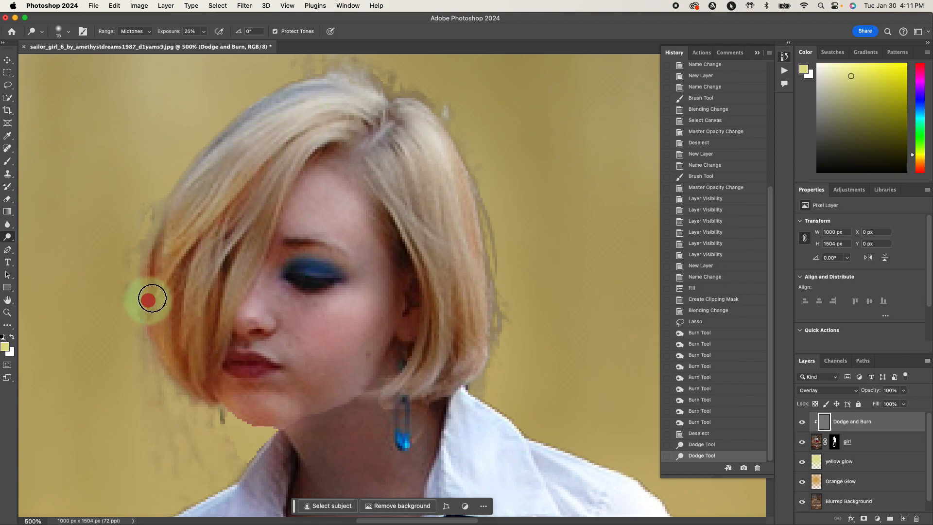
pyautogui.moveTo(151, 298); pyautogui.dragTo(265, 165)
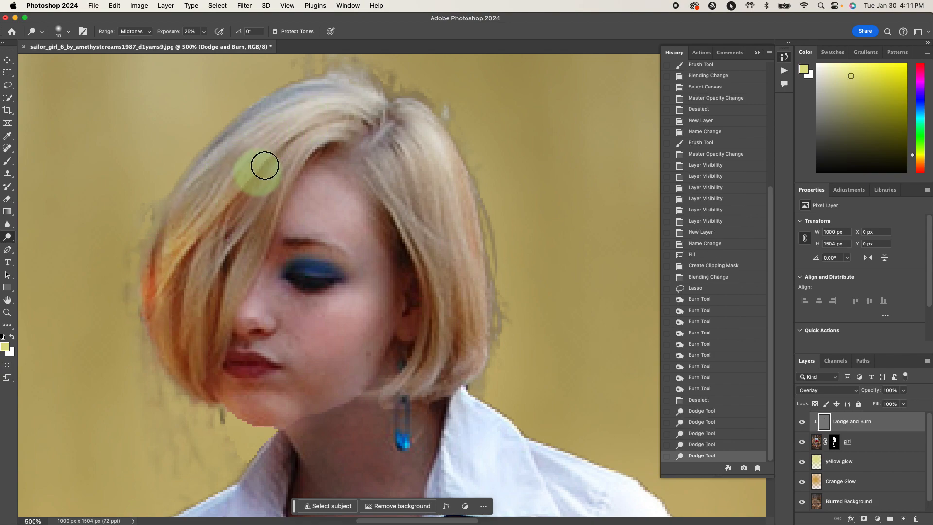
pyautogui.moveTo(264, 165); pyautogui.dragTo(246, 205)
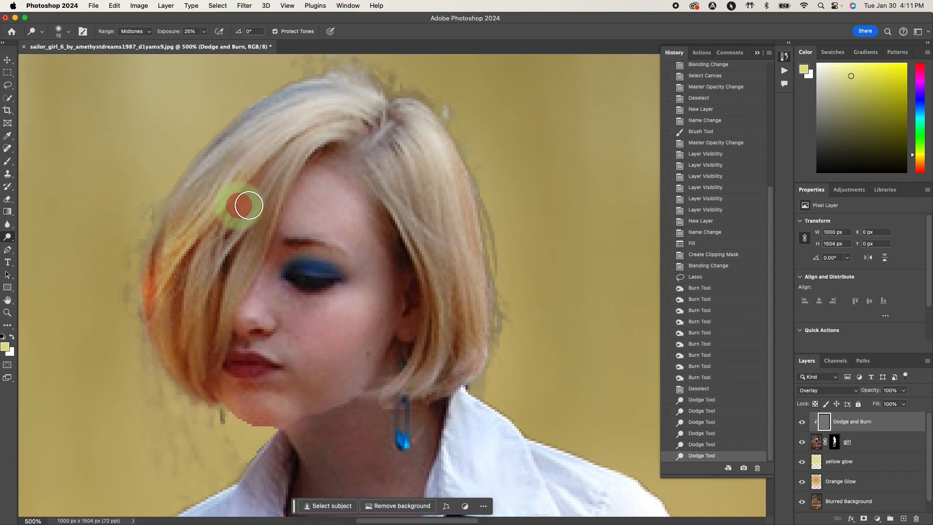
pyautogui.moveTo(247, 205); pyautogui.dragTo(314, 131)
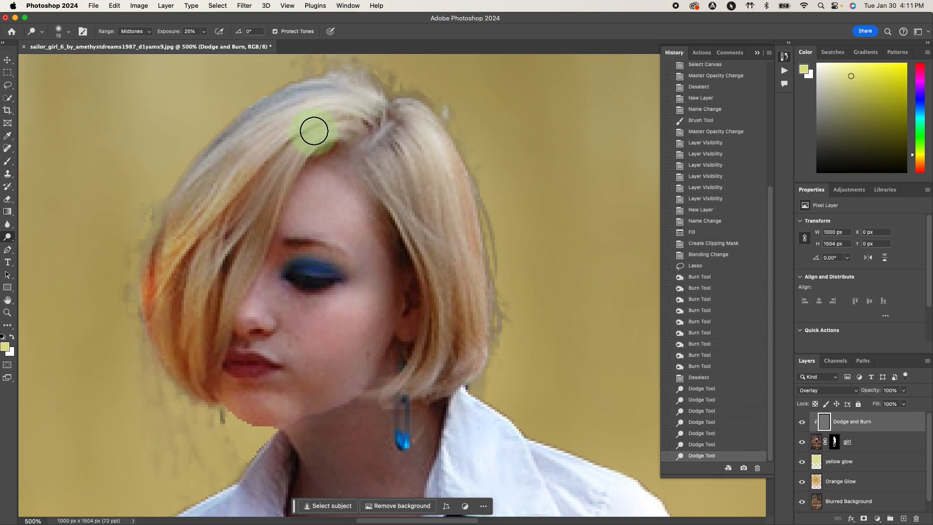
pyautogui.moveTo(314, 131); pyautogui.dragTo(246, 238)
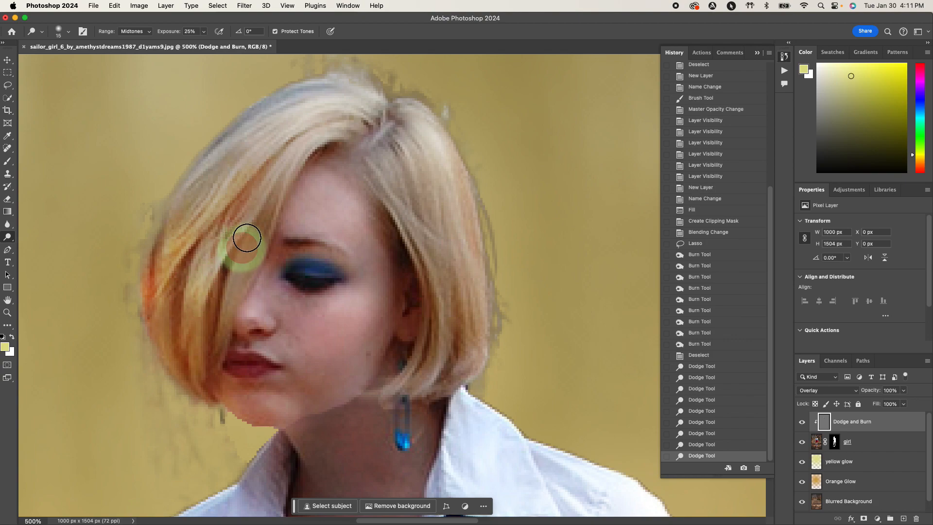
pyautogui.moveTo(247, 238); pyautogui.dragTo(333, 140)
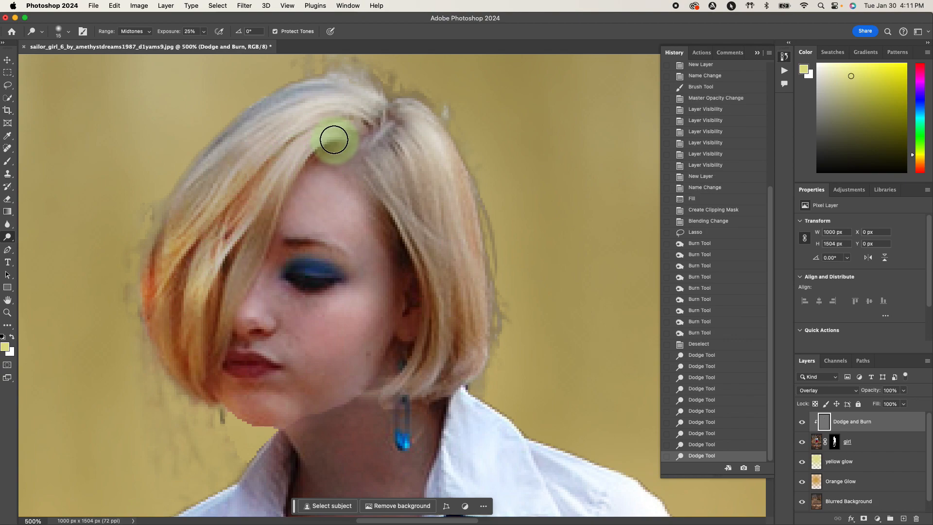
pyautogui.moveTo(333, 140); pyautogui.dragTo(191, 298)
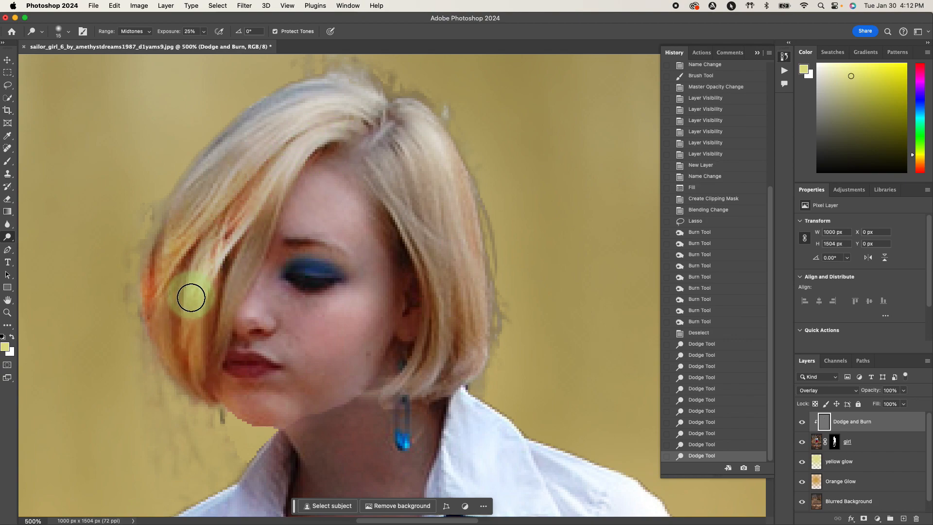
pyautogui.moveTo(191, 297); pyautogui.dragTo(249, 277)
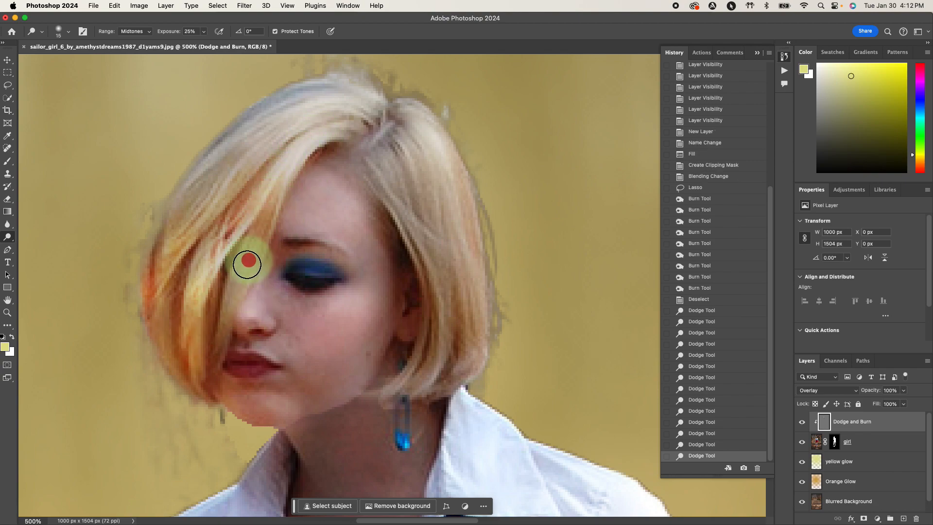
pyautogui.moveTo(247, 263); pyautogui.dragTo(224, 341)
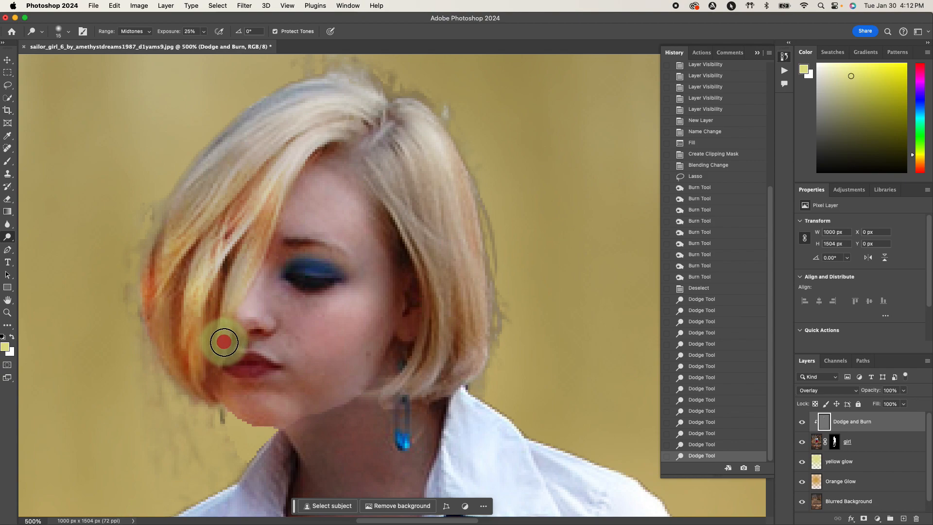
pyautogui.moveTo(224, 343); pyautogui.dragTo(391, 121)
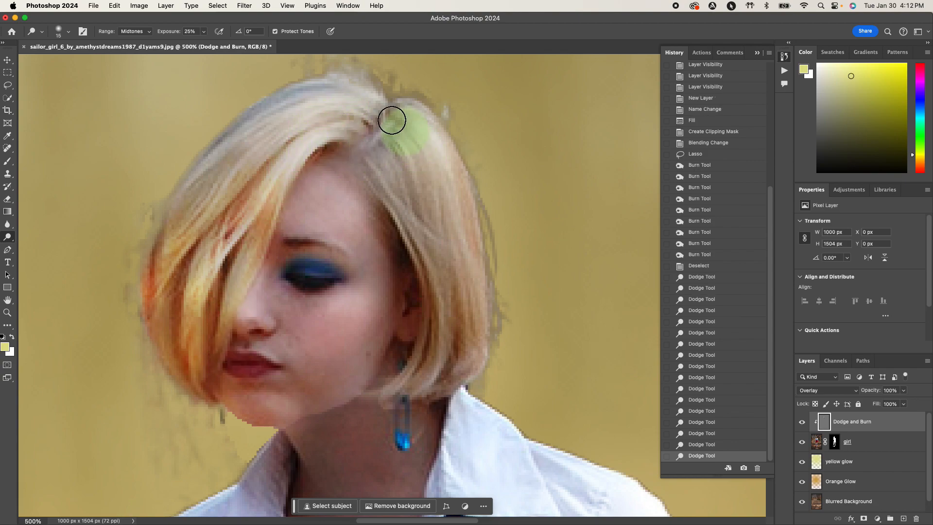
pyautogui.moveTo(392, 120); pyautogui.dragTo(242, 162)
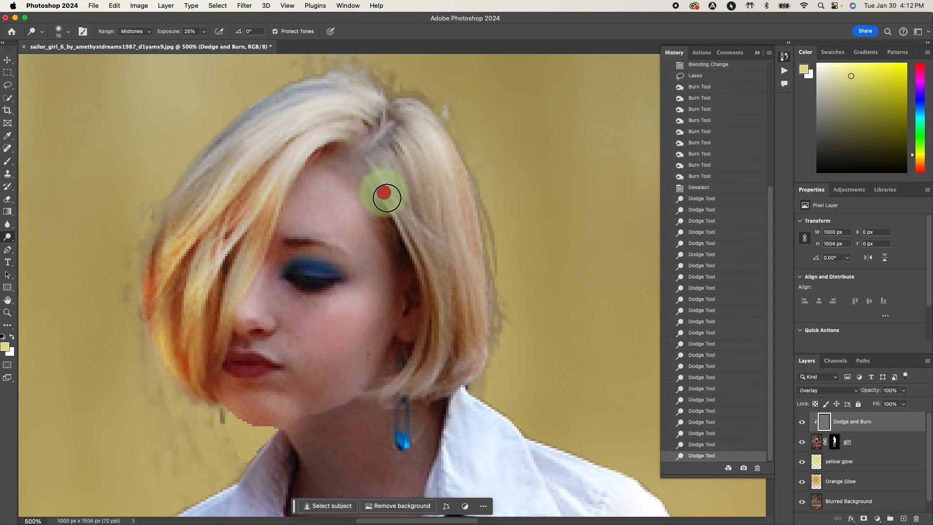
# - Dodge highlights along the right side of the hair and its ends near the neck
pyautogui.moveTo(386, 194); pyautogui.dragTo(421, 378)
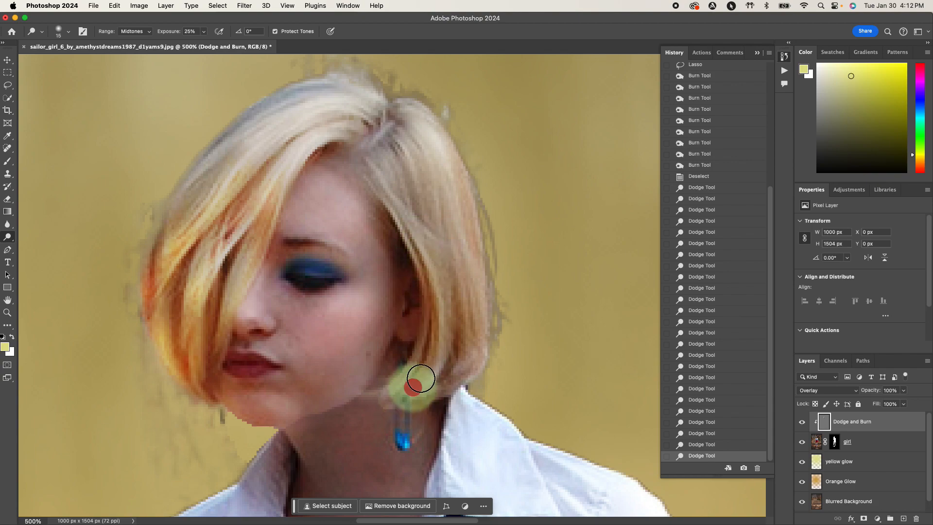
pyautogui.moveTo(421, 378); pyautogui.dragTo(446, 332)
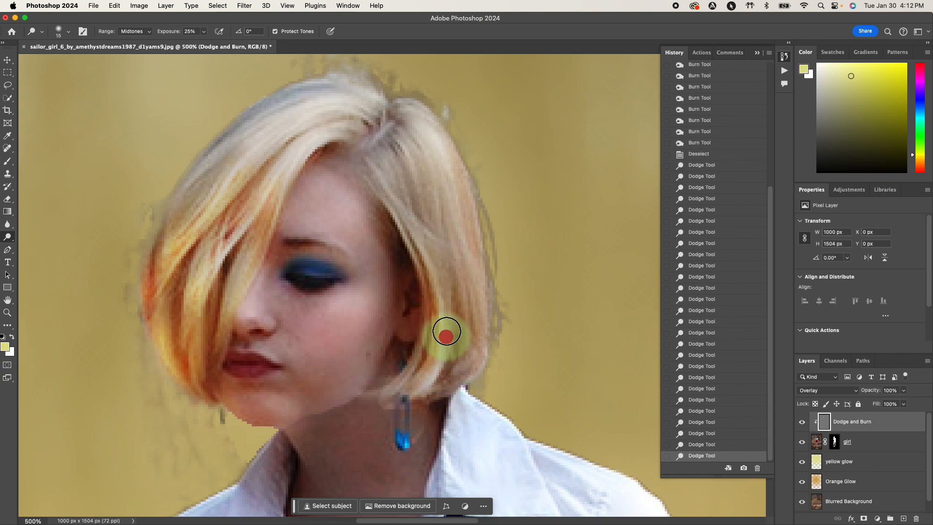
pyautogui.moveTo(446, 334); pyautogui.dragTo(428, 236)
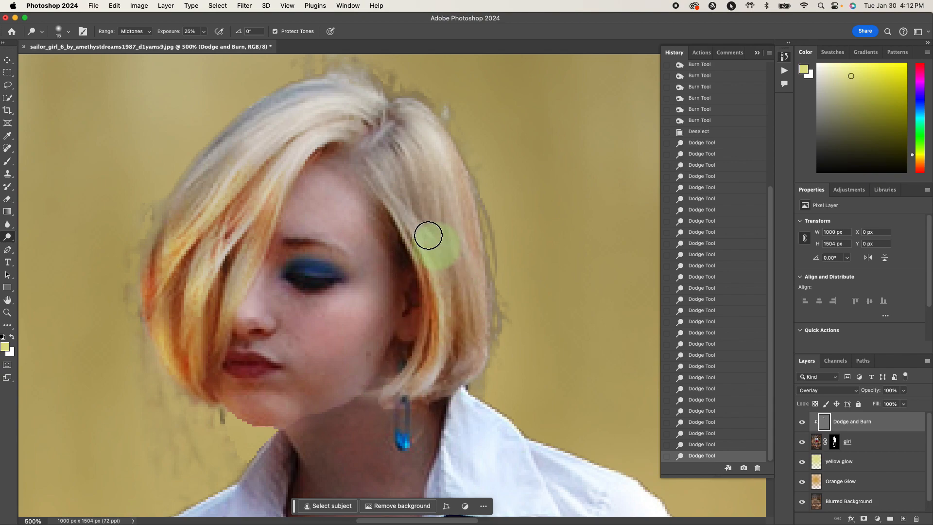
pyautogui.moveTo(437, 250); pyautogui.dragTo(402, 148)
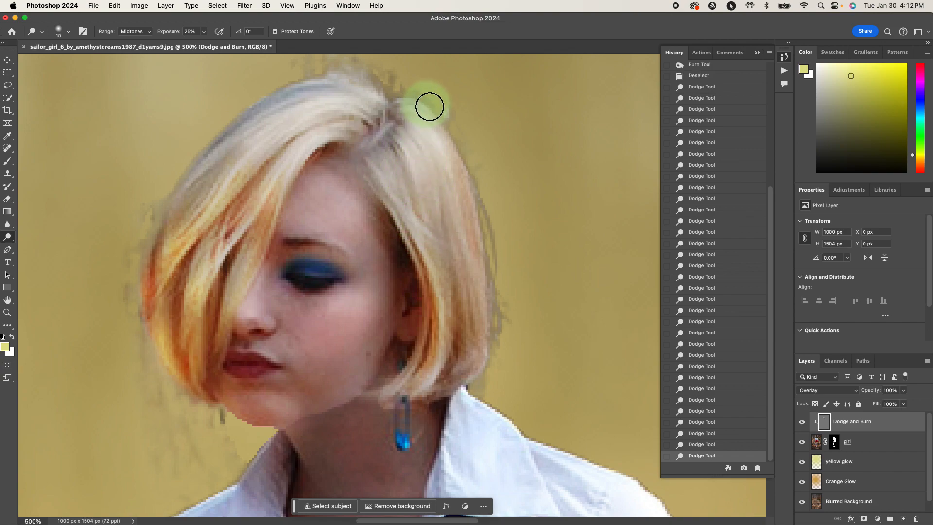
pyautogui.moveTo(430, 107); pyautogui.dragTo(480, 318)
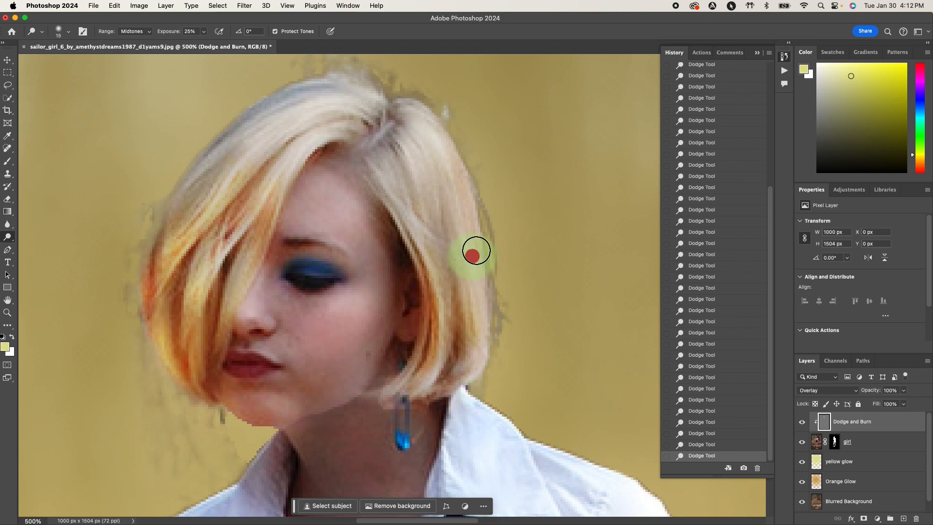
pyautogui.moveTo(567, 213)
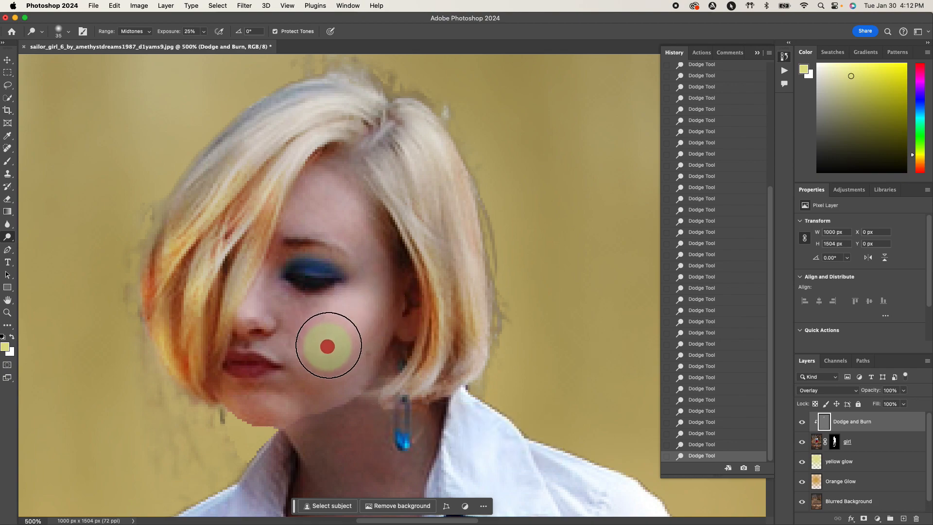
# - Dodge the lower cheek, chin, area beside the nose, forehead and temple
pyautogui.moveTo(328, 345); pyautogui.dragTo(267, 413)
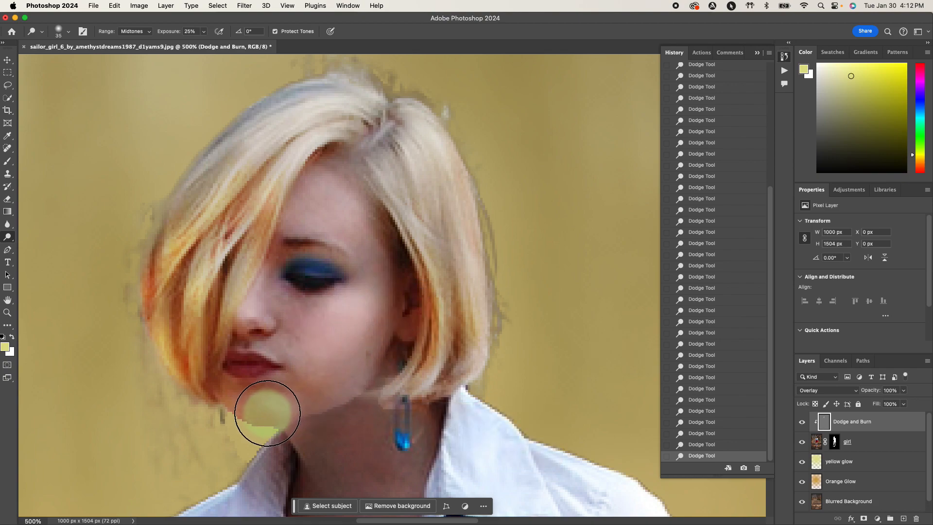
pyautogui.click(272, 406)
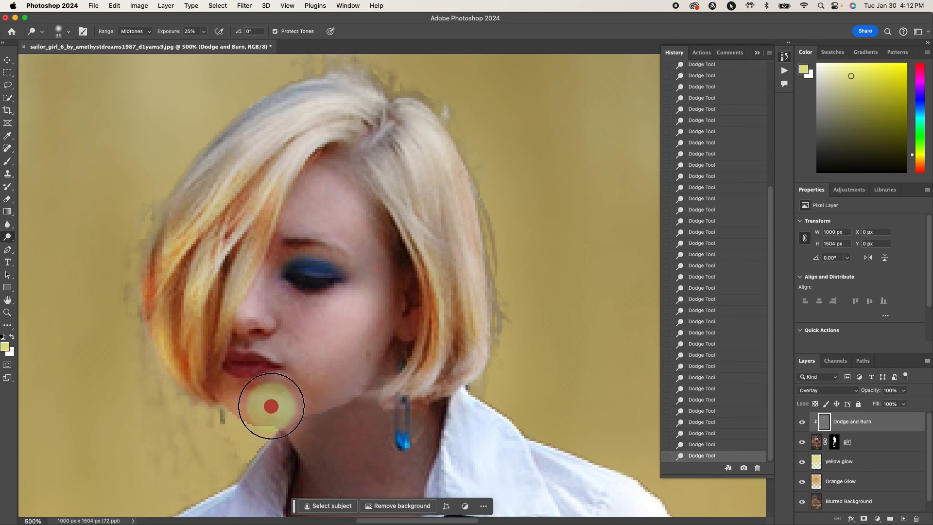
pyautogui.moveTo(271, 406); pyautogui.dragTo(302, 388)
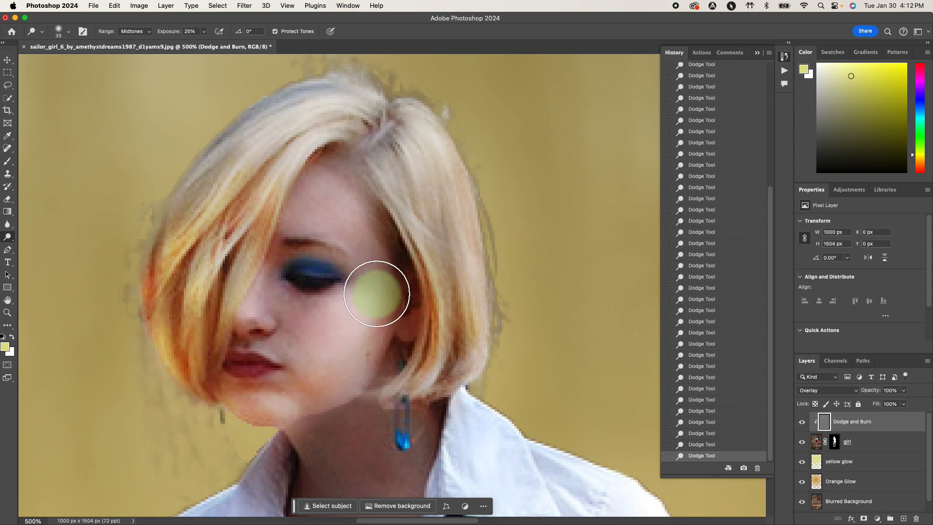
pyautogui.moveTo(376, 292); pyautogui.dragTo(253, 299)
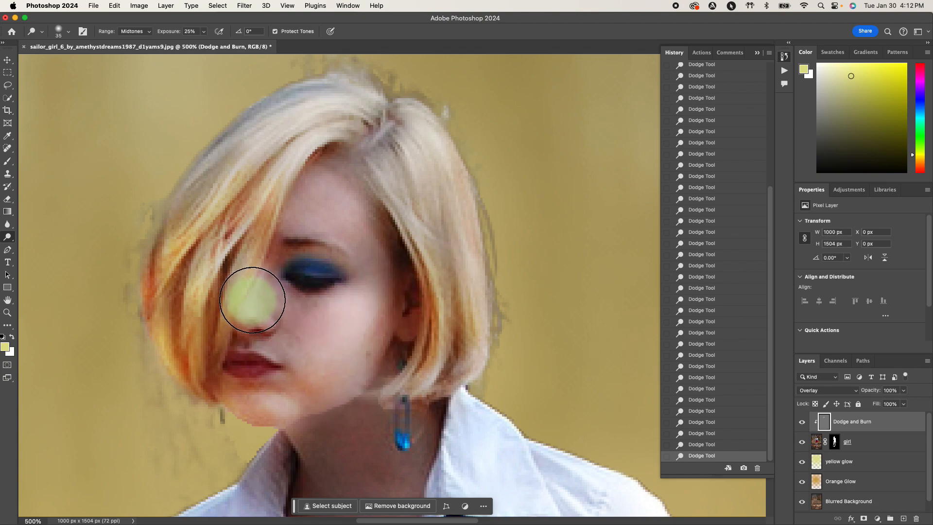
pyautogui.moveTo(252, 299); pyautogui.dragTo(418, 350)
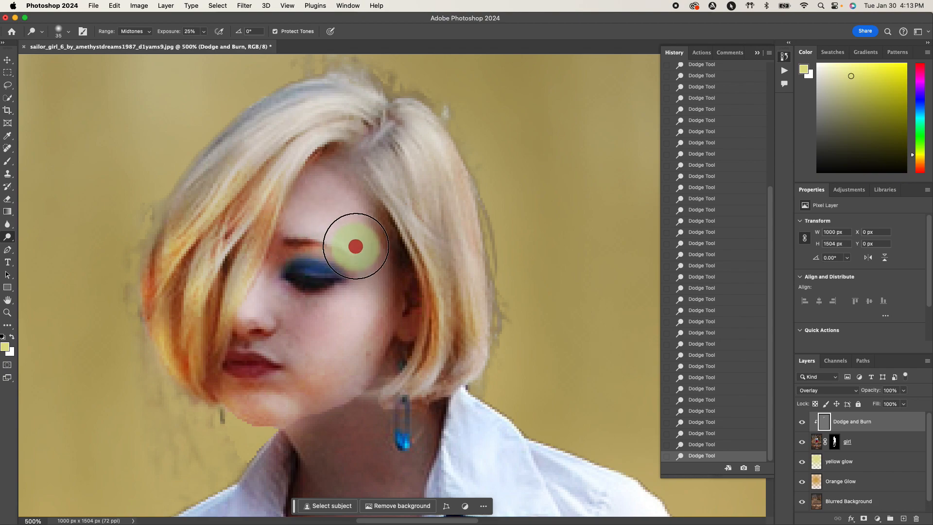
pyautogui.moveTo(355, 246); pyautogui.dragTo(409, 354)
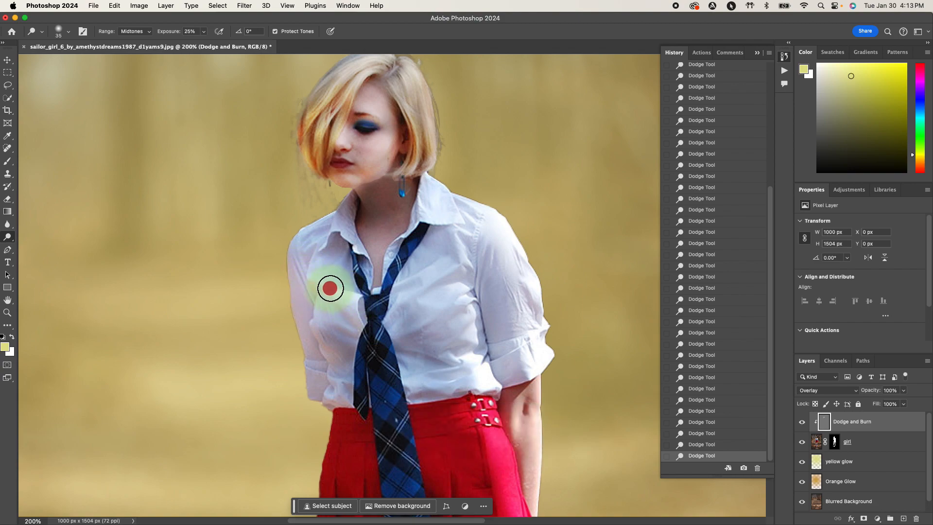
# - Dodge the shirt at the left shoulder, collar, side of the neck and left arm
pyautogui.moveTo(330, 288); pyautogui.dragTo(312, 262)
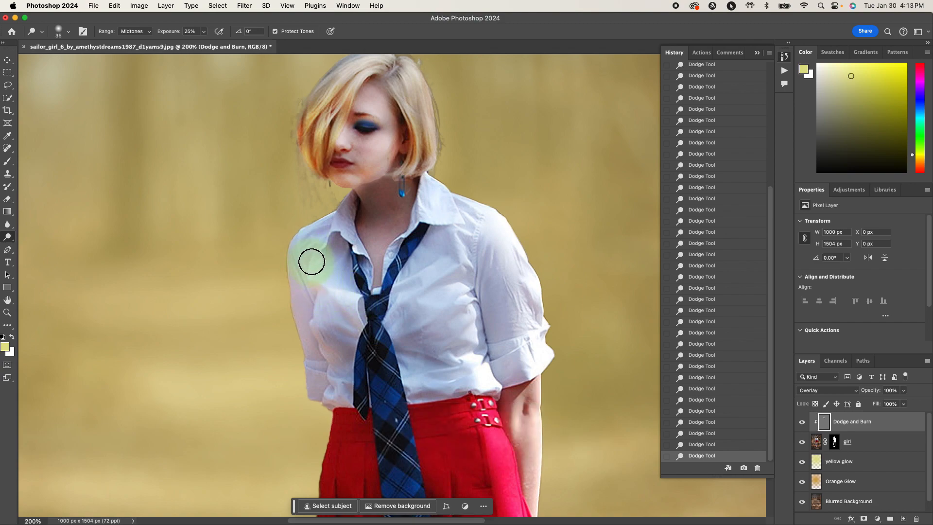
pyautogui.moveTo(311, 262); pyautogui.dragTo(398, 256)
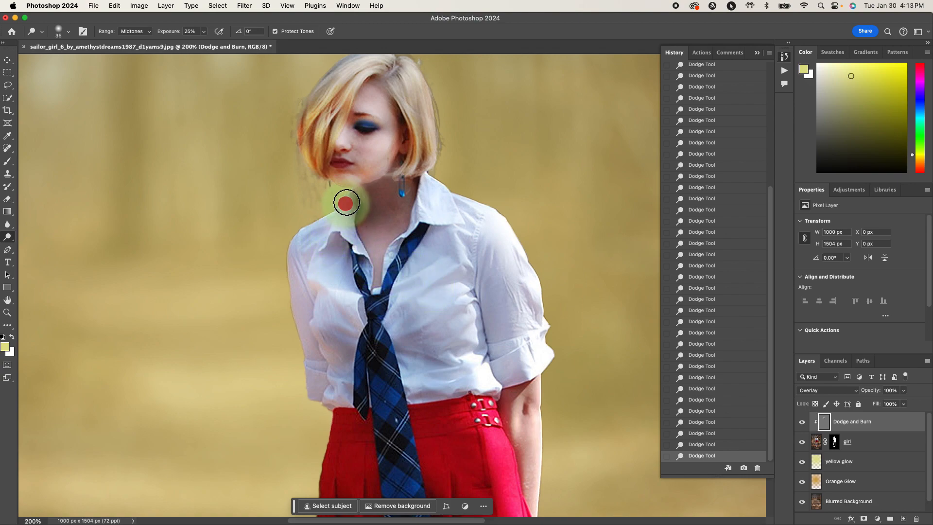
pyautogui.moveTo(347, 202); pyautogui.dragTo(431, 210)
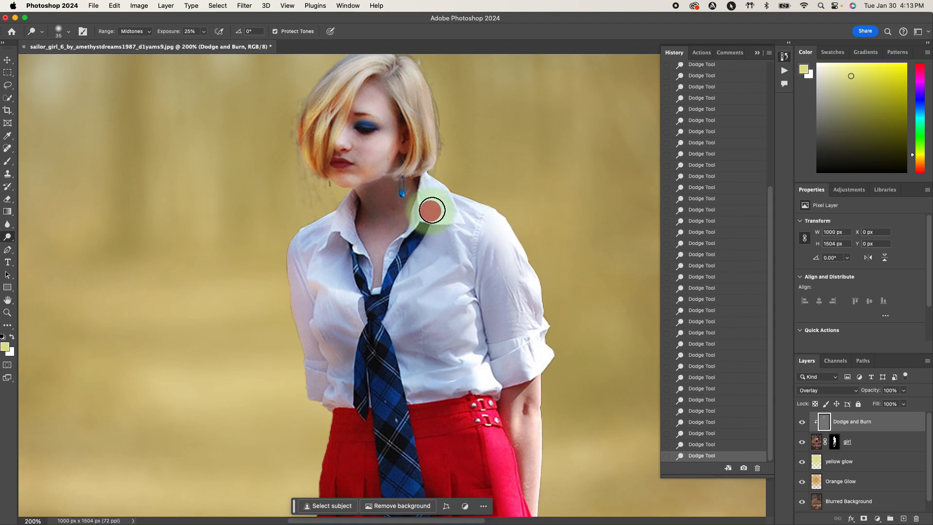
pyautogui.moveTo(432, 210); pyautogui.dragTo(415, 227)
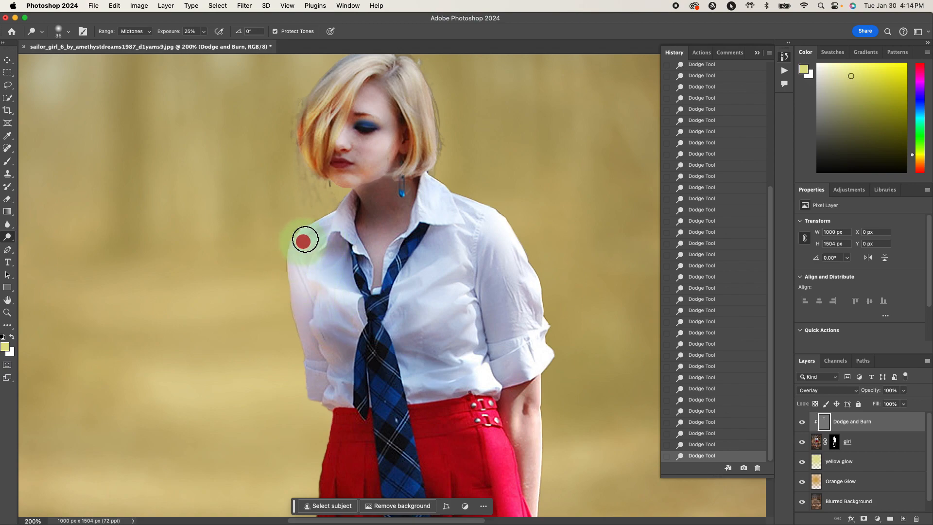
pyautogui.moveTo(304, 240); pyautogui.dragTo(327, 364)
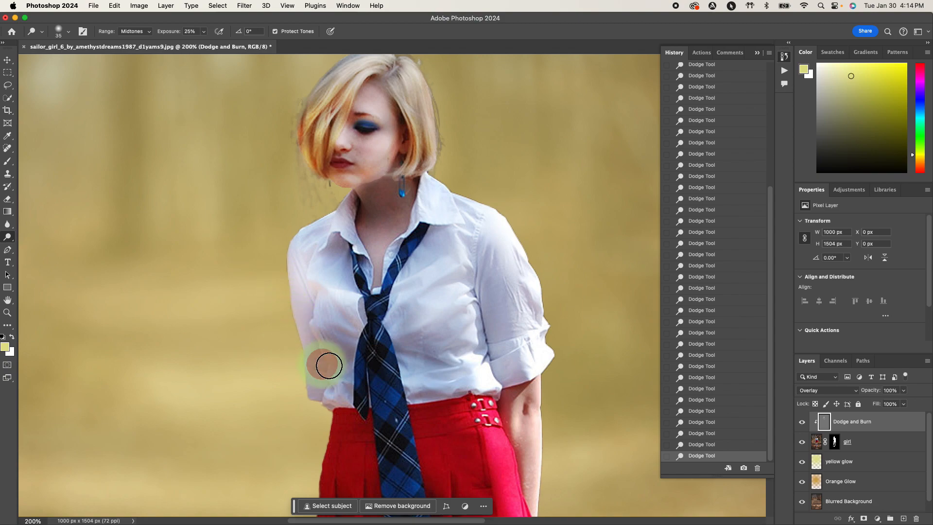
pyautogui.moveTo(327, 327)
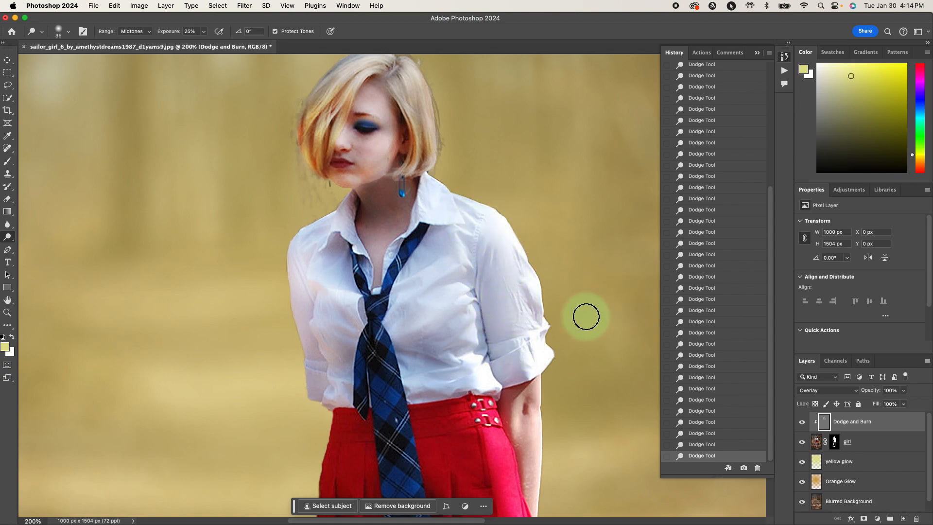
# - Dodge the right arm's edge, the red skirt folds and the shirt beside the tie
pyautogui.moveTo(586, 316); pyautogui.dragTo(370, 176)
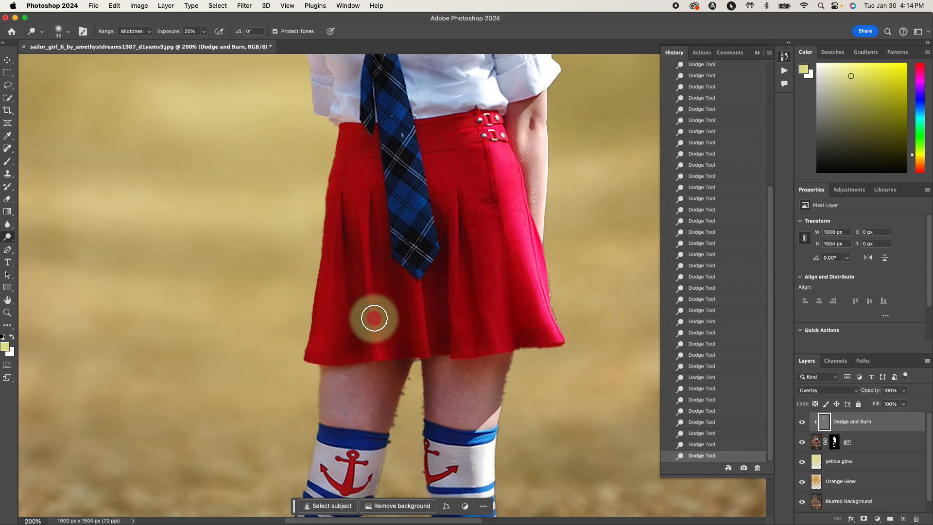
pyautogui.moveTo(374, 318); pyautogui.dragTo(459, 320)
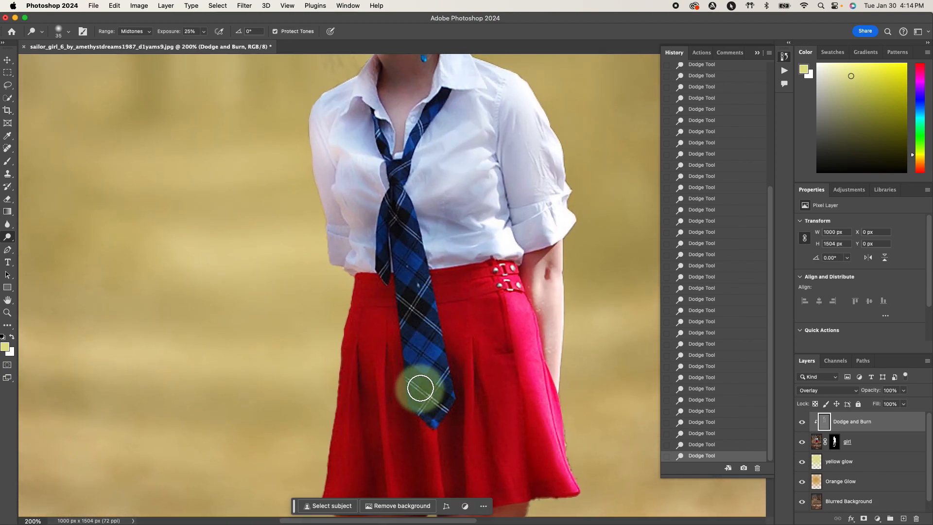
pyautogui.moveTo(421, 388); pyautogui.dragTo(389, 245)
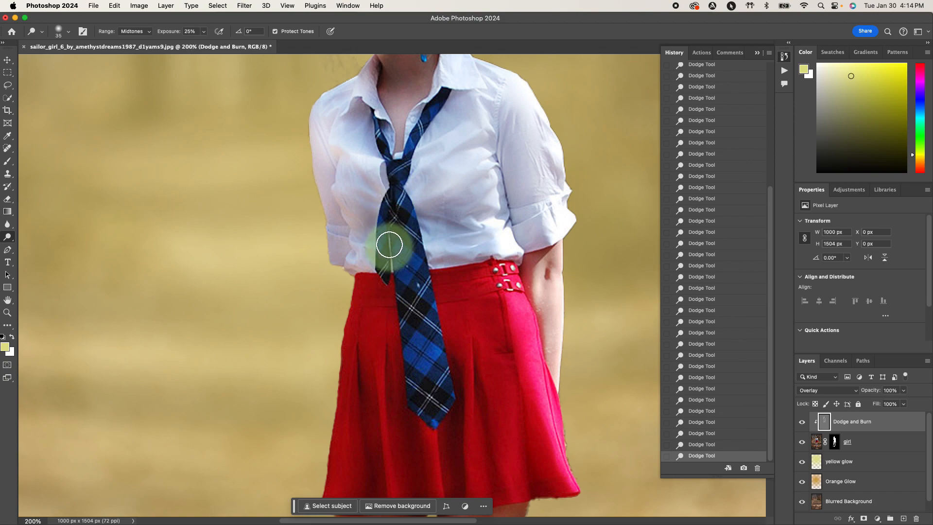
pyautogui.moveTo(390, 244); pyautogui.dragTo(406, 303)
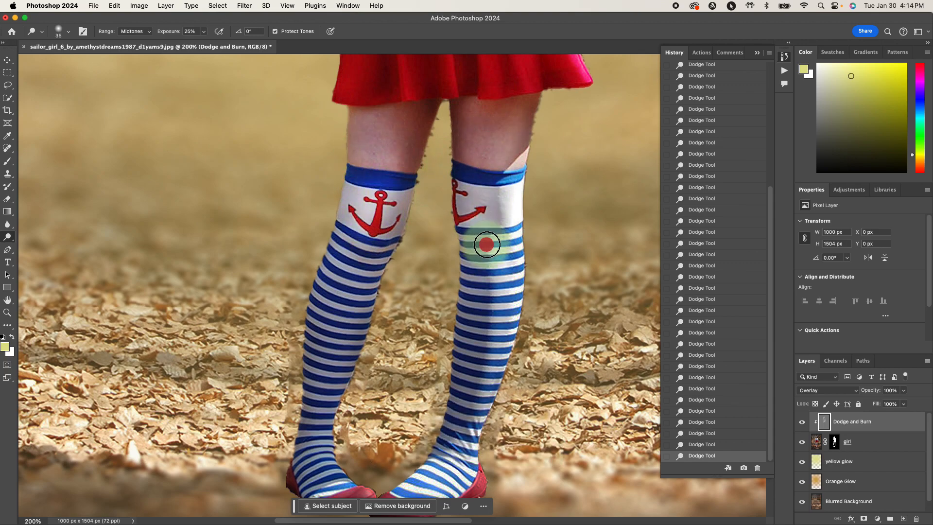
# - Dodge the stripes of both socks and the left thigh just below the skirt hem
pyautogui.moveTo(487, 244); pyautogui.dragTo(494, 324)
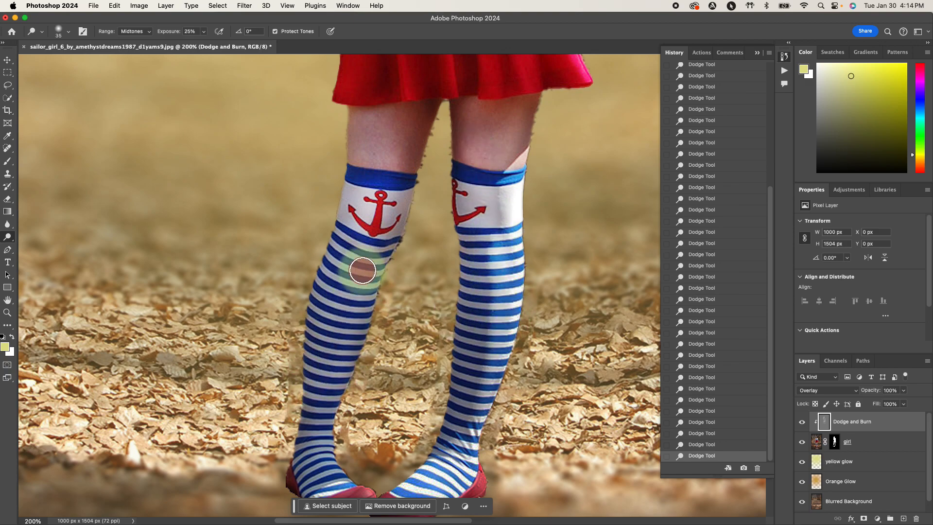
pyautogui.moveTo(363, 270); pyautogui.dragTo(506, 281)
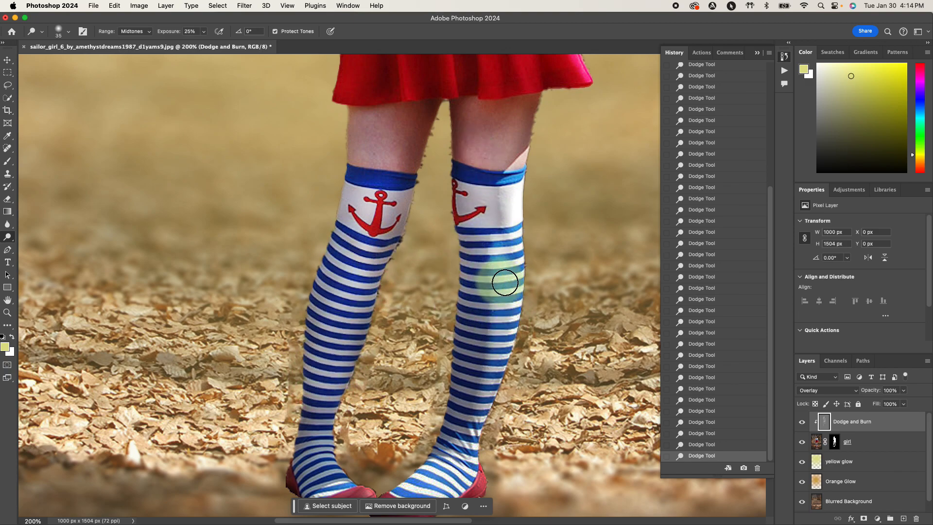
pyautogui.moveTo(506, 282); pyautogui.dragTo(443, 398)
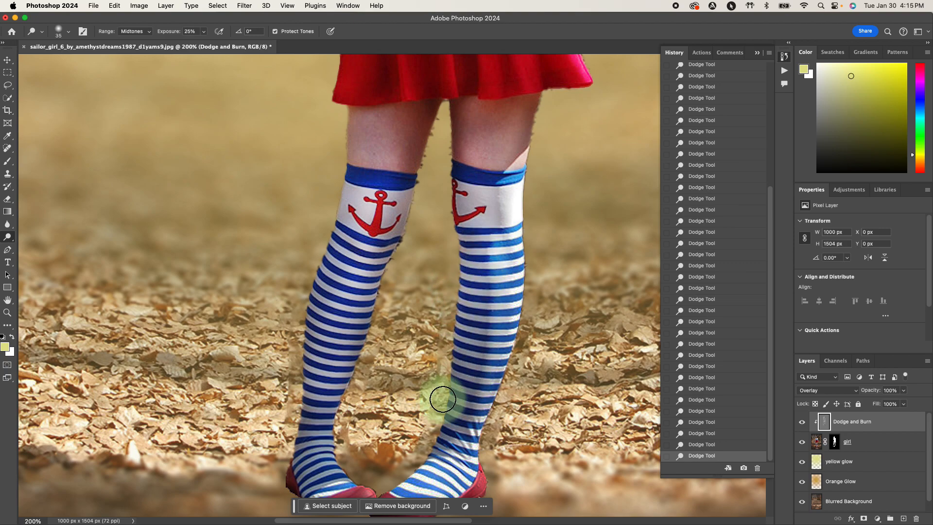
pyautogui.moveTo(443, 399); pyautogui.dragTo(467, 236)
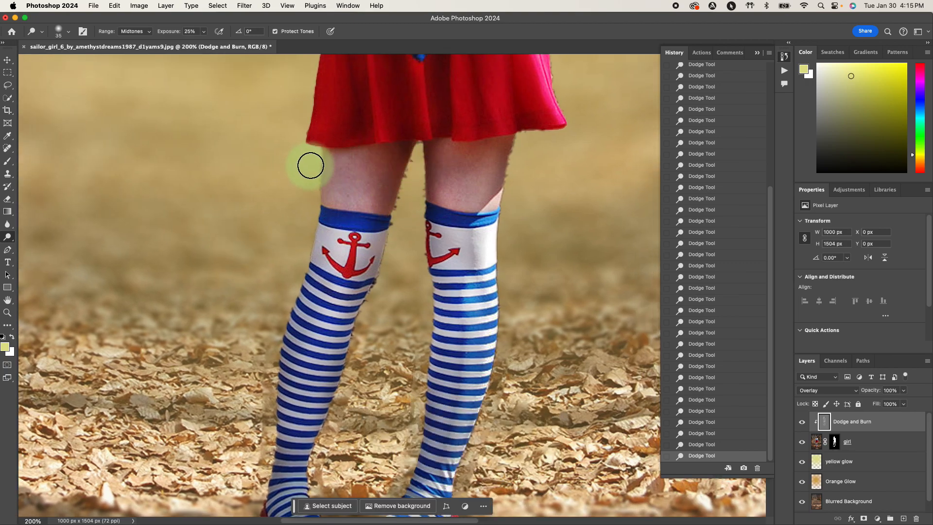
pyautogui.moveTo(310, 166); pyautogui.dragTo(350, 151)
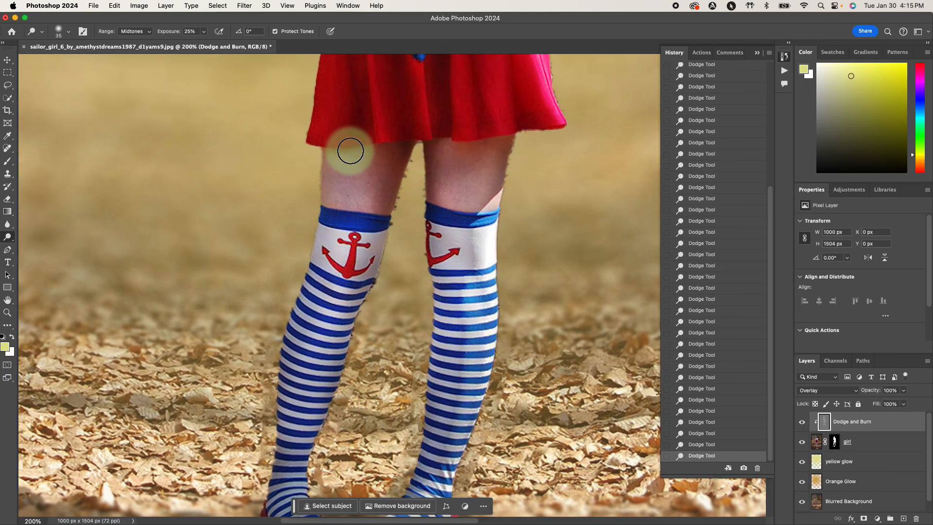
pyautogui.moveTo(349, 150); pyautogui.dragTo(371, 166)
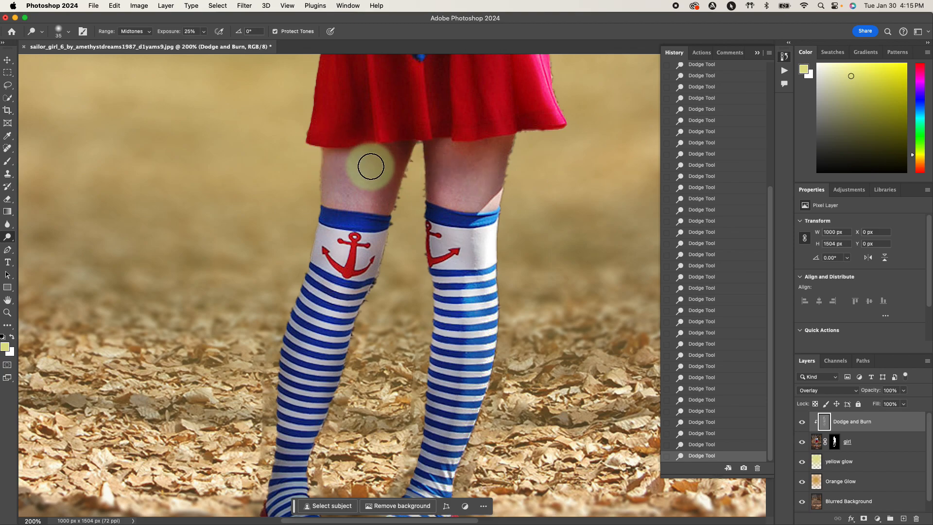
pyautogui.click(8, 225)
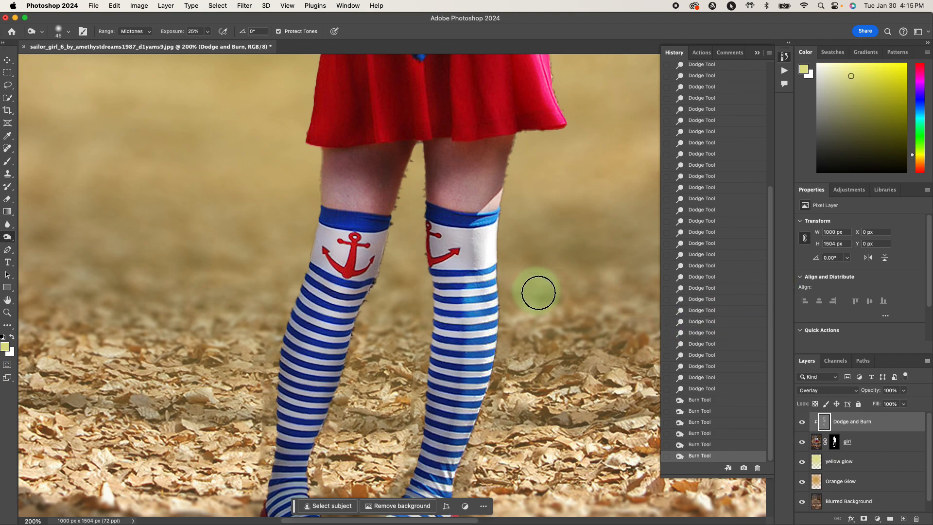
pyautogui.moveTo(164, 207)
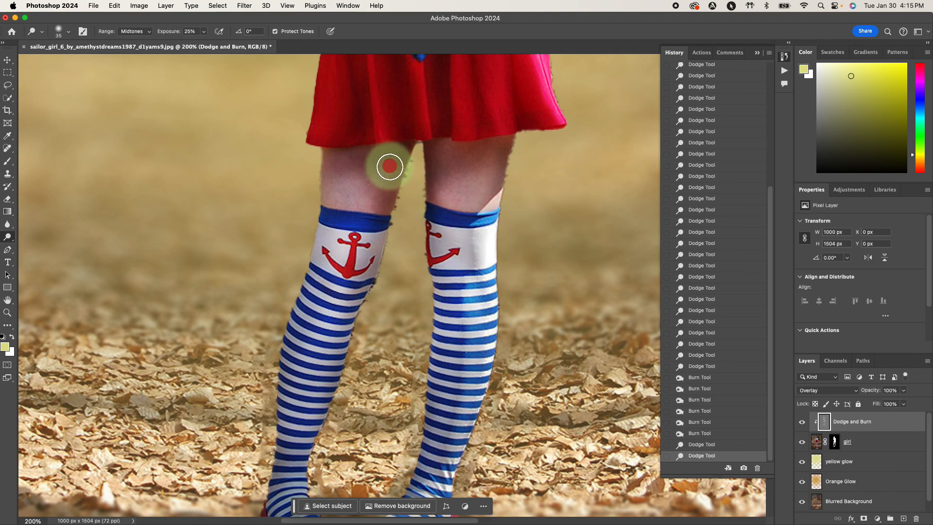
# - Dodge the left thigh again, down to just above the sock
pyautogui.moveTo(390, 165); pyautogui.dragTo(379, 195)
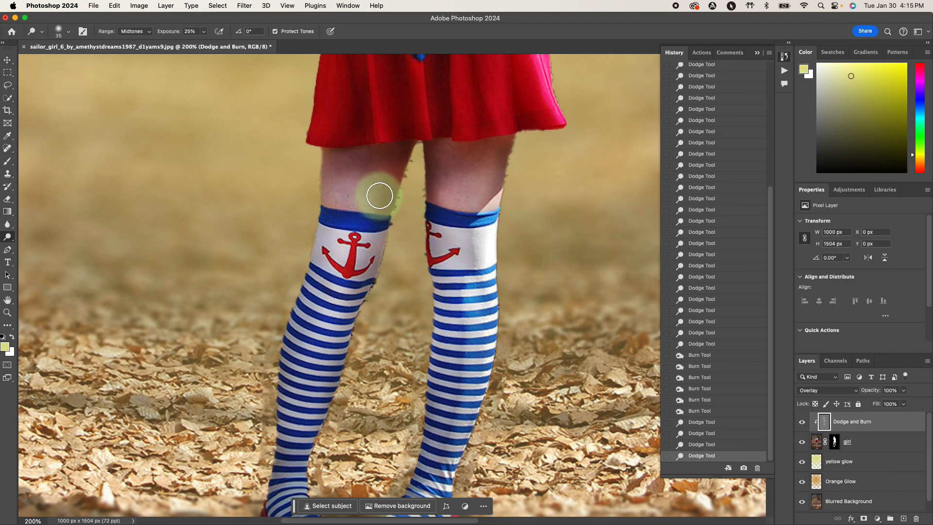
pyautogui.moveTo(380, 195); pyautogui.dragTo(524, 305)
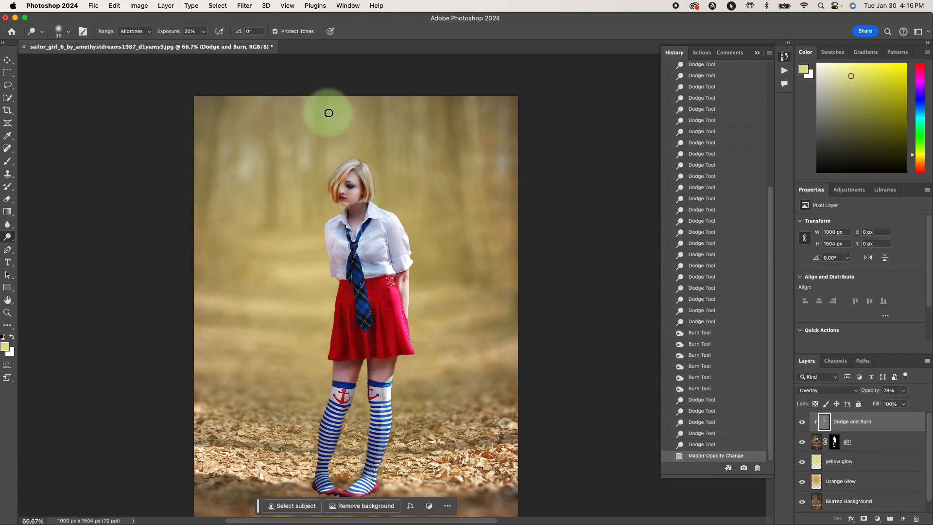
# - Apply a 3.8-pixel Gaussian Blur to the Dodge and Burn layer
pyautogui.click(244, 5)
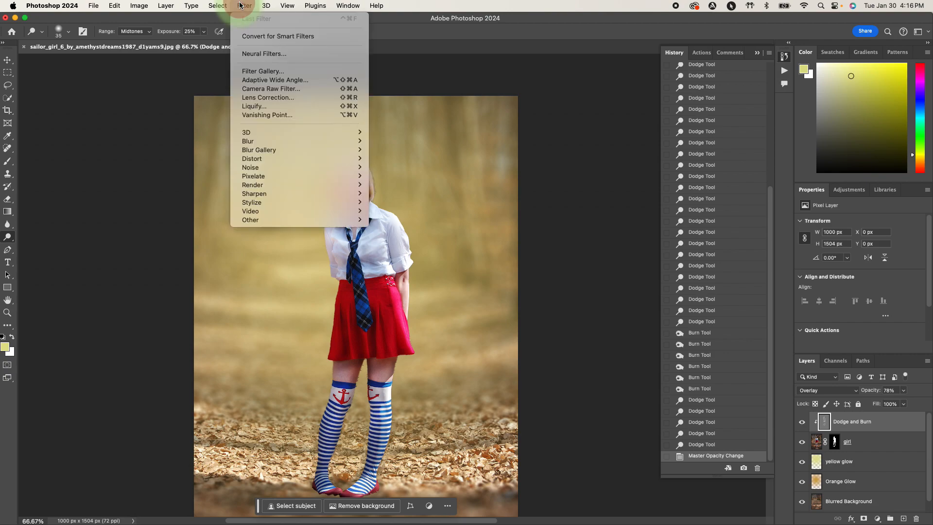
pyautogui.moveTo(247, 141)
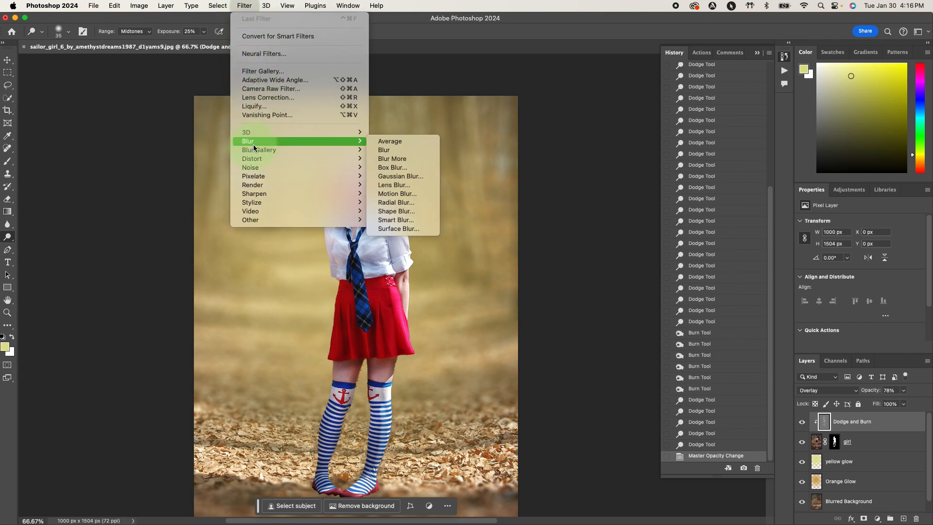
pyautogui.click(400, 176)
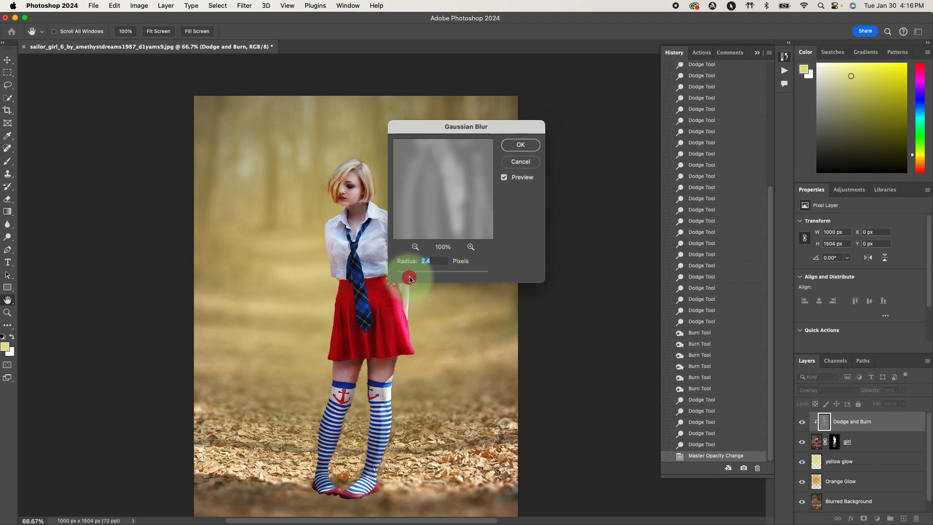
pyautogui.moveTo(408, 278); pyautogui.dragTo(413, 278)
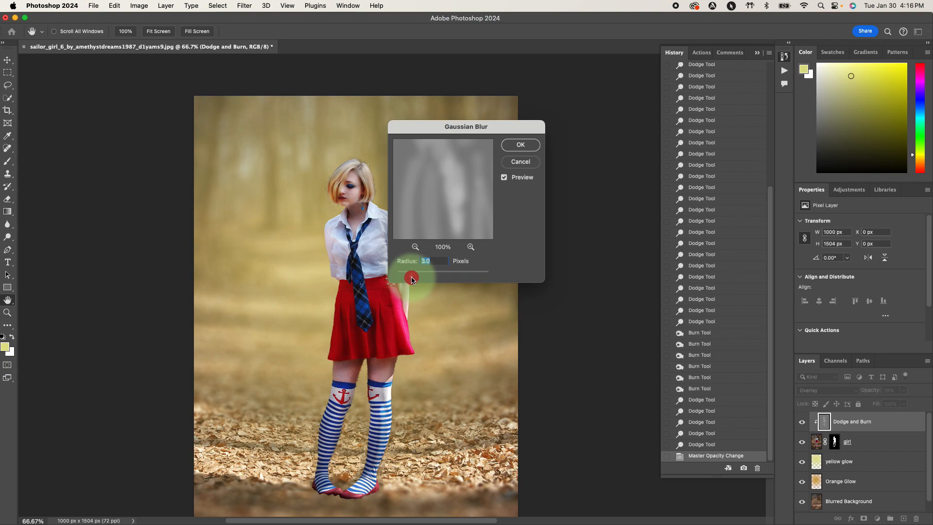
pyautogui.moveTo(411, 278); pyautogui.dragTo(416, 278)
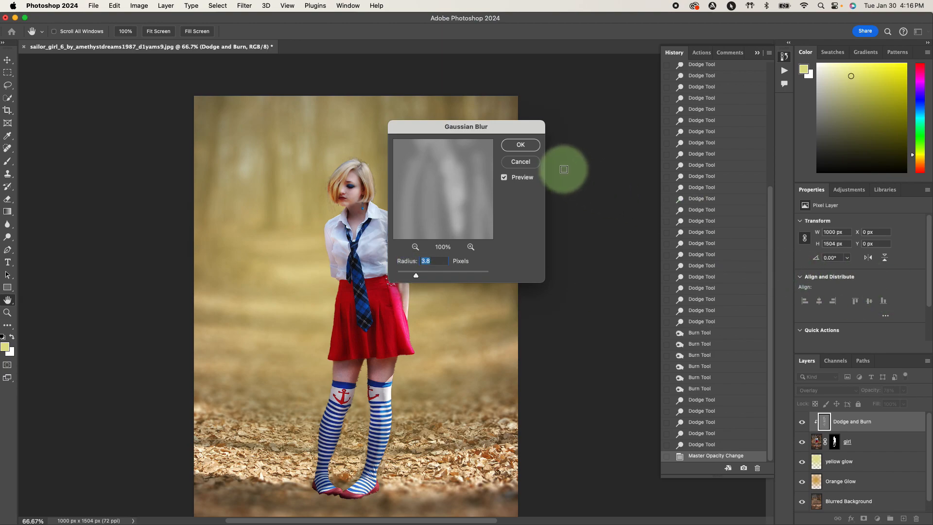
pyautogui.click(519, 145)
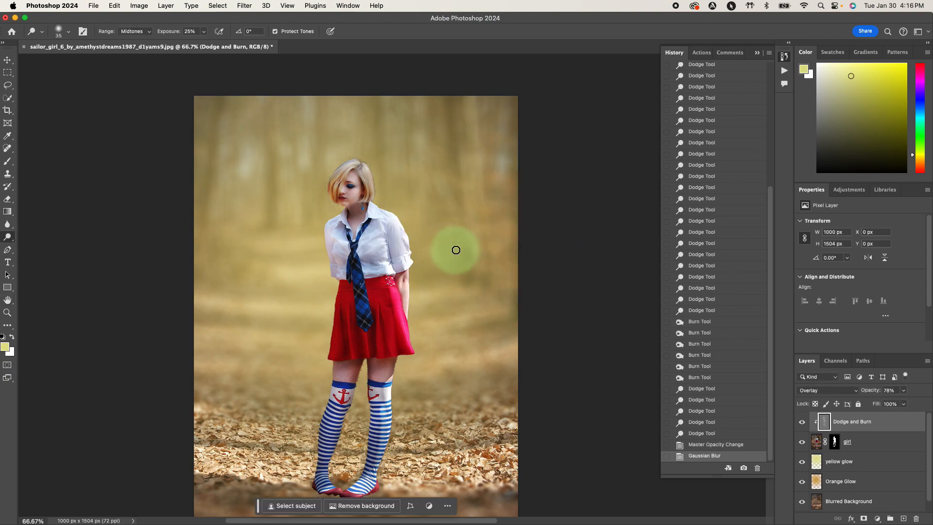
# - Zoom in, set the Dodge and Burn layer to 62% opacity, and toggle its visibility
pyautogui.press('cmd+=')
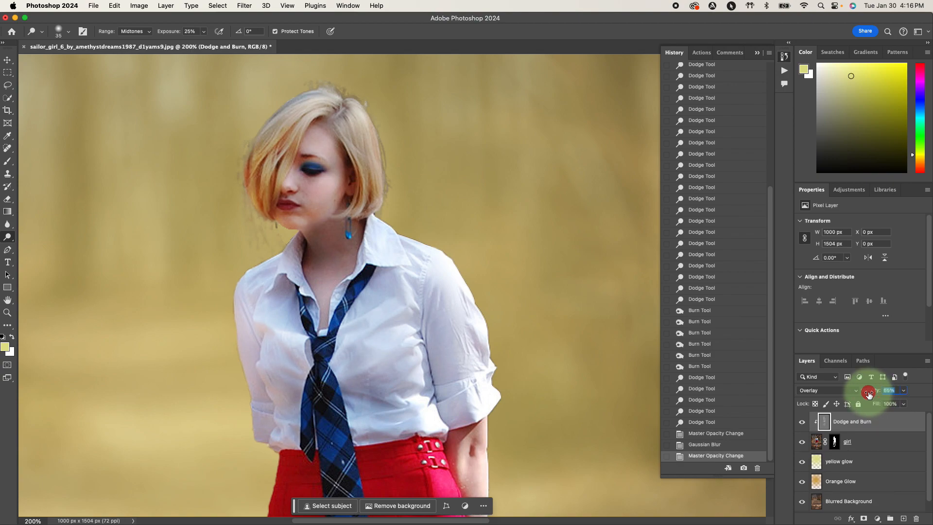
pyautogui.moveTo(886, 391); pyautogui.dragTo(886, 390)
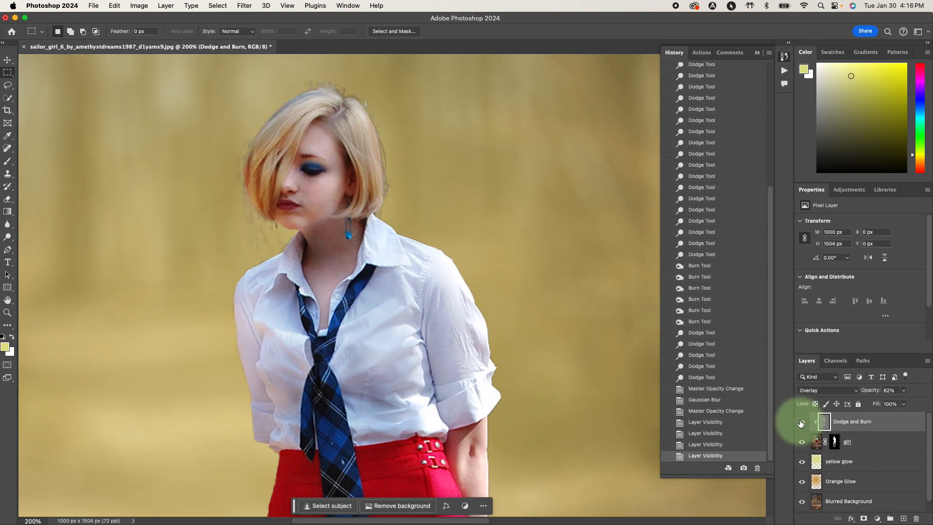
pyautogui.click(801, 421)
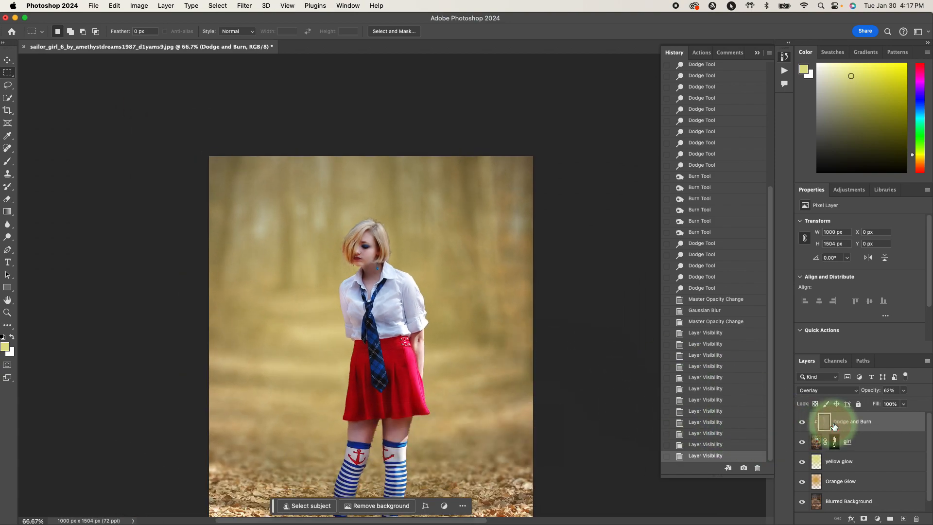
# - Save as 'sailor girl.psd' in Downloads, accepting the Photoshop format options
pyautogui.press('cmd+s')
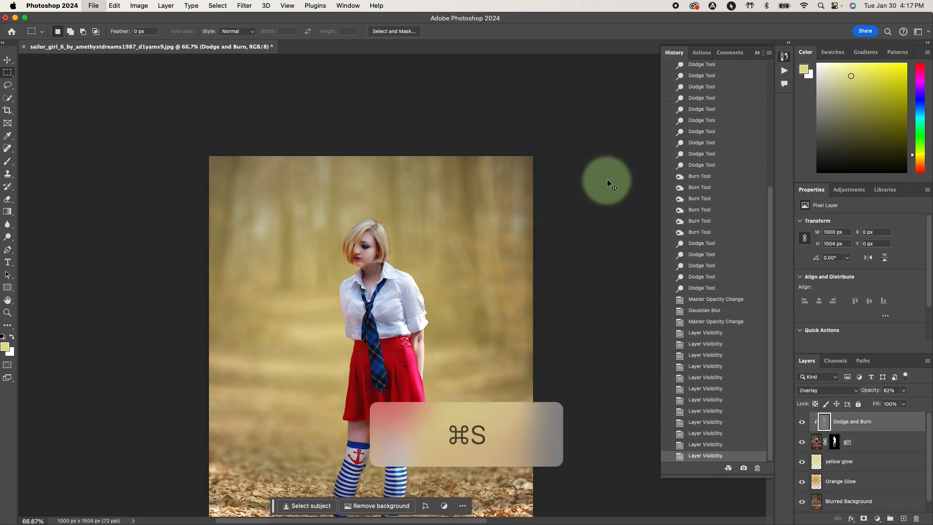
pyautogui.press('cmd+s')
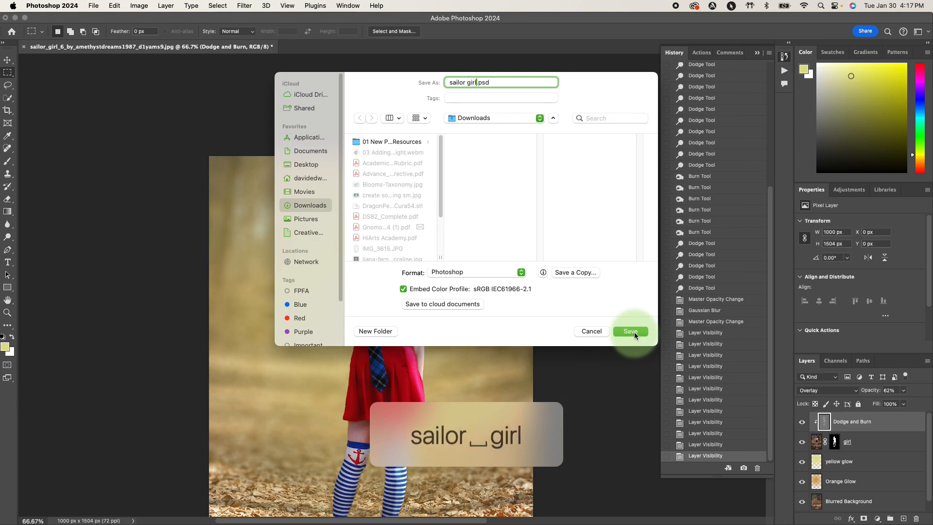
pyautogui.moveTo(626, 341)
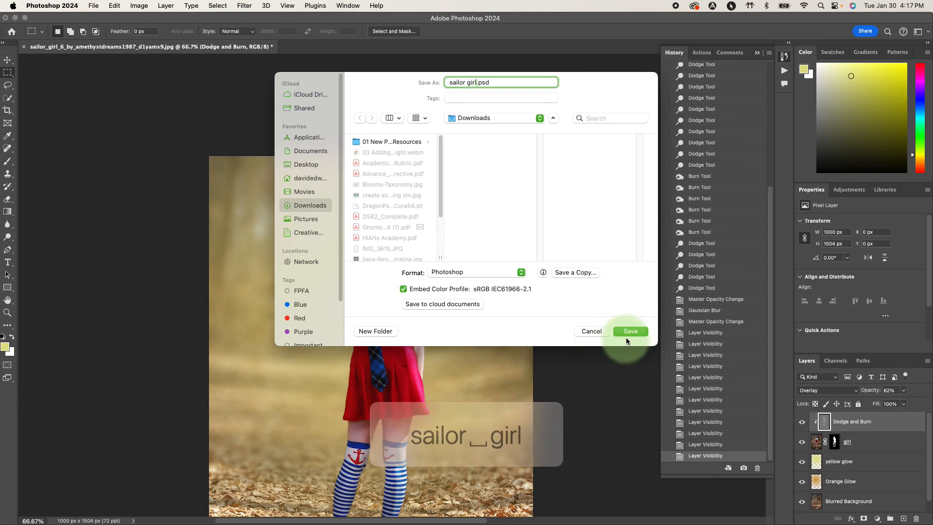
pyautogui.click(630, 332)
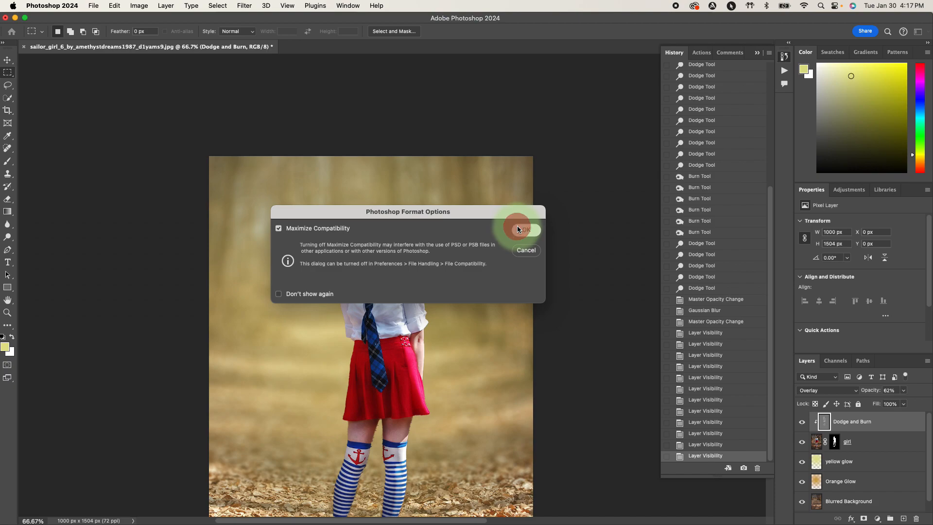
pyautogui.click(520, 229)
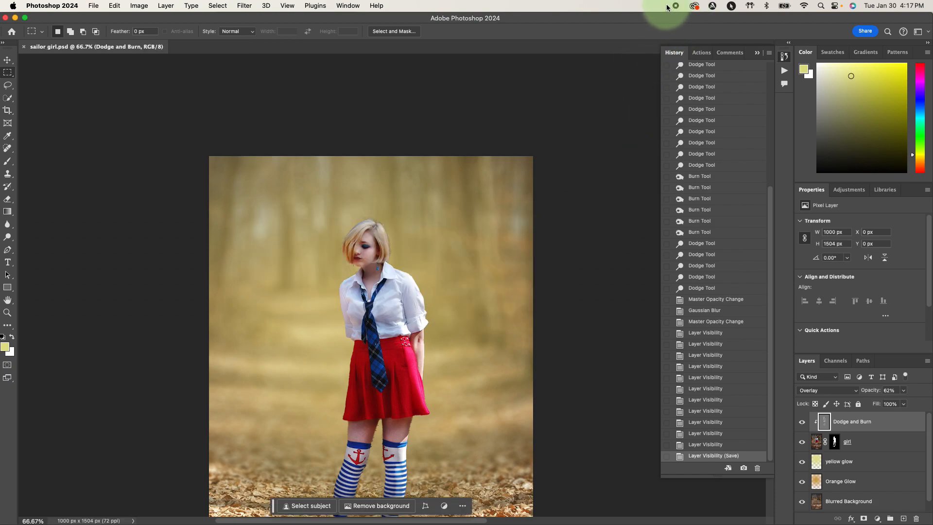